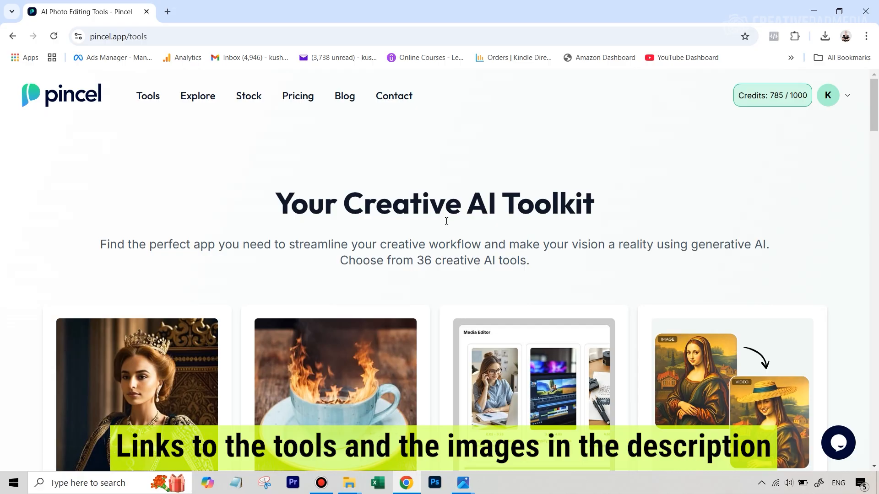
mouse_move(635, 179)
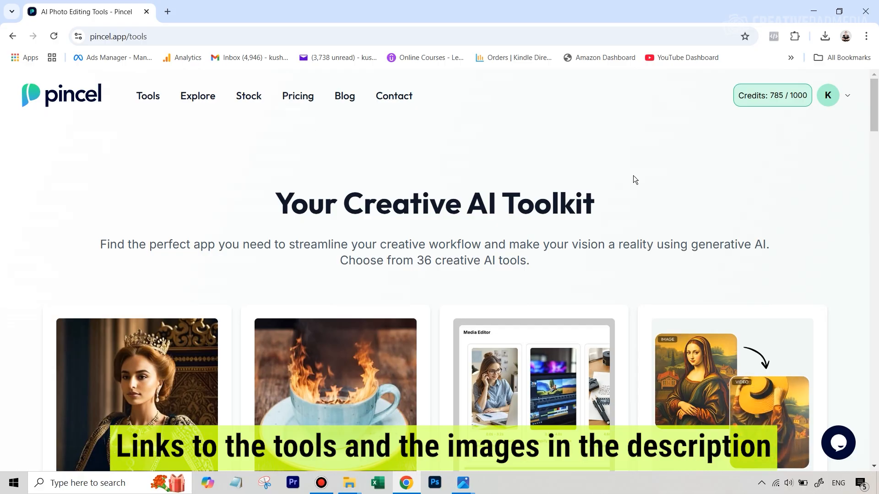
mouse_move(832, 197)
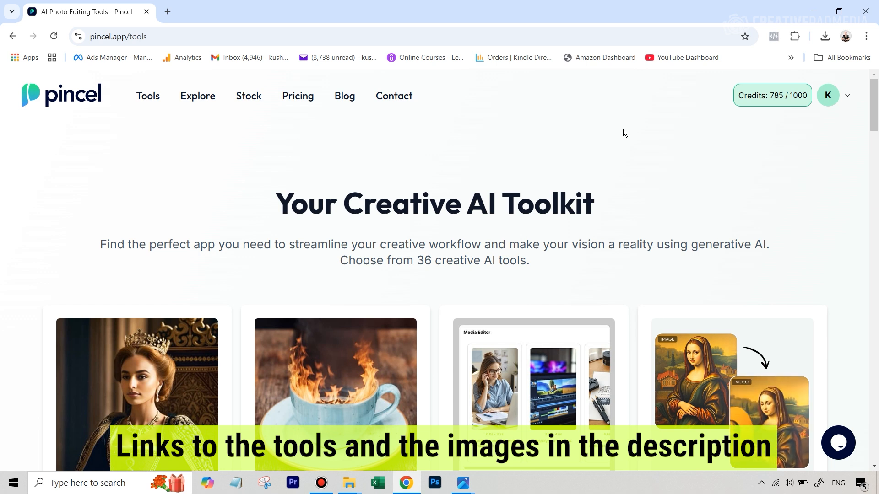
mouse_move(475, 172)
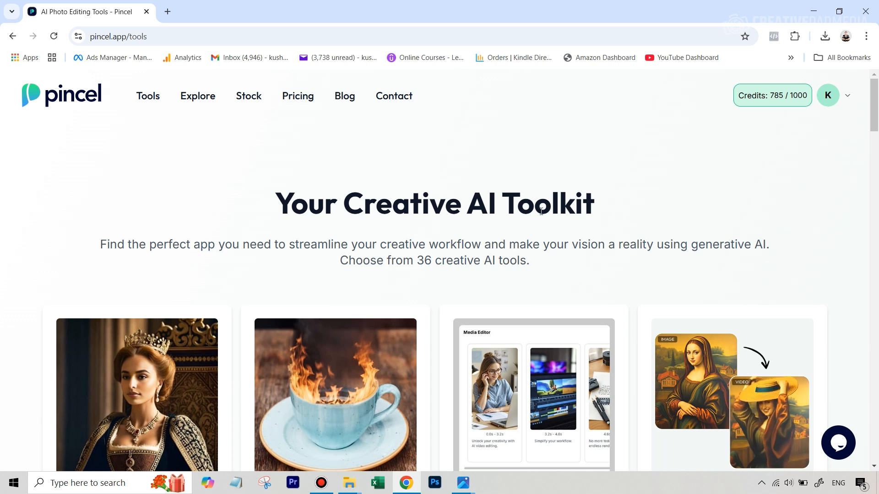
mouse_move(410, 169)
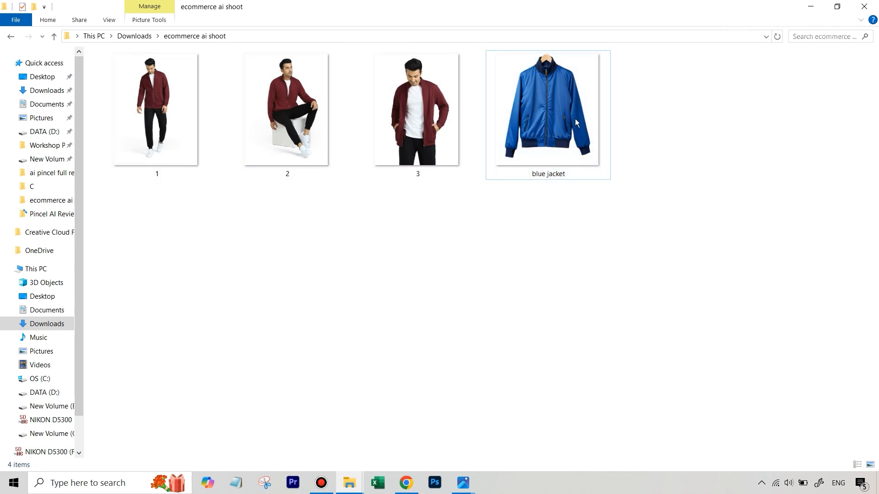
Step: Browse the ecommerce ai shoot photos, then open 2.jpg (seated maroon-jacket model) in Photos
click(547, 110)
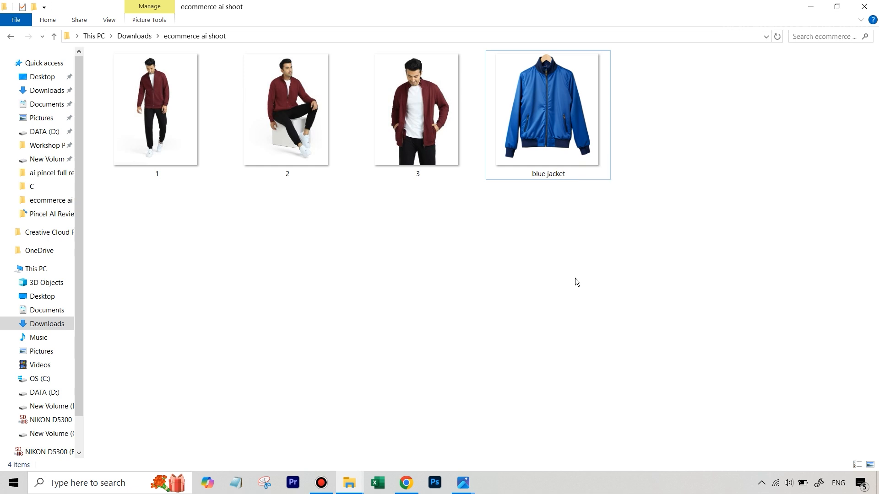
click(287, 109)
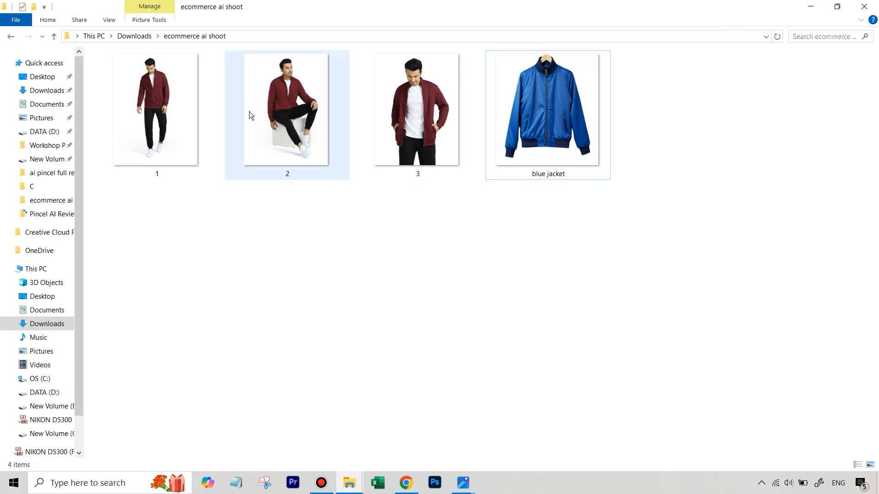
mouse_move(528, 123)
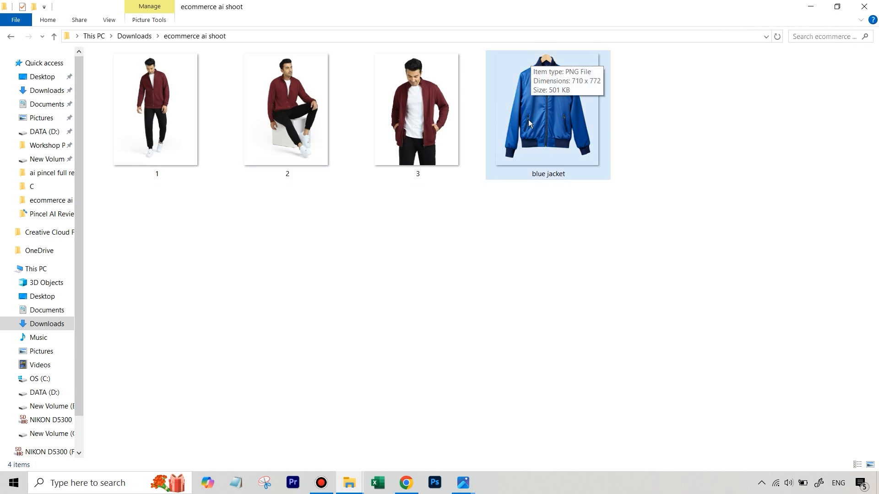
click(156, 108)
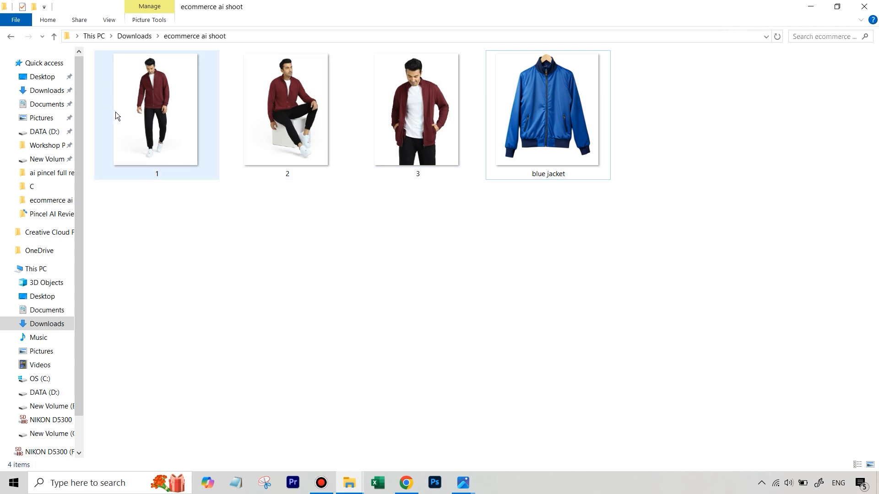
mouse_move(159, 109)
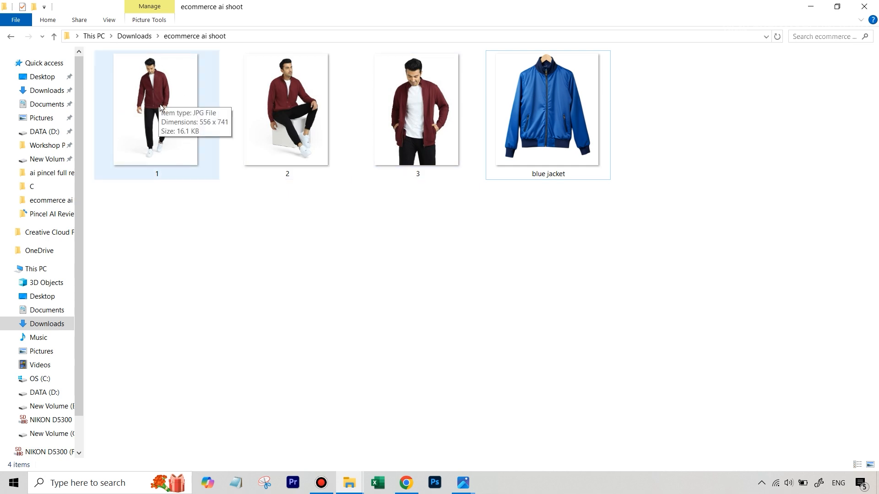
mouse_move(172, 94)
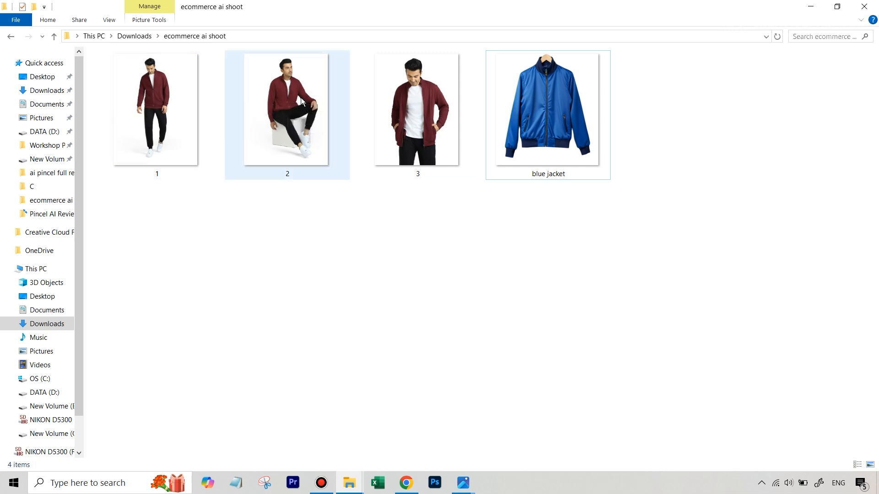
click(244, 118)
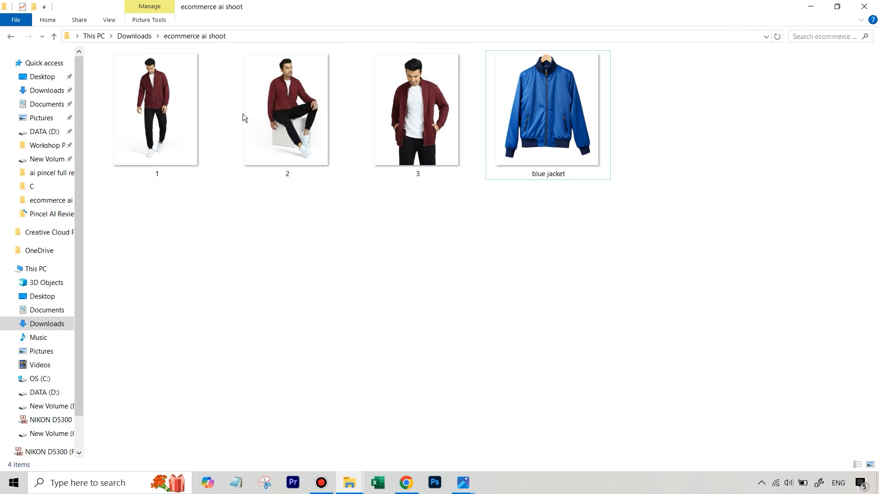
mouse_move(418, 113)
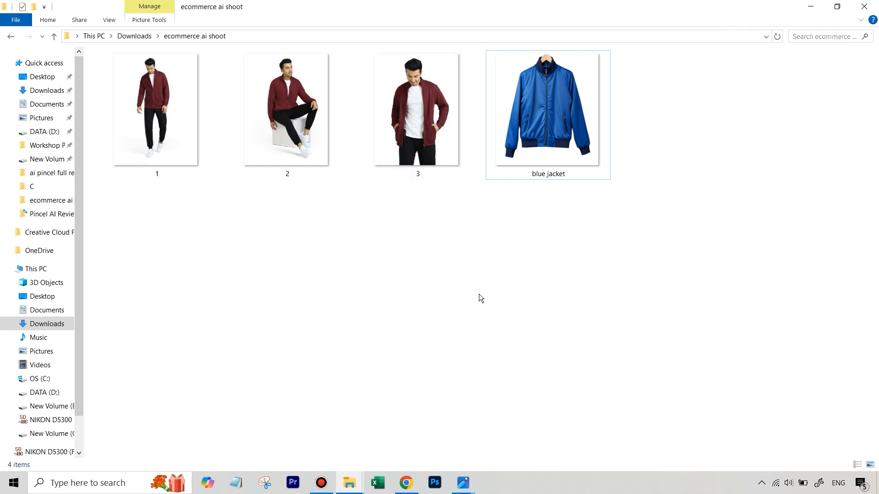
click(417, 109)
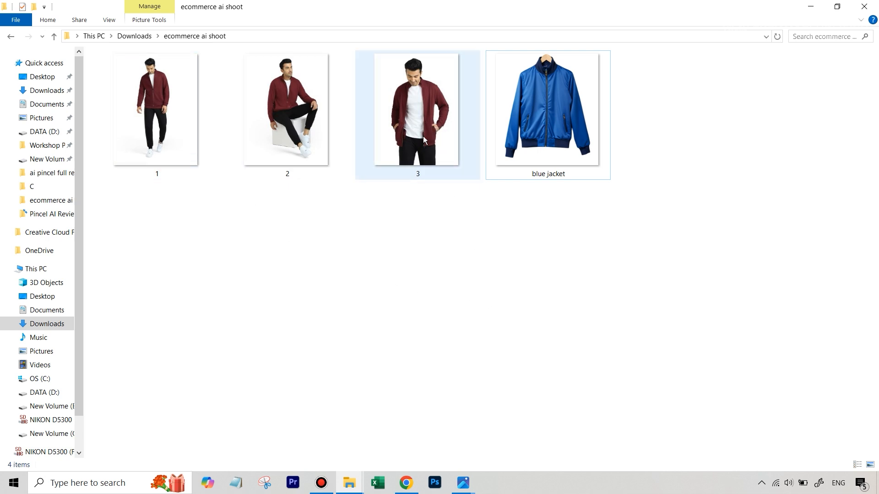
click(547, 110)
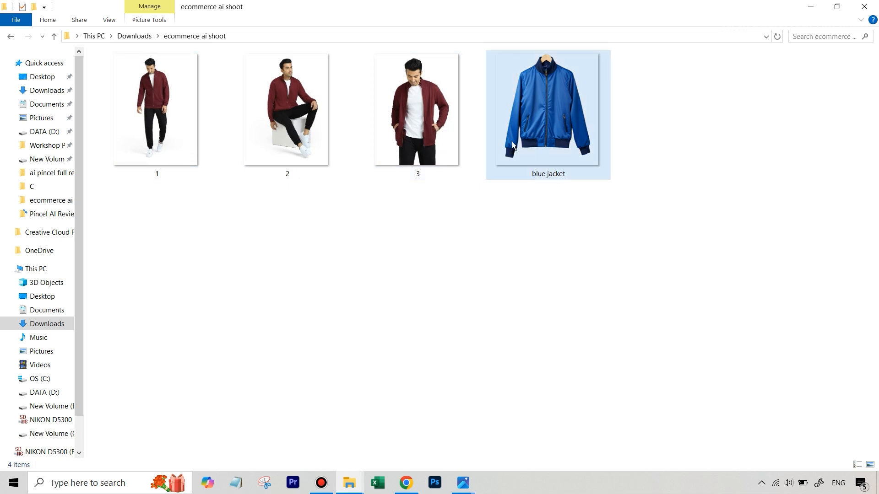
mouse_move(549, 128)
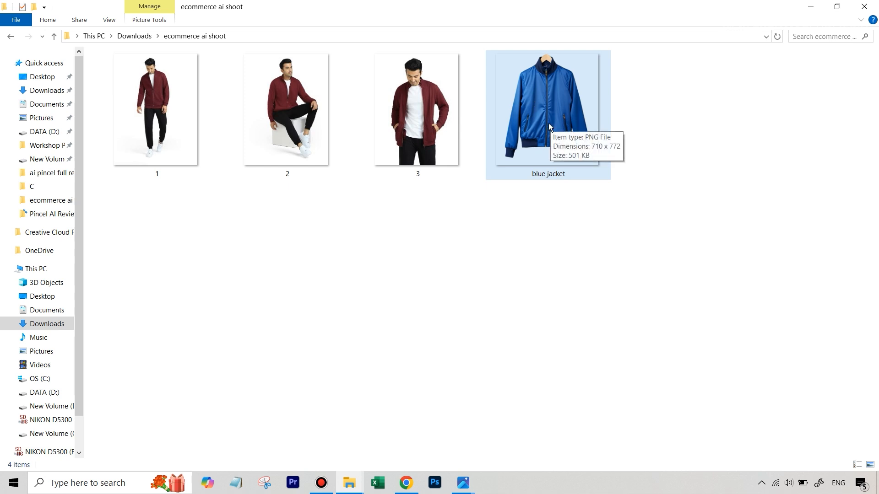
mouse_move(286, 109)
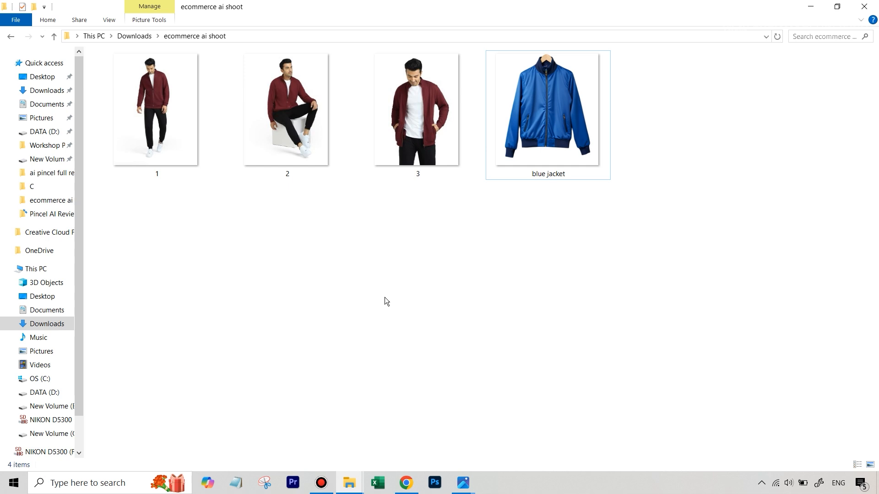
mouse_move(451, 256)
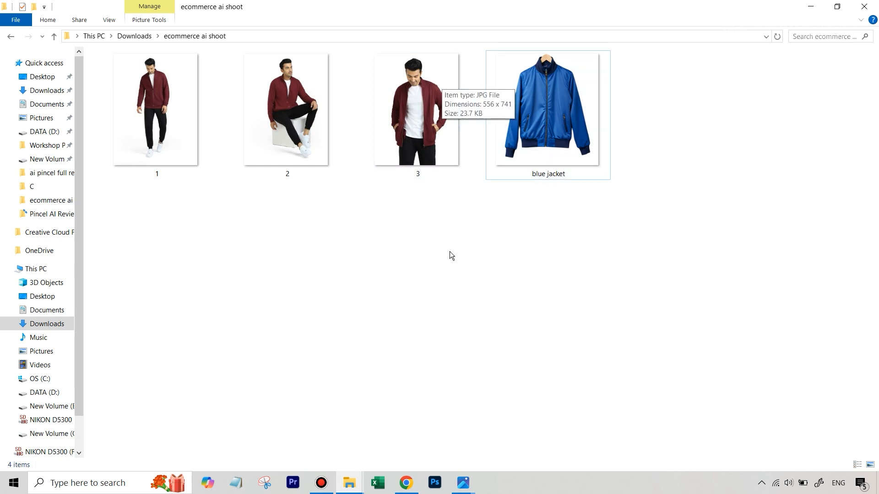
mouse_move(486, 316)
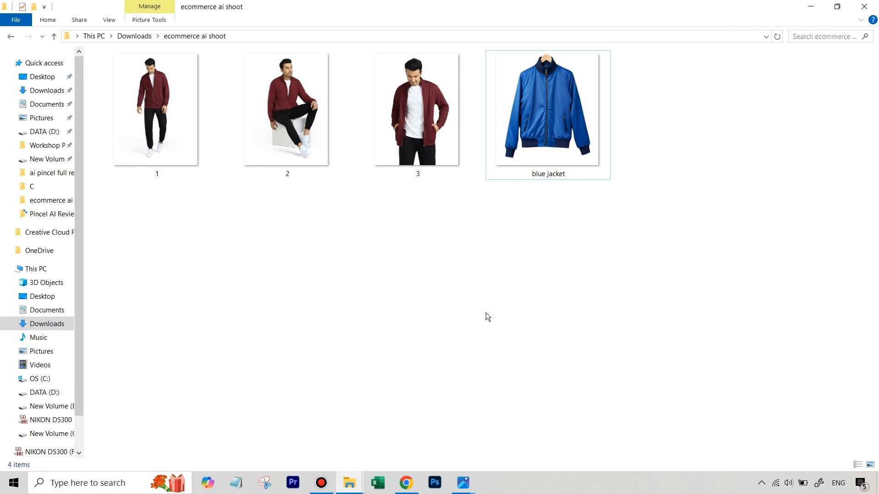
mouse_move(474, 287)
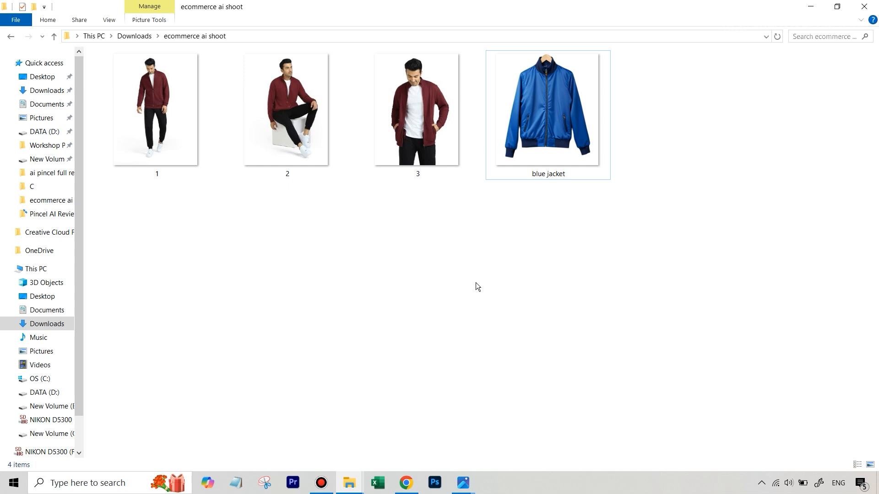
mouse_move(338, 203)
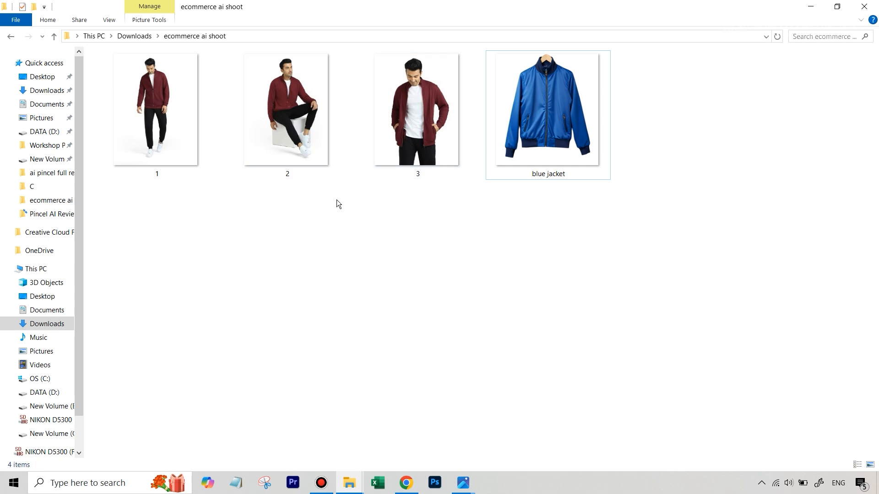
double_click(287, 108)
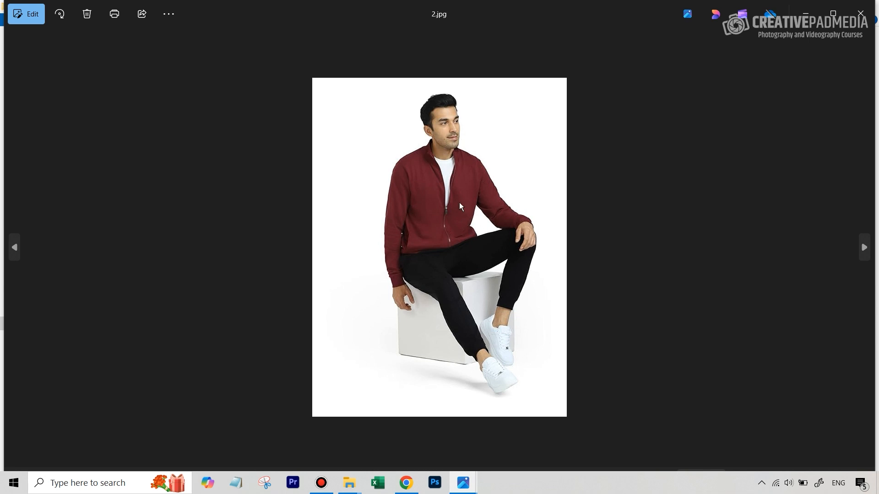
mouse_move(859, 11)
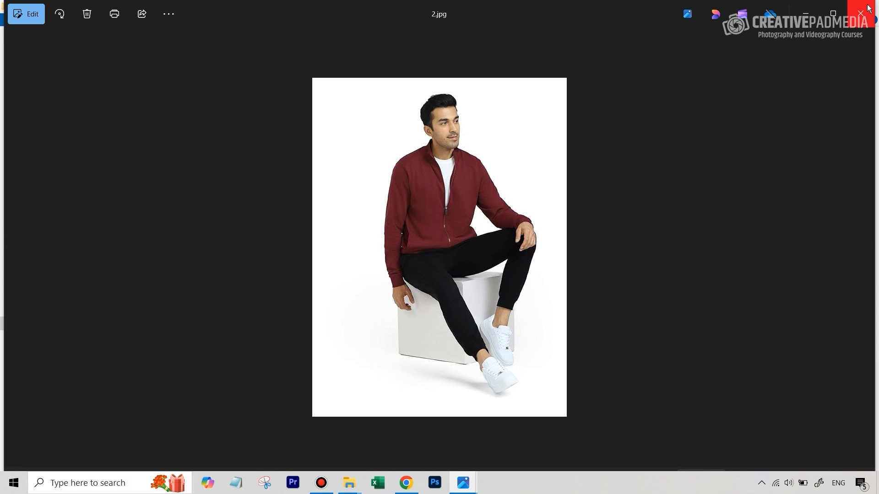
mouse_move(868, 13)
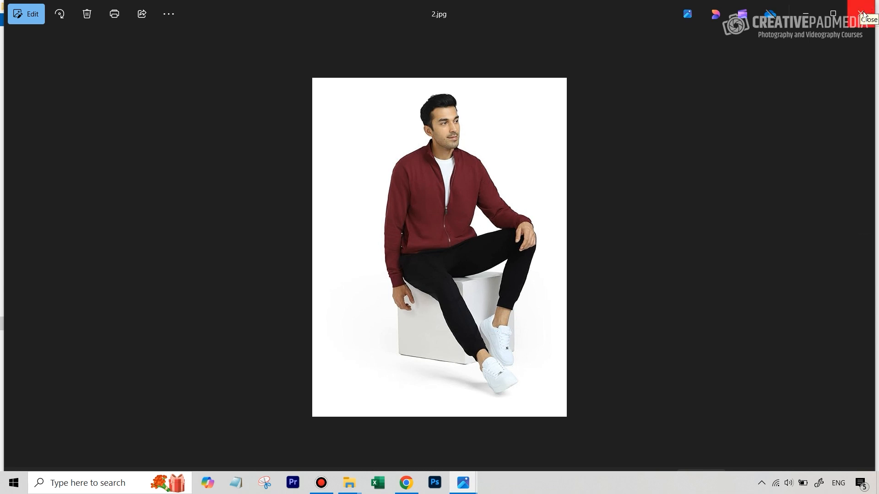
mouse_move(739, 81)
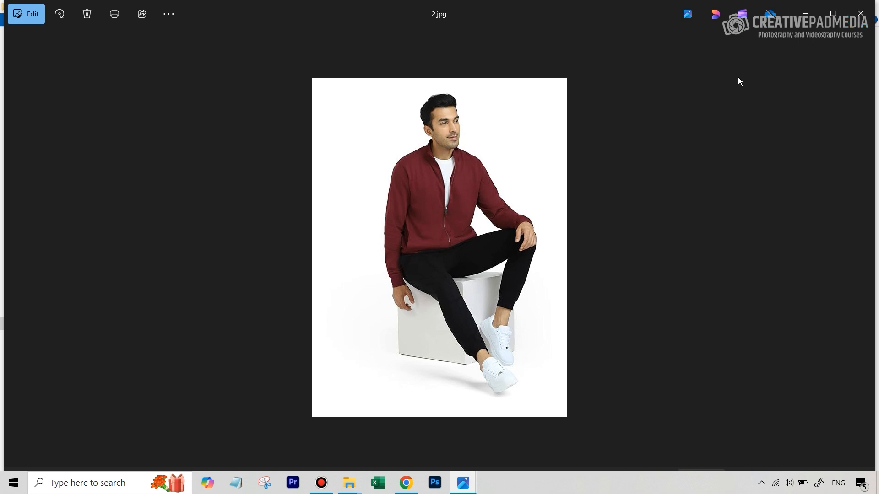
mouse_move(465, 175)
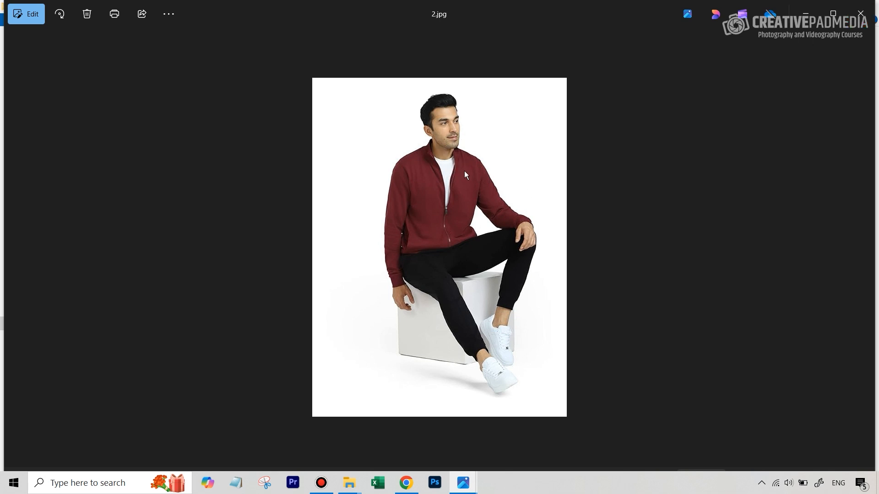
mouse_move(437, 186)
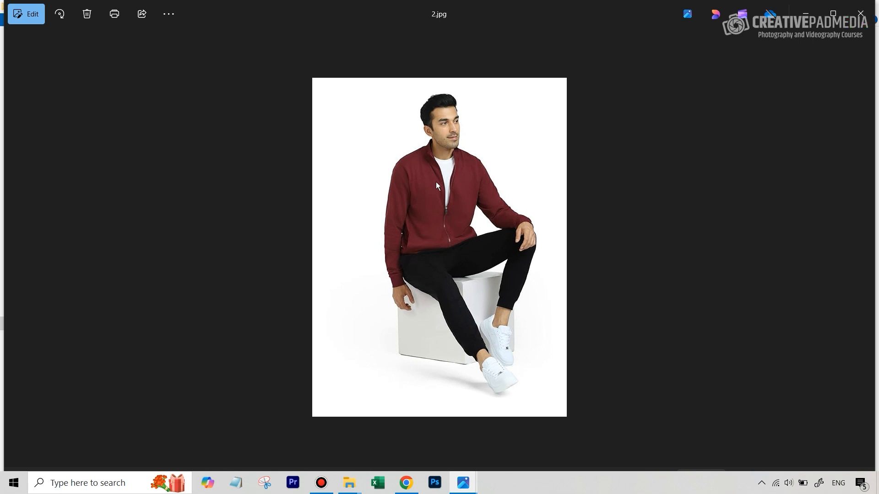
mouse_move(678, 147)
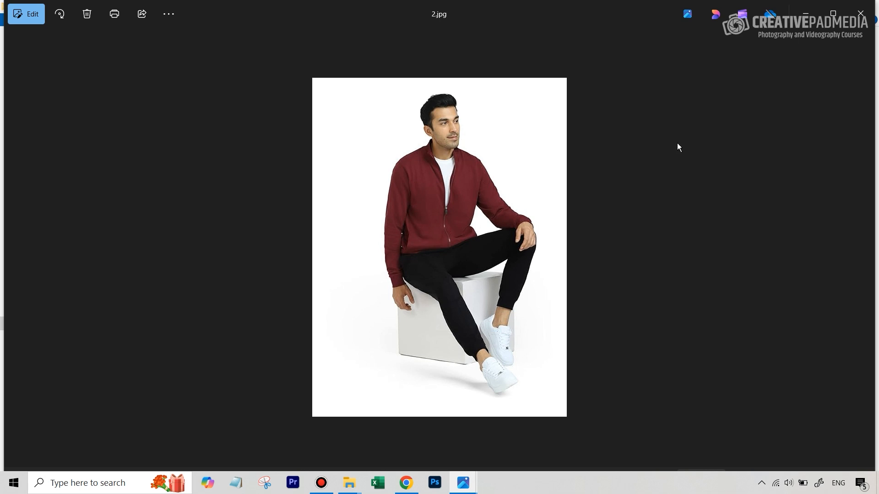
mouse_move(861, 14)
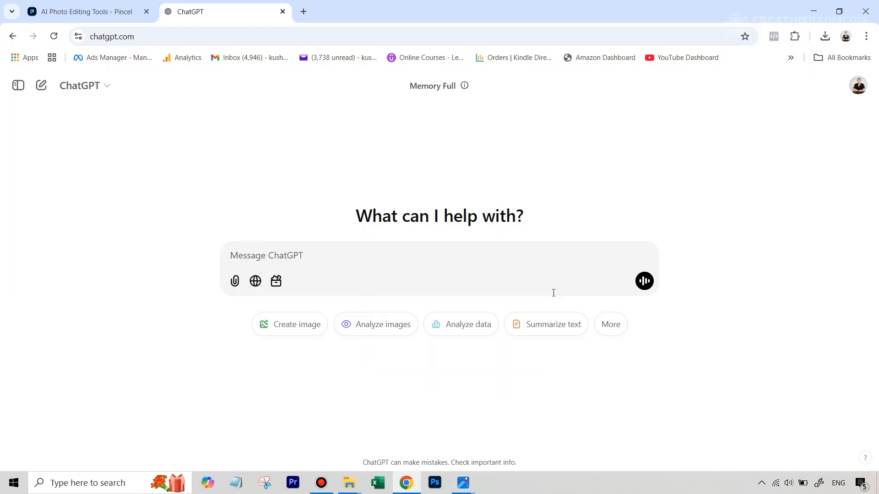
mouse_move(235, 280)
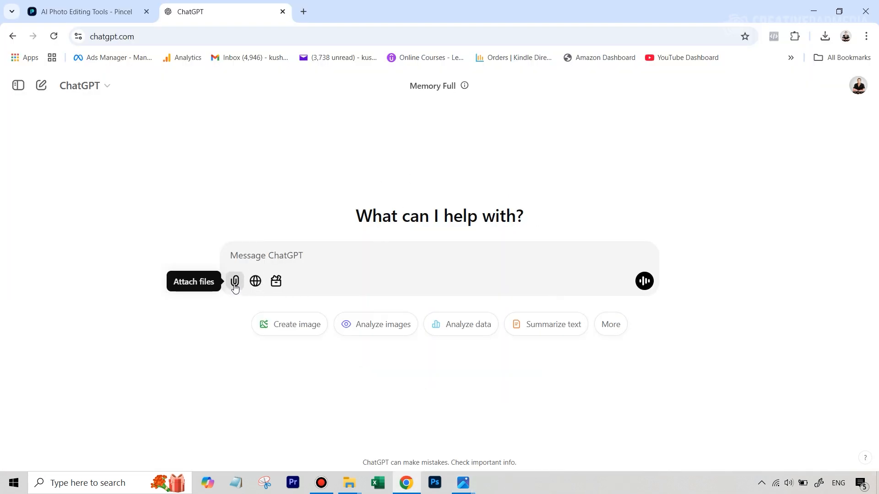
Step: Attach the seated model photo and ask ChatGPT for a 'prompt to create the attached image'
click(234, 281)
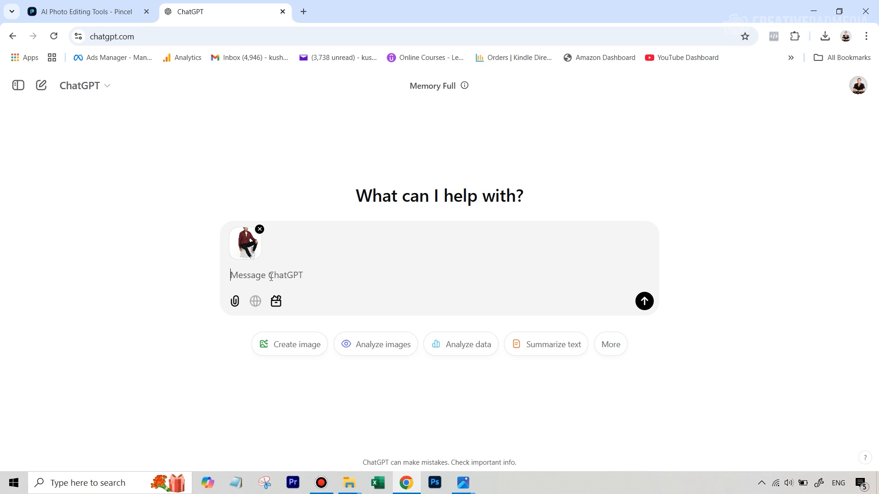
text(prompt to)
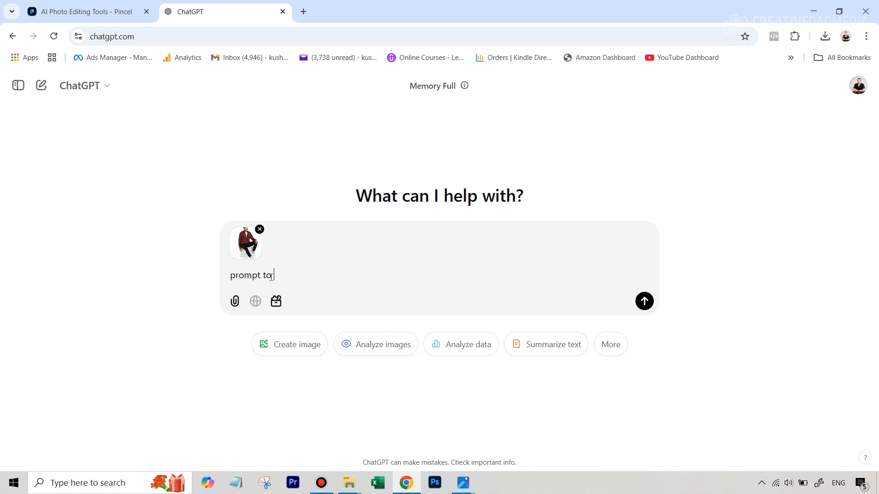
text(create the attac)
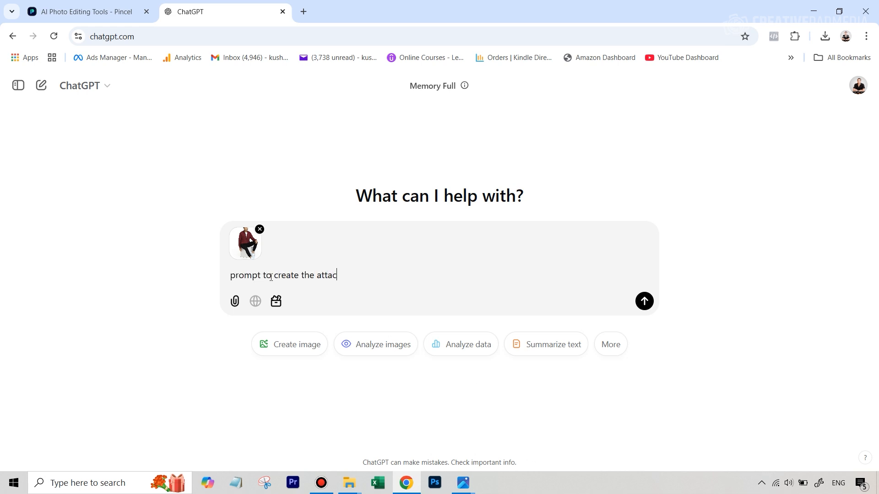
click(644, 301)
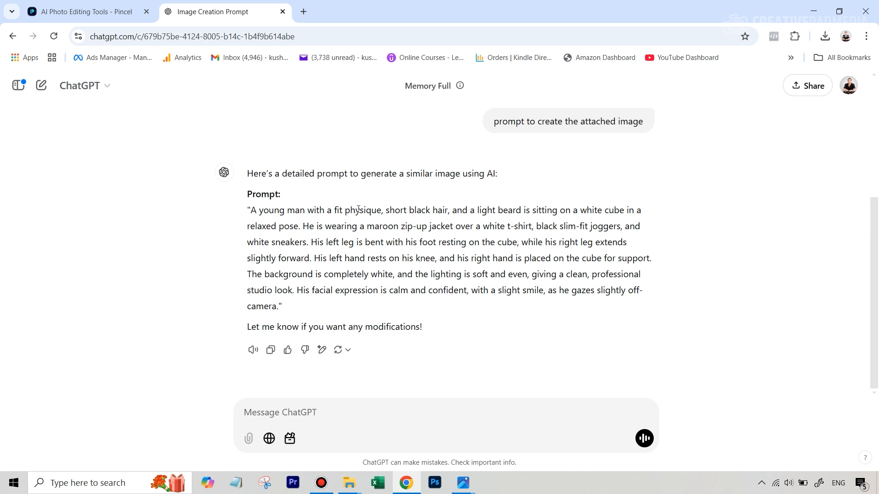
scroll(up, 3)
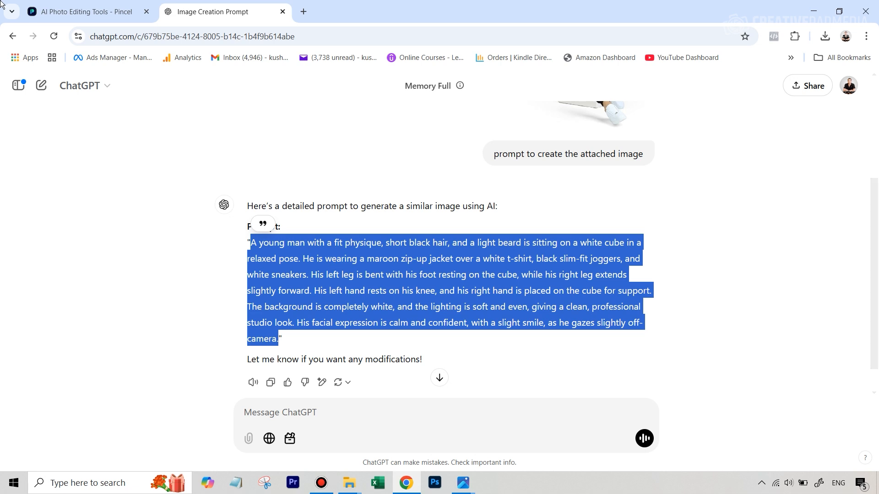
Step: Switch to Pincel and launch Text to Image from the Tools page
click(84, 11)
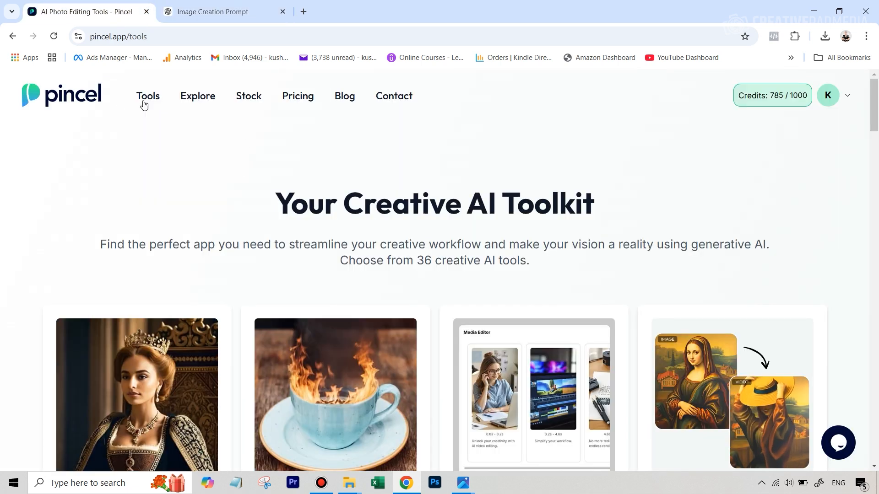
mouse_move(615, 167)
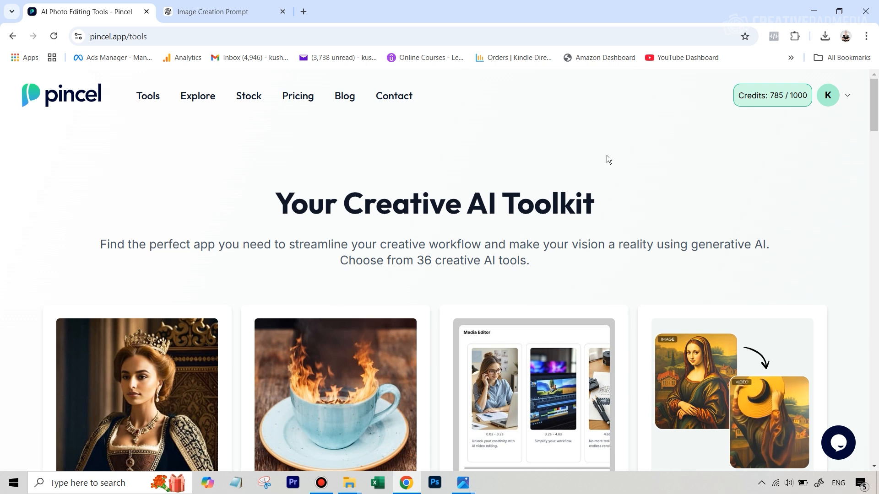
mouse_move(610, 187)
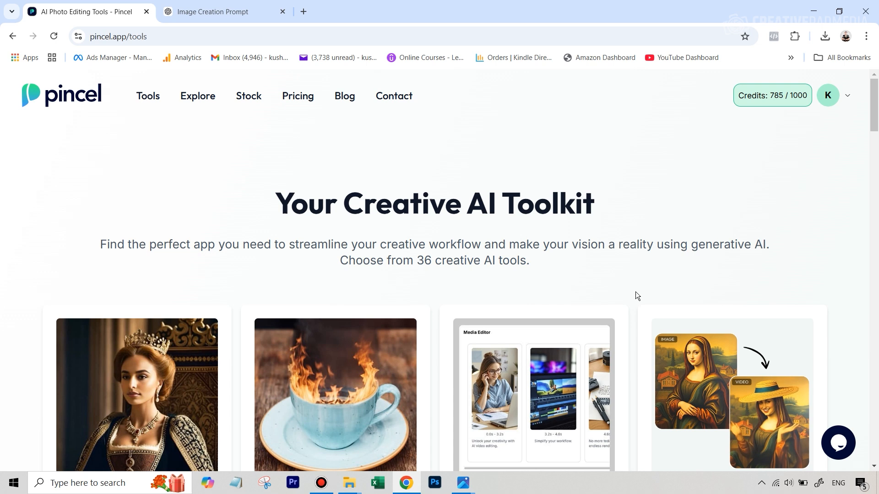
mouse_move(546, 200)
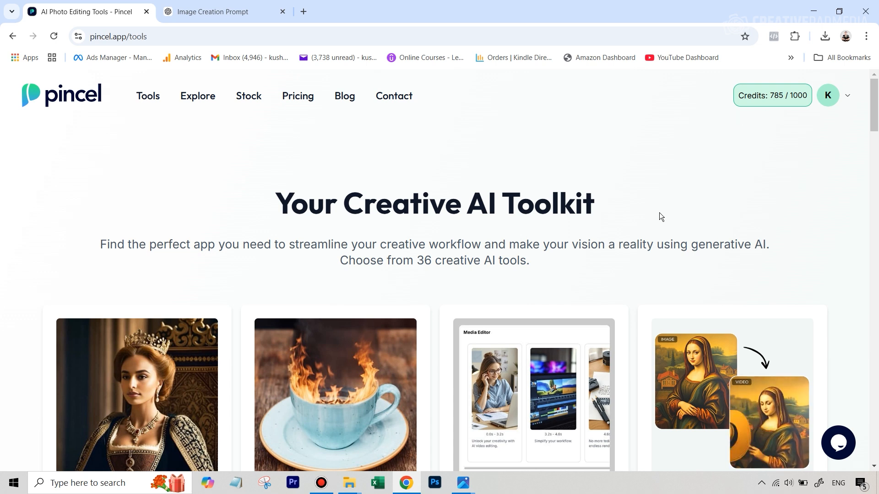
scroll(down, 3)
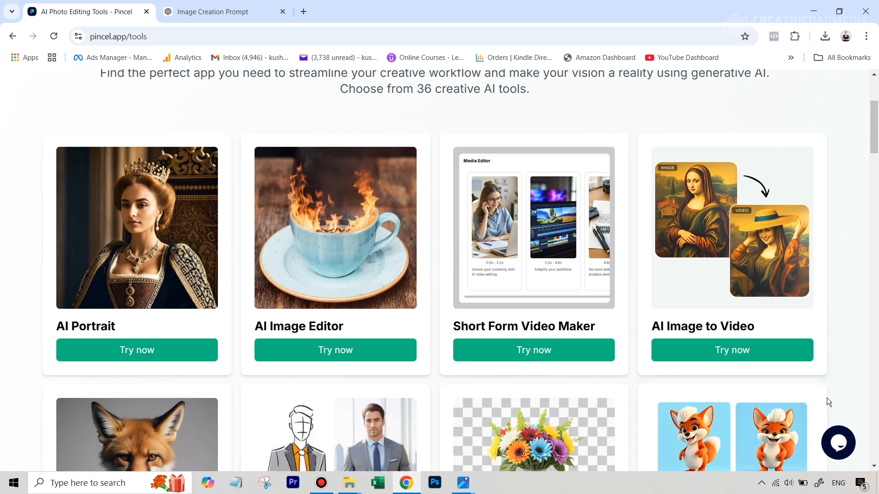
scroll(down, 3)
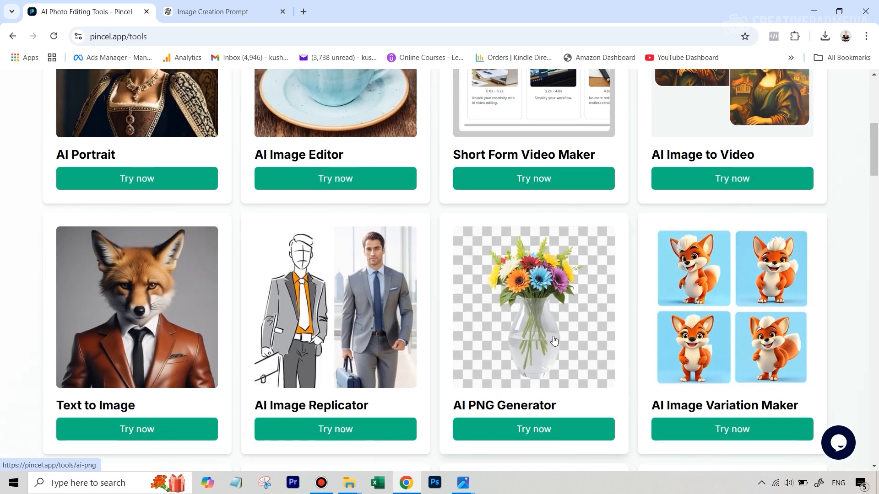
click(136, 429)
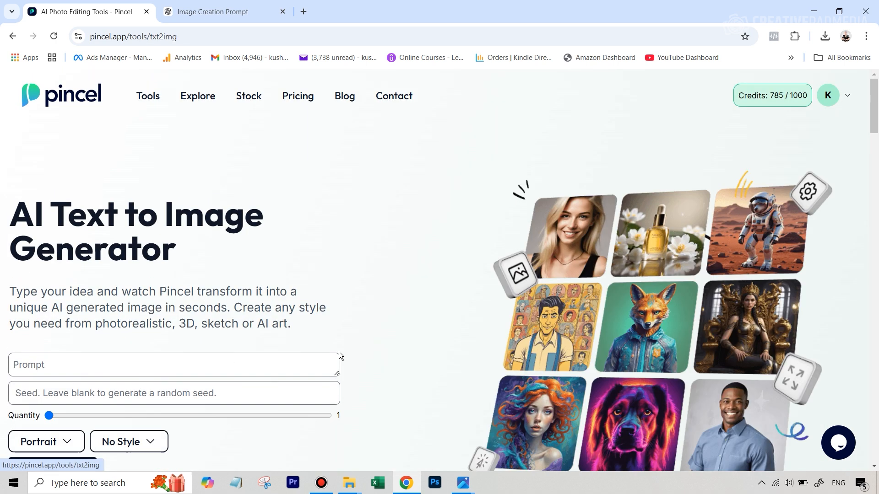
Step: Generate another image from the maroon-jacket prompt and review the results
scroll(down, 3)
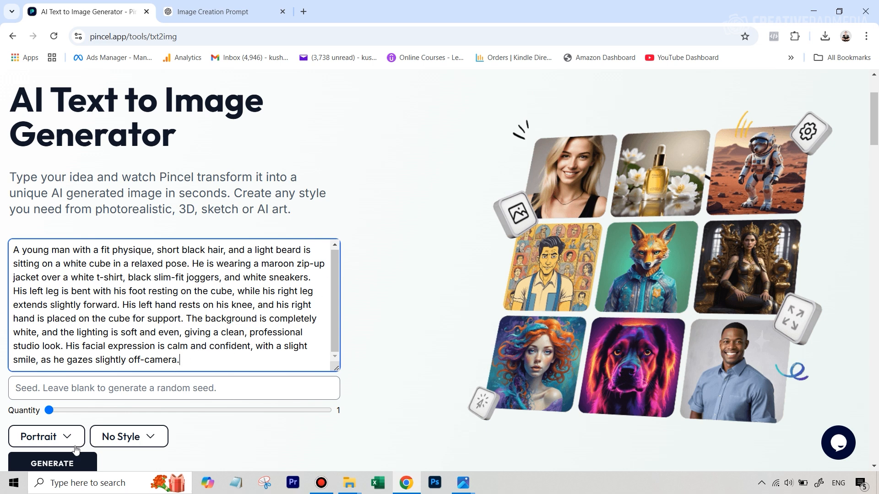
mouse_move(68, 444)
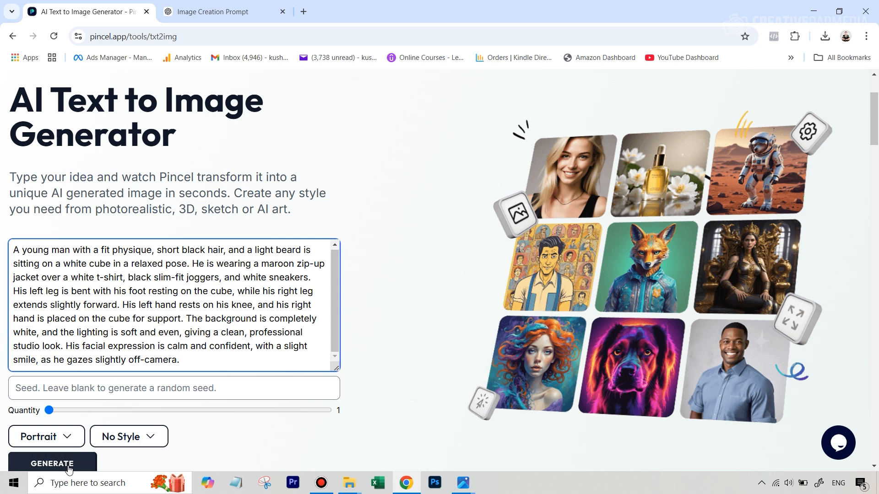
mouse_move(133, 445)
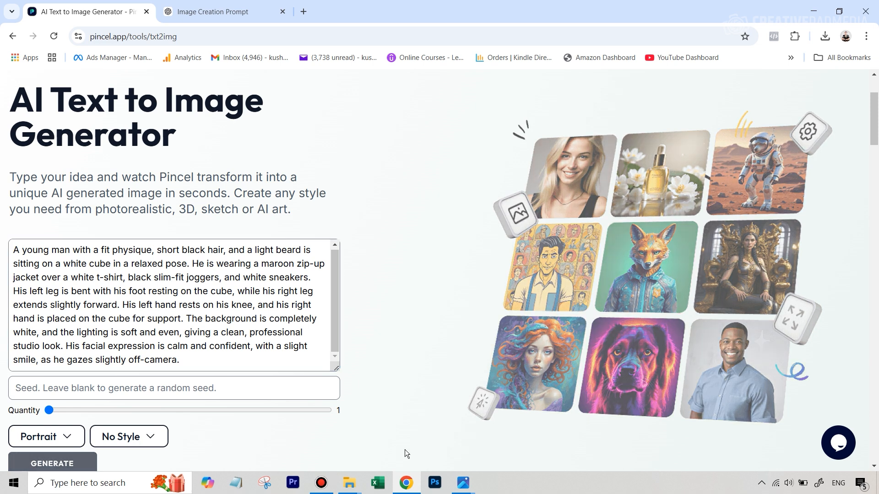
mouse_move(674, 307)
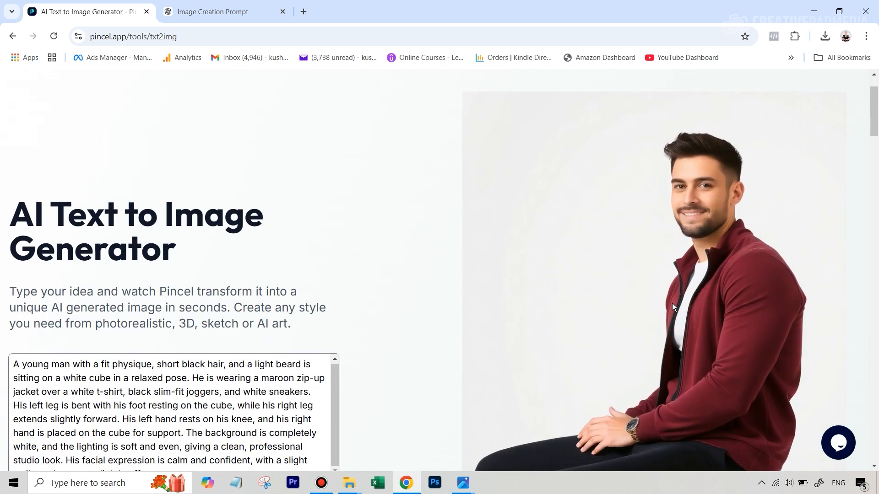
scroll(down, 3)
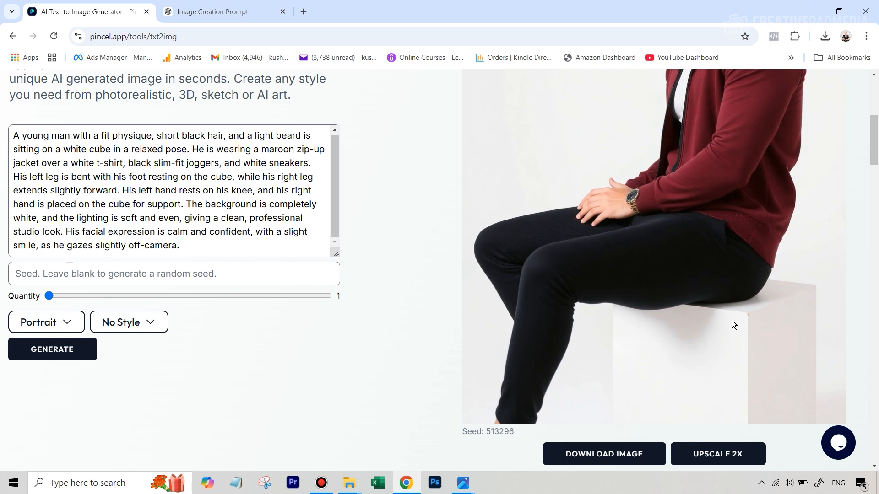
click(52, 350)
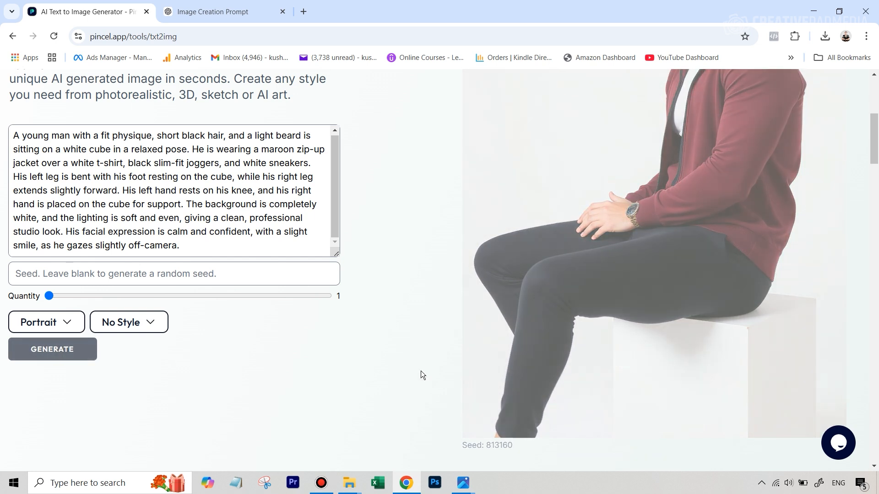
scroll(up, 3)
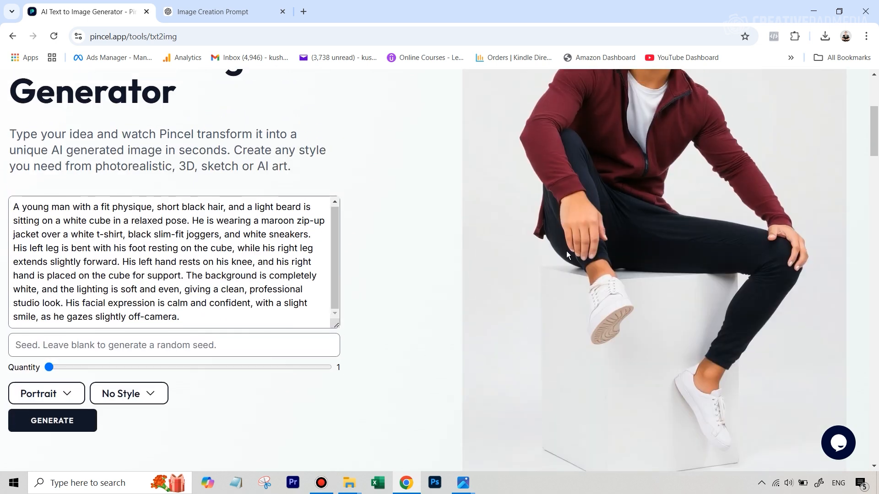
scroll(up, 3)
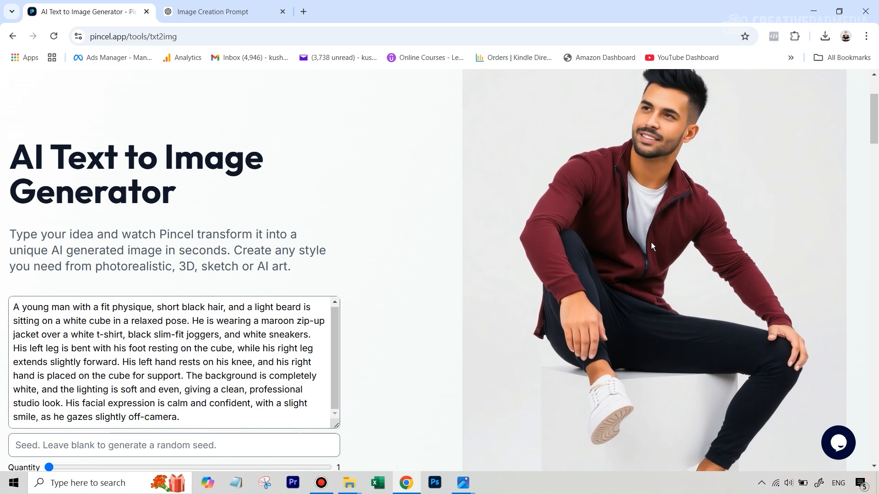
mouse_move(621, 252)
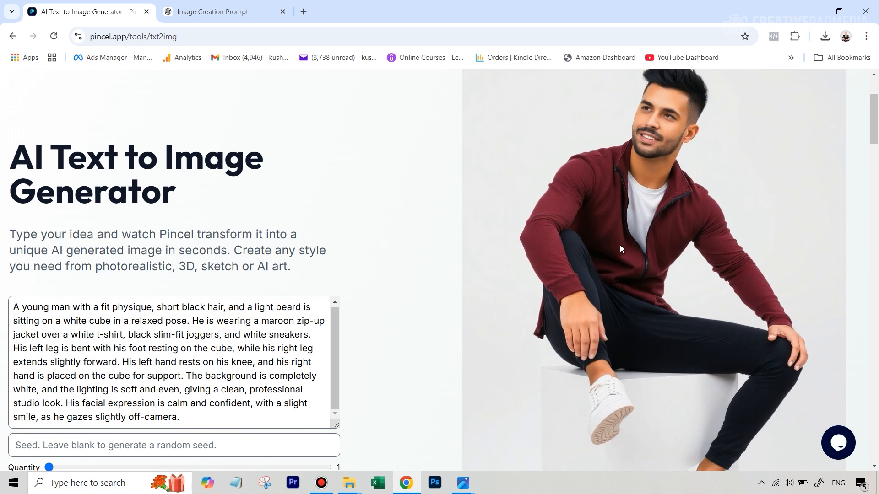
mouse_move(621, 287)
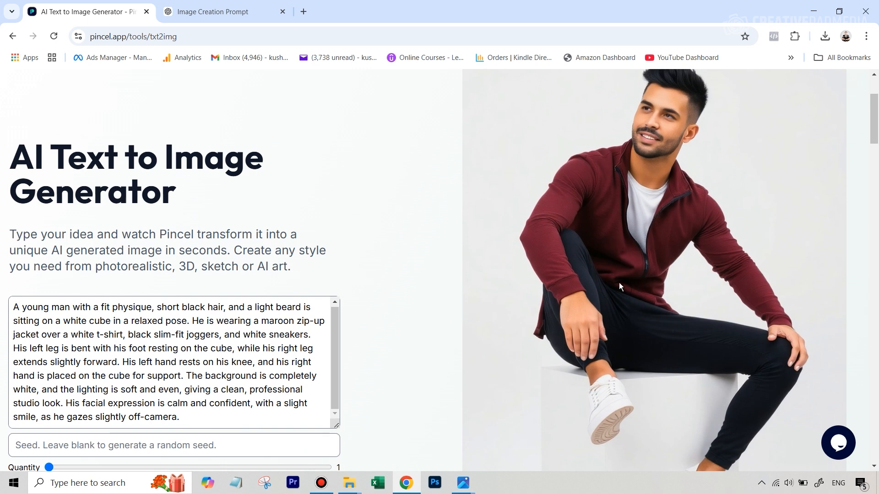
mouse_move(627, 288)
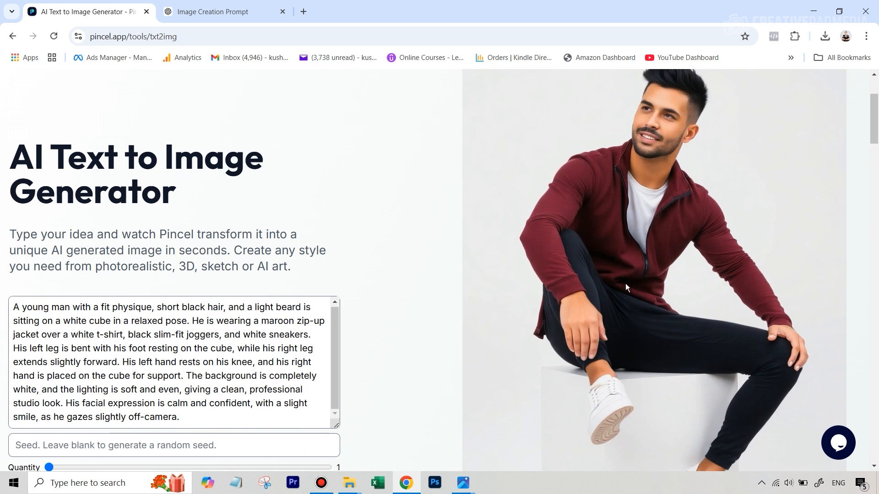
mouse_move(639, 276)
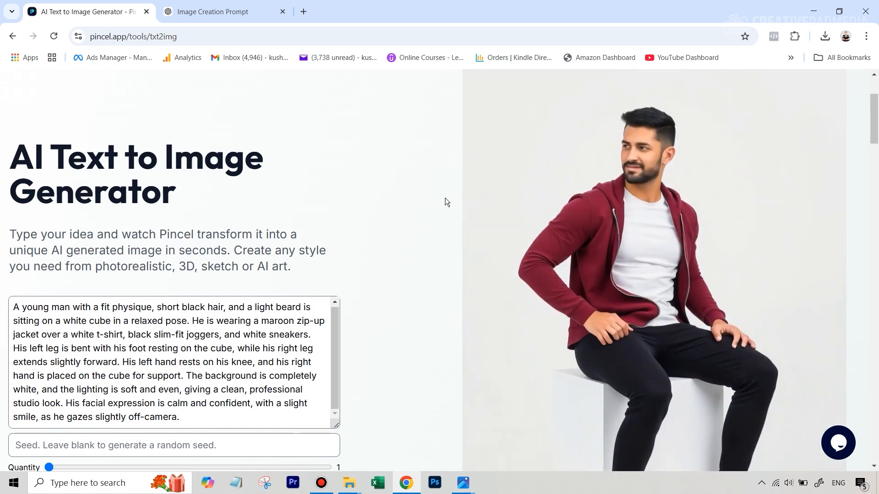
scroll(down, 3)
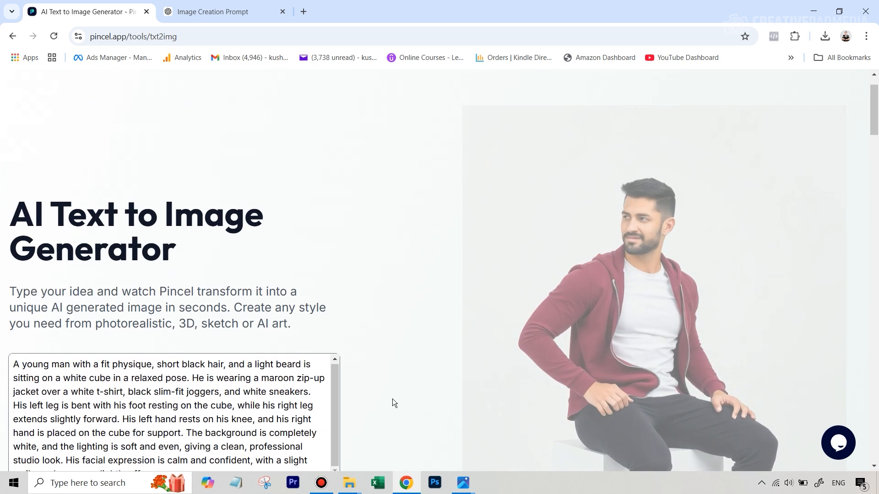
scroll(down, 3)
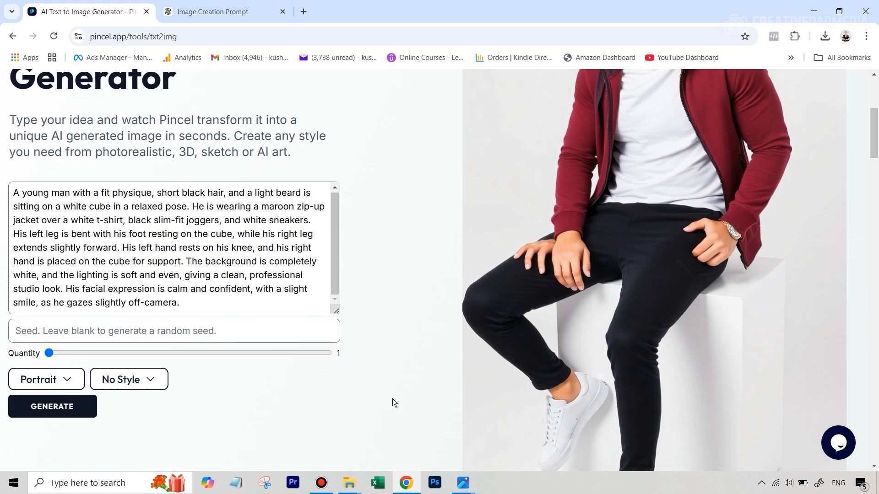
mouse_move(537, 270)
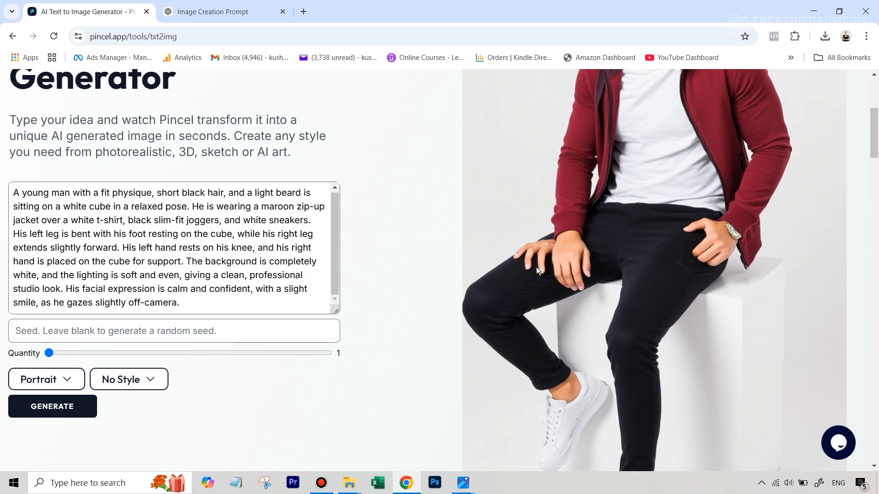
mouse_move(521, 277)
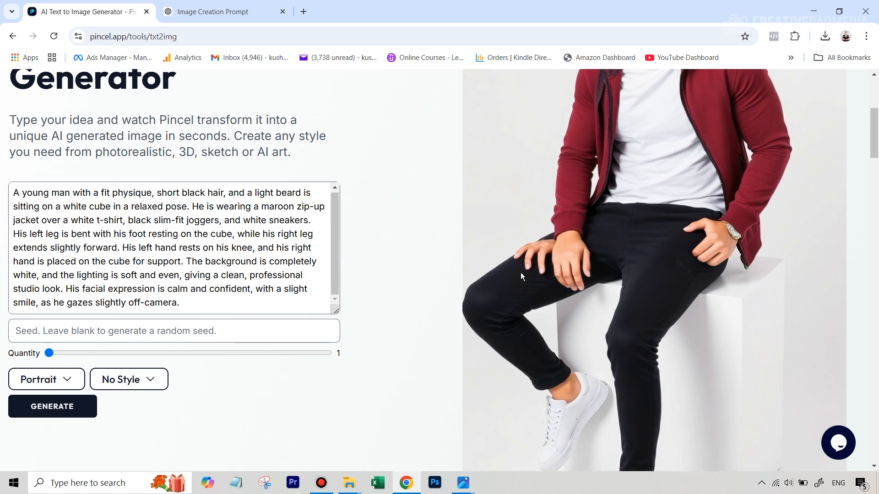
scroll(up, 3)
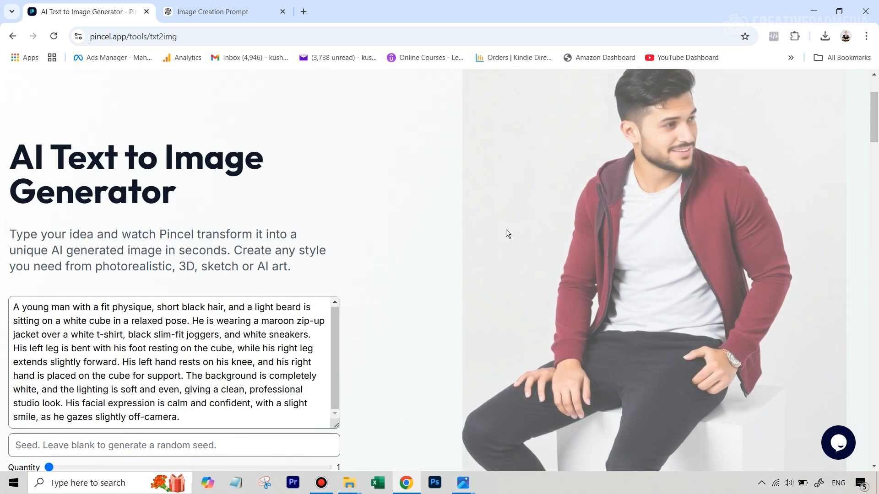
scroll(down, 3)
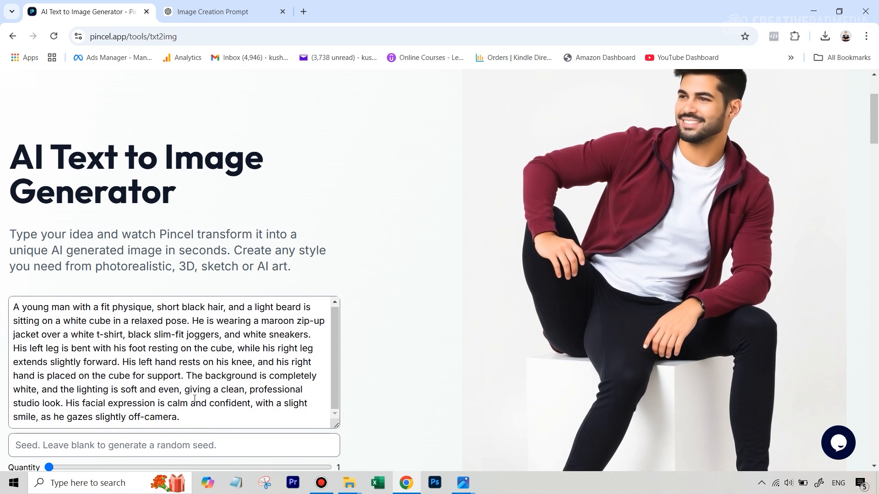
Step: Generate three more variations of the seated maroon-jacket model image
click(45, 380)
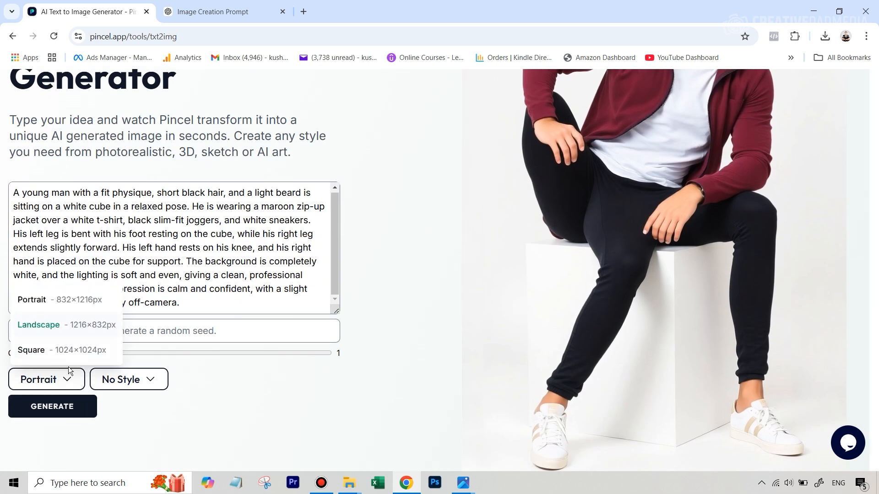
mouse_move(31, 349)
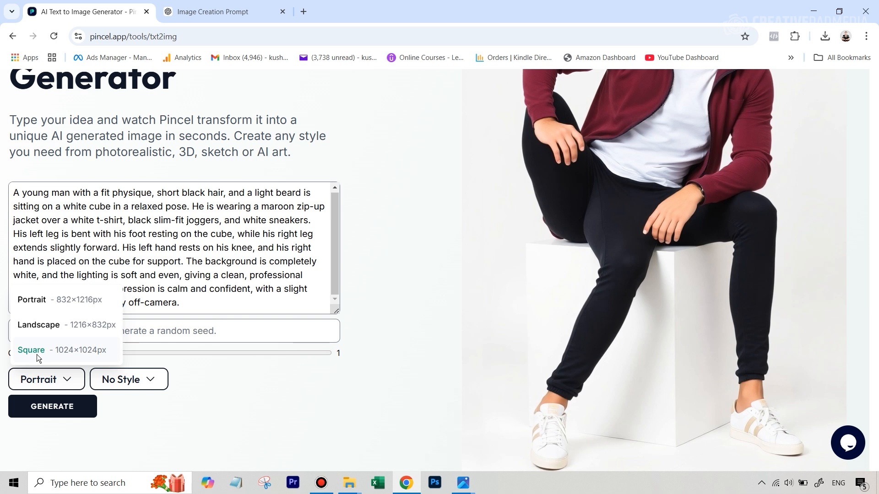
click(32, 349)
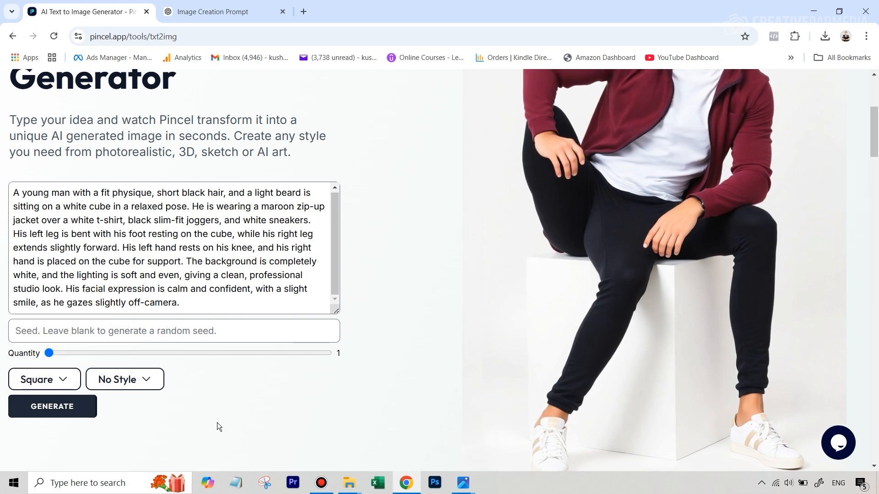
scroll(up, 3)
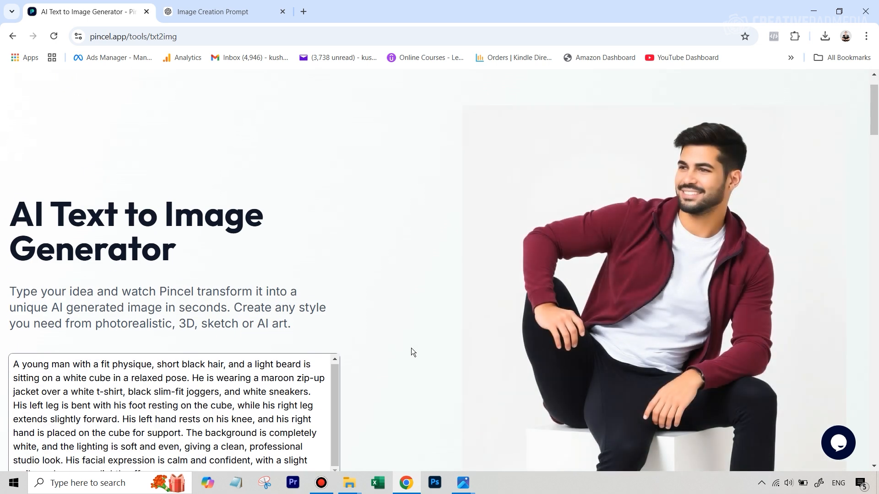
scroll(down, 3)
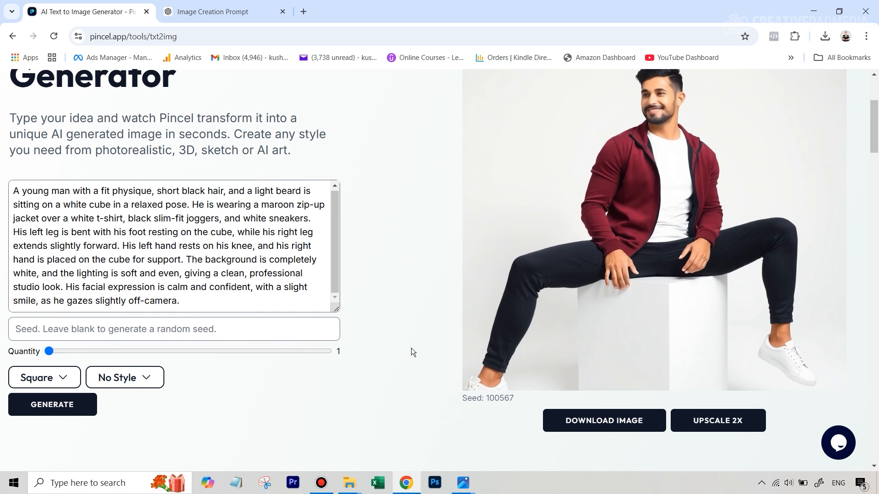
click(52, 404)
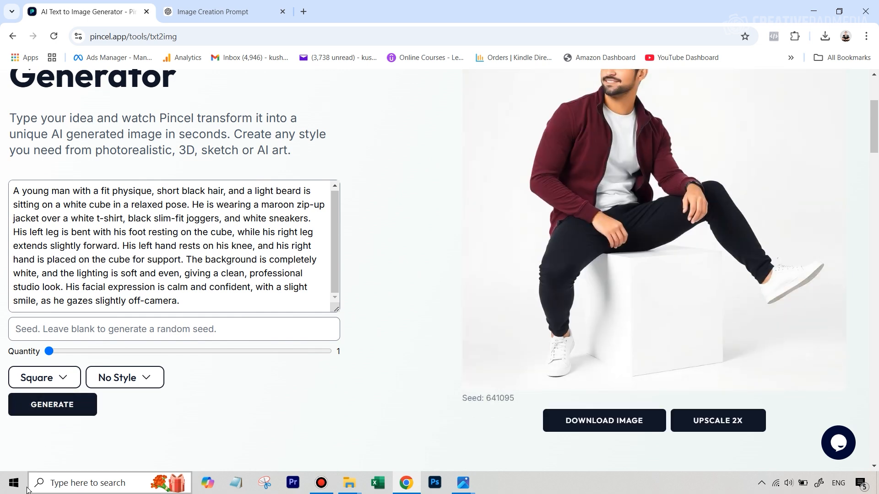
click(52, 404)
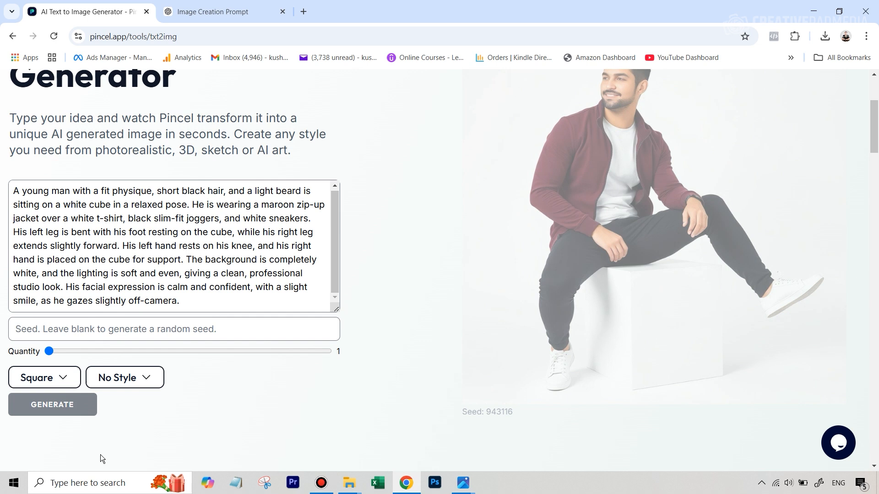
scroll(up, 3)
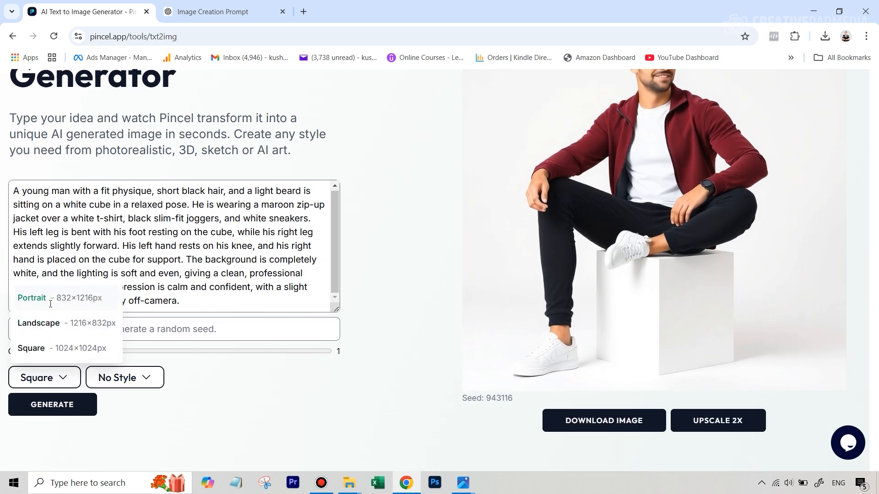
Step: Set the output shape to Portrait and view the portrait-format result
click(33, 298)
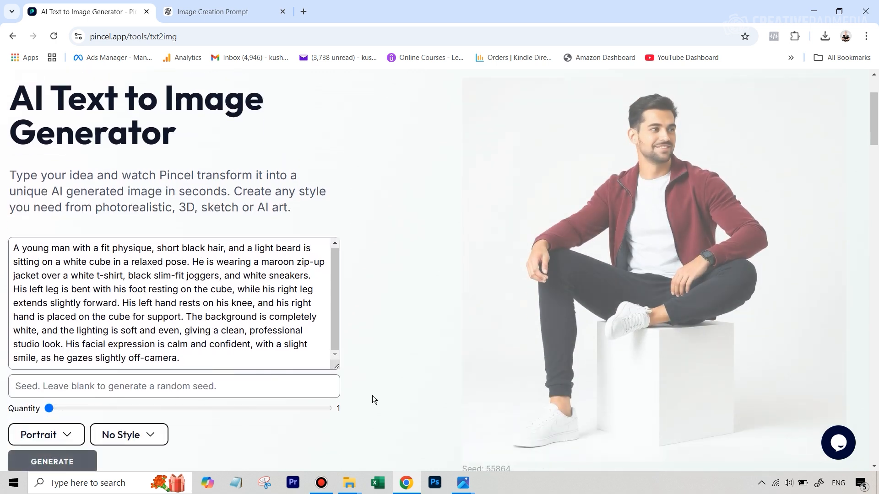
scroll(down, 3)
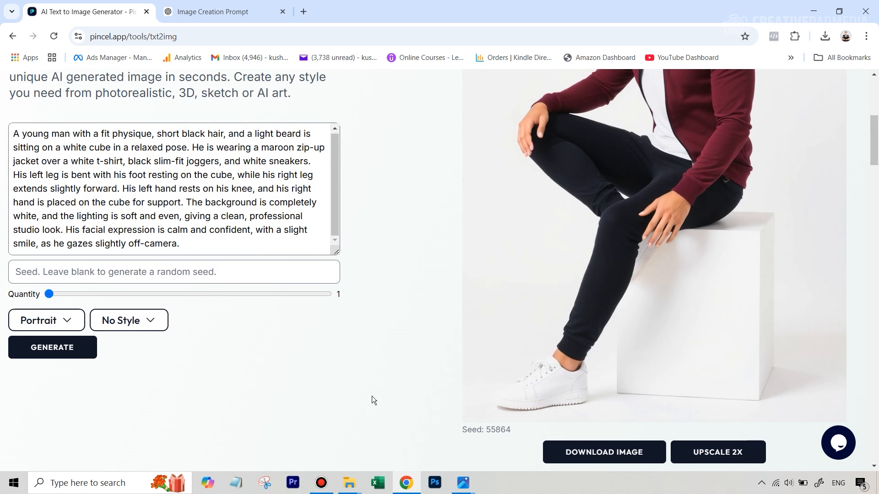
scroll(up, 3)
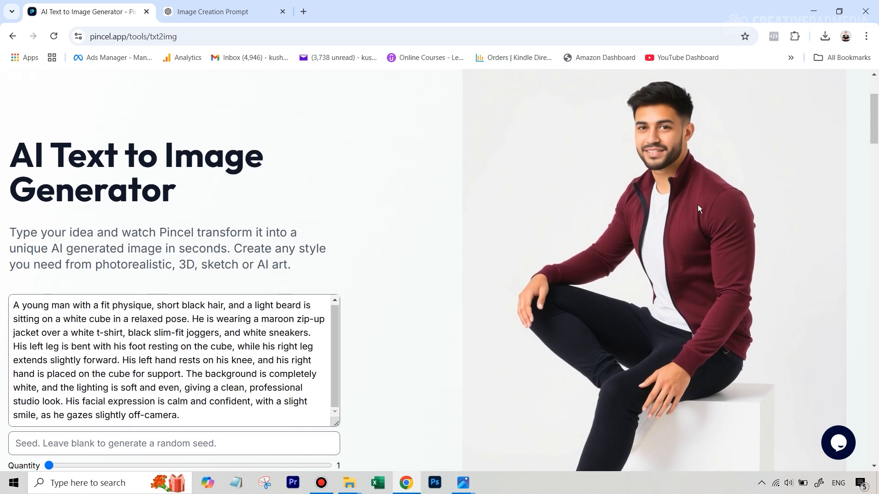
scroll(down, 3)
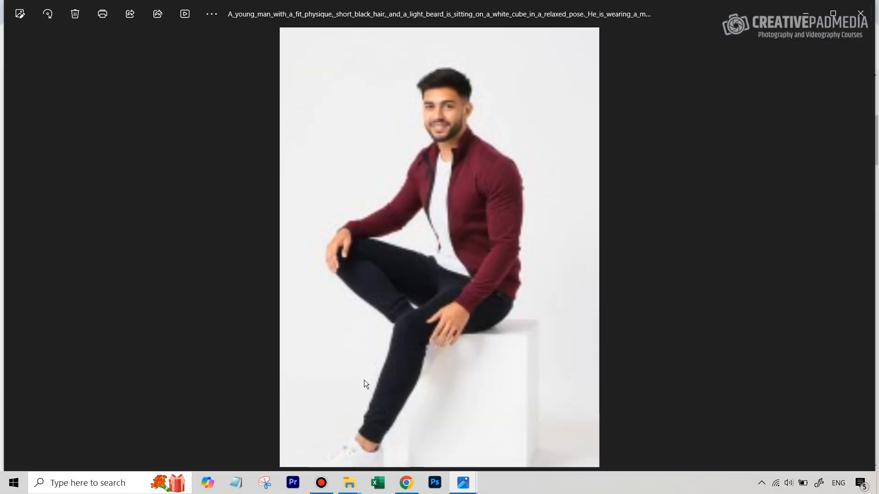
Step: Close the downloaded portrait preview and return to the Pincel generator
click(405, 483)
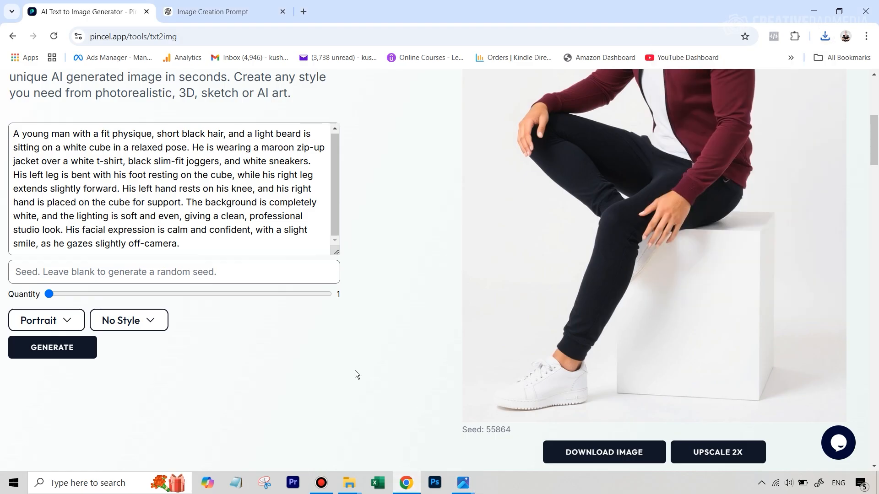
scroll(up, 3)
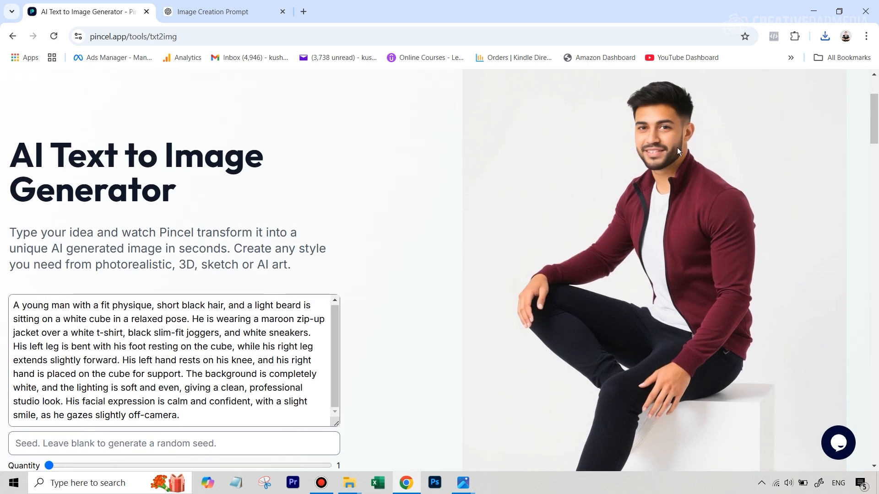
mouse_move(629, 184)
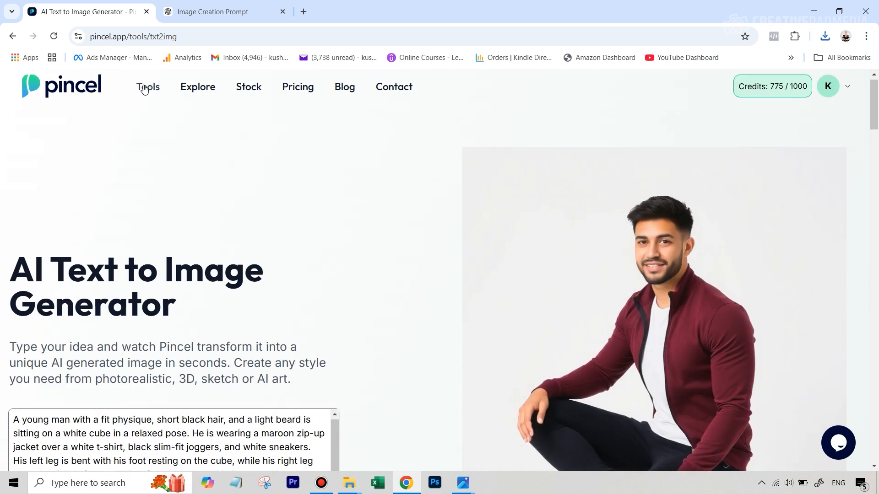
Step: Launch the AI Detailer upscaling tool from Pincel's Tools grid
click(148, 87)
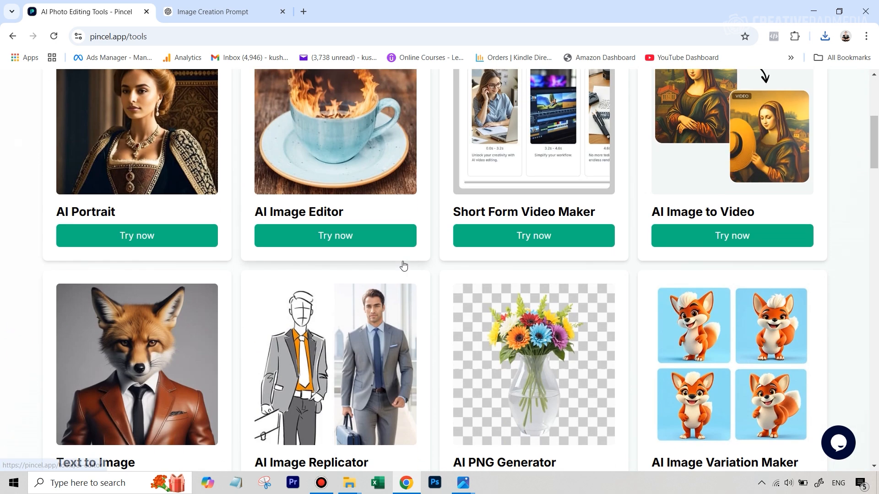
scroll(down, 3)
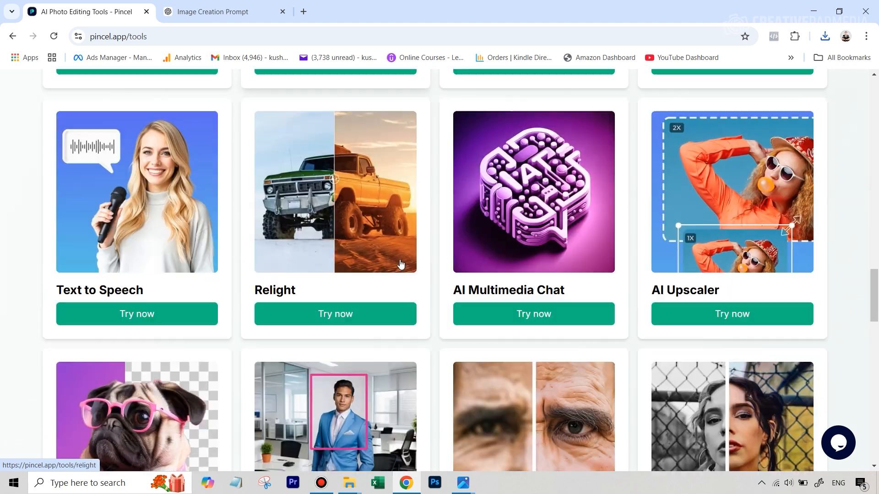
scroll(down, 3)
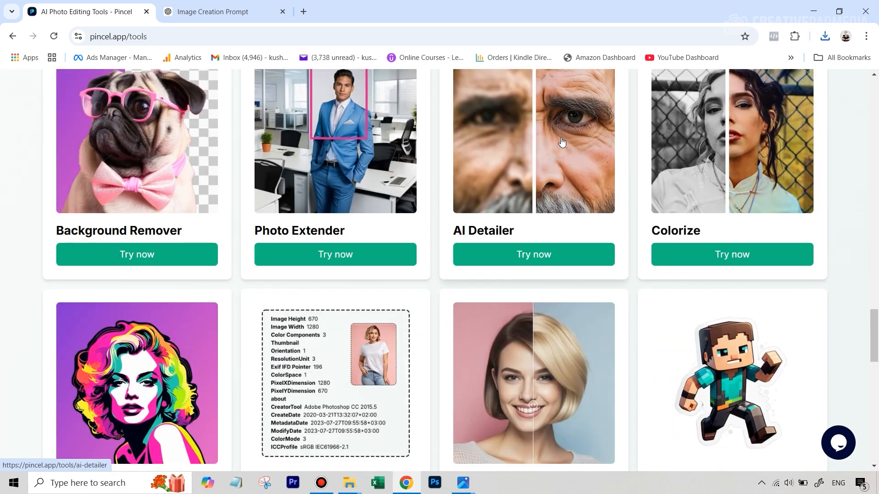
click(532, 255)
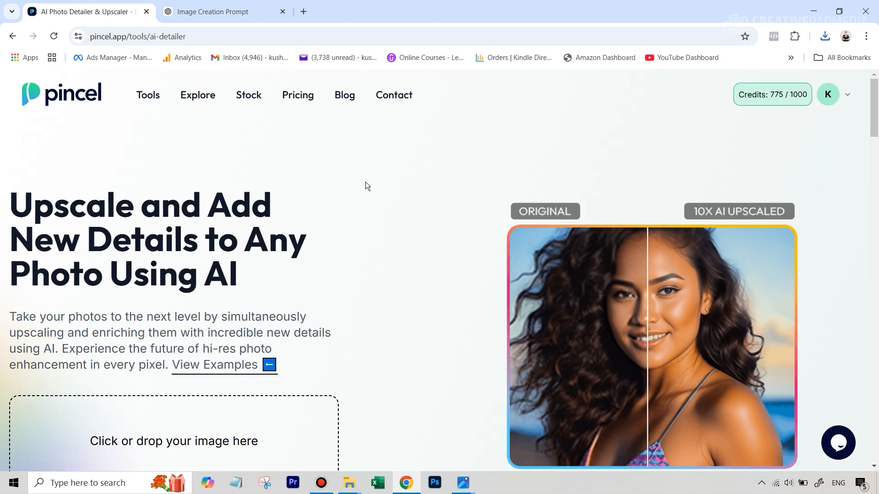
scroll(down, 3)
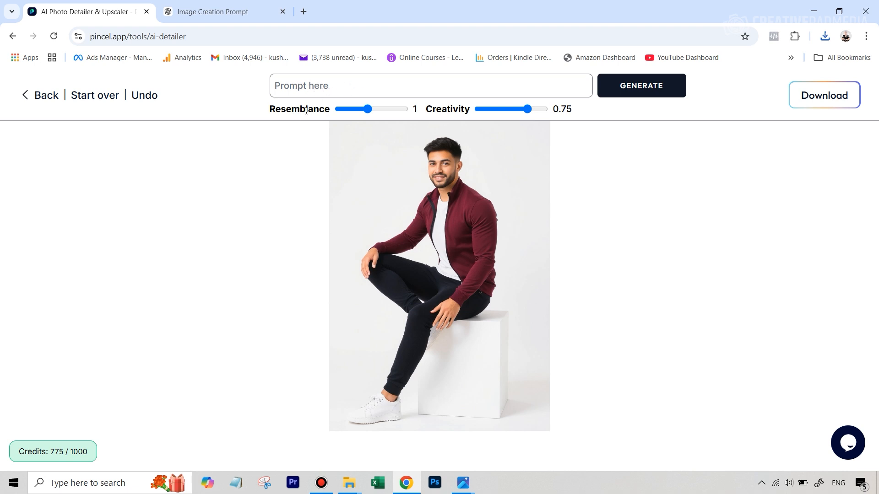
mouse_move(395, 181)
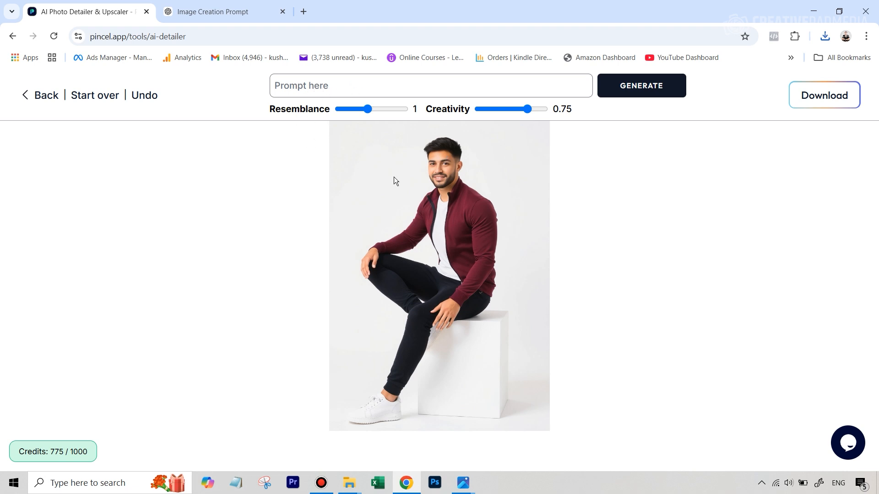
mouse_move(438, 222)
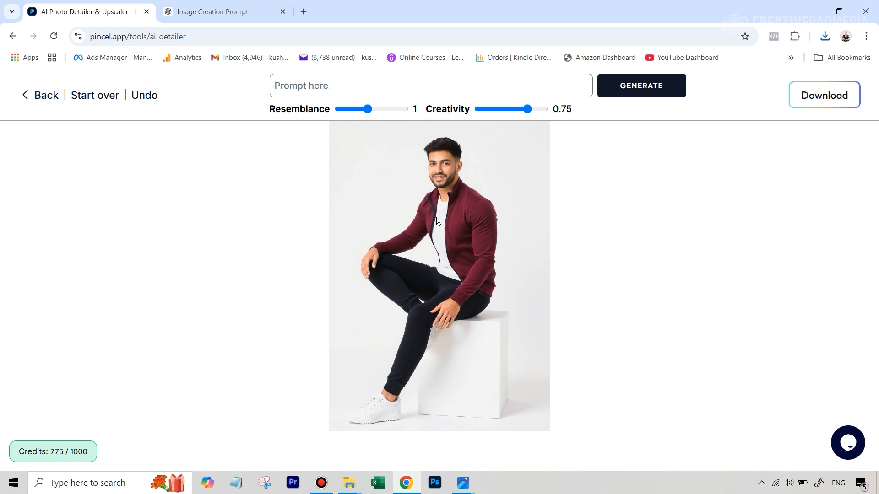
mouse_move(434, 203)
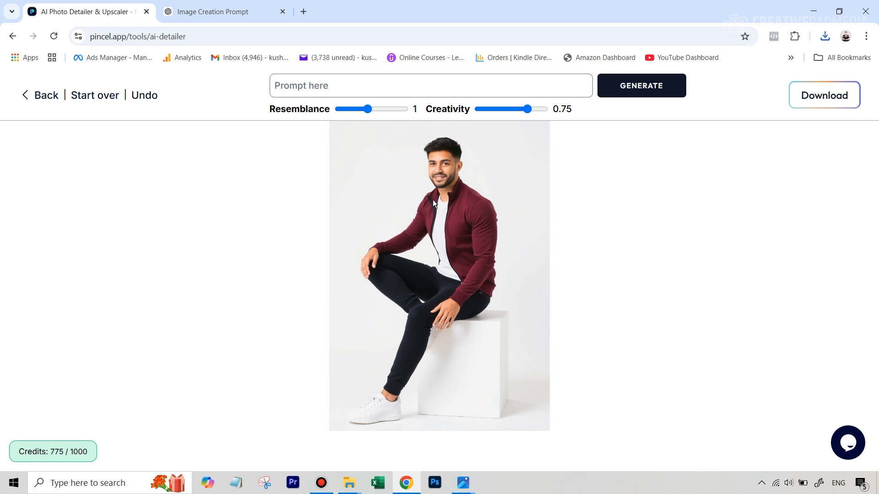
mouse_move(340, 119)
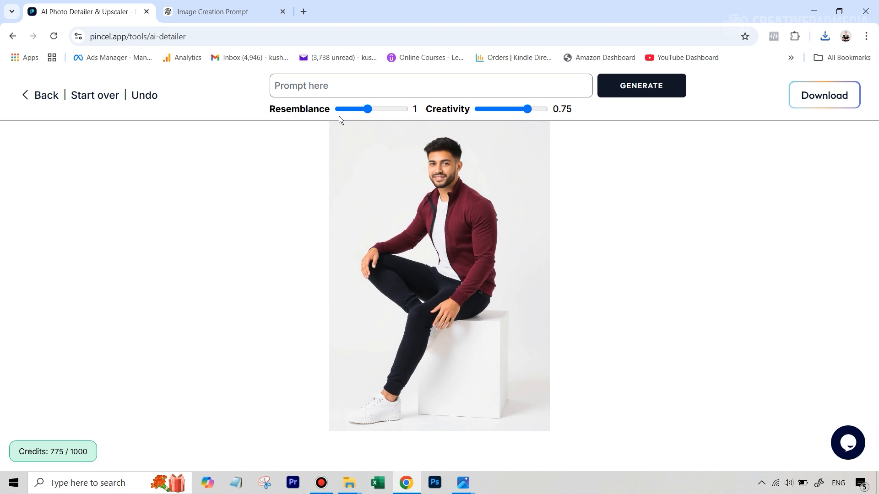
Step: Drag the Resemblance slider from 1 up to 2
drag(368, 109, 402, 109)
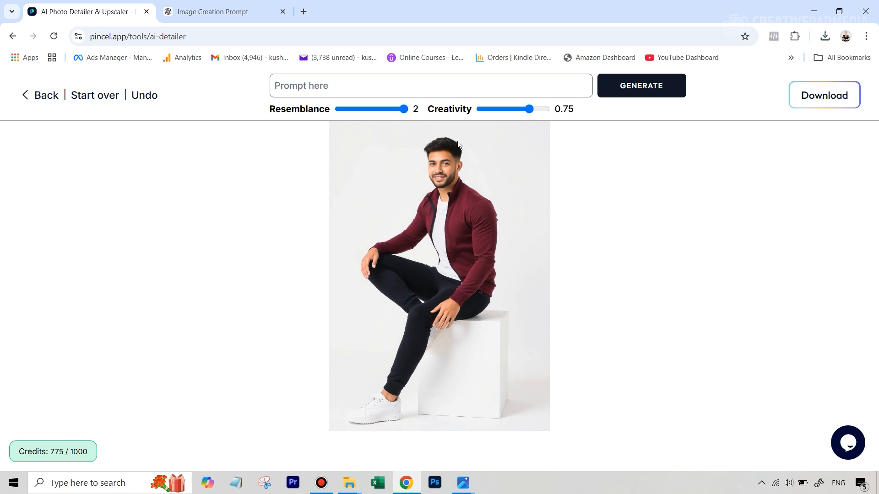
mouse_move(379, 411)
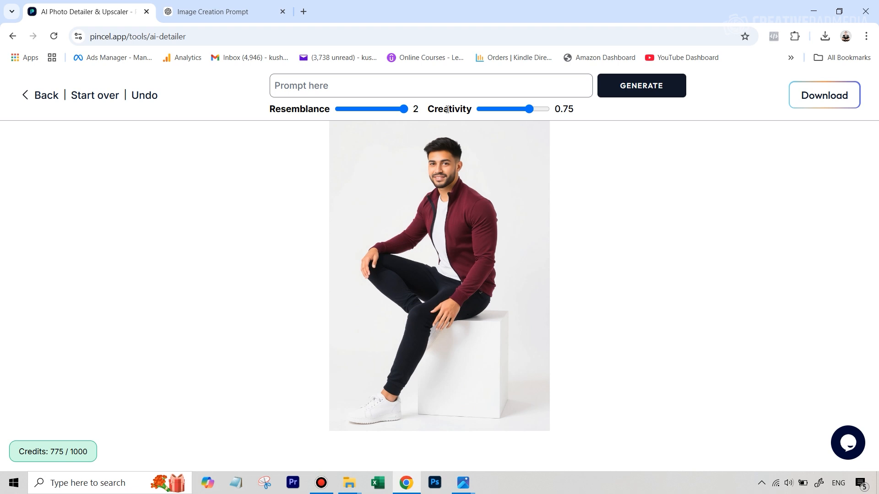
mouse_move(502, 193)
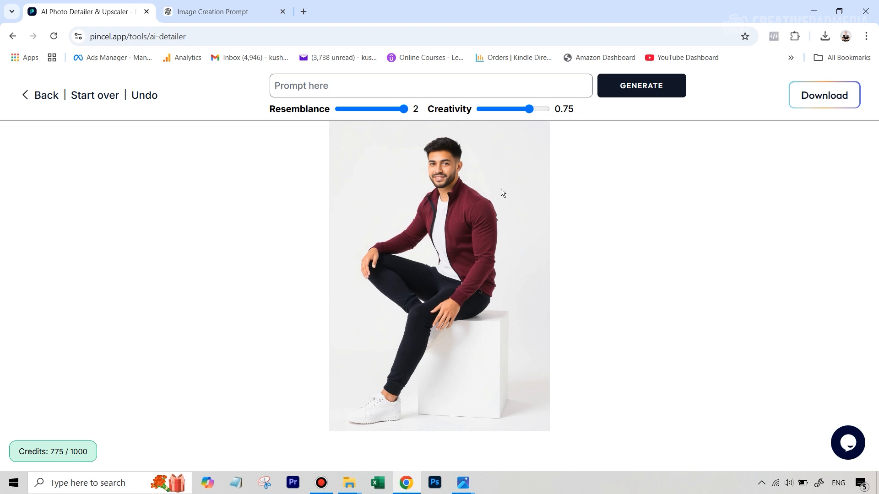
mouse_move(452, 249)
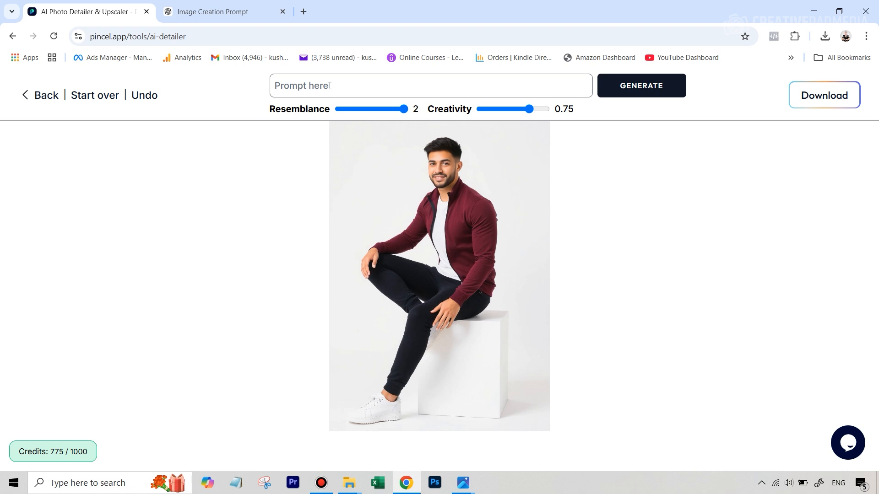
Step: Enter the prompt 'add texture to skin' and run the AI Detailer
text(add te)
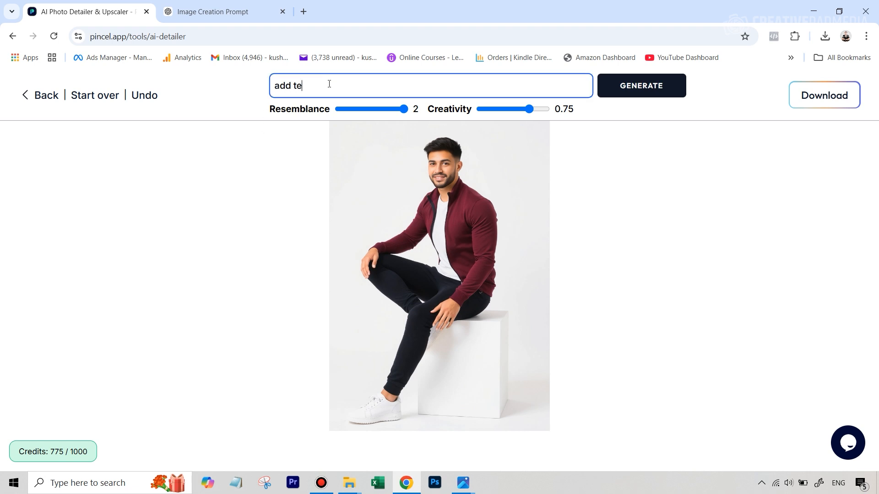
text(xture to skin)
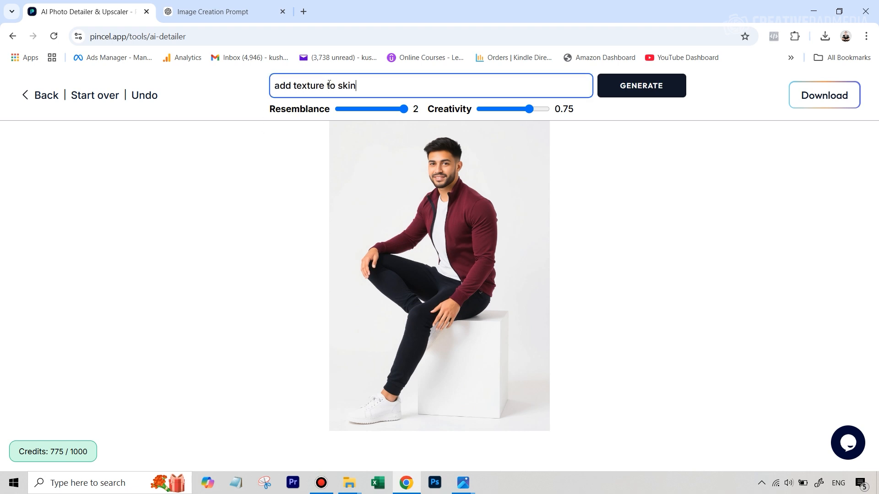
mouse_move(439, 196)
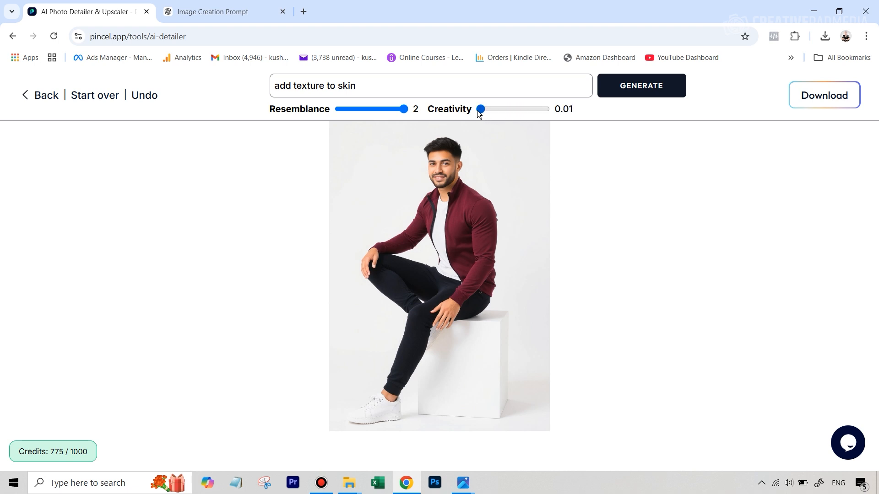
mouse_move(482, 116)
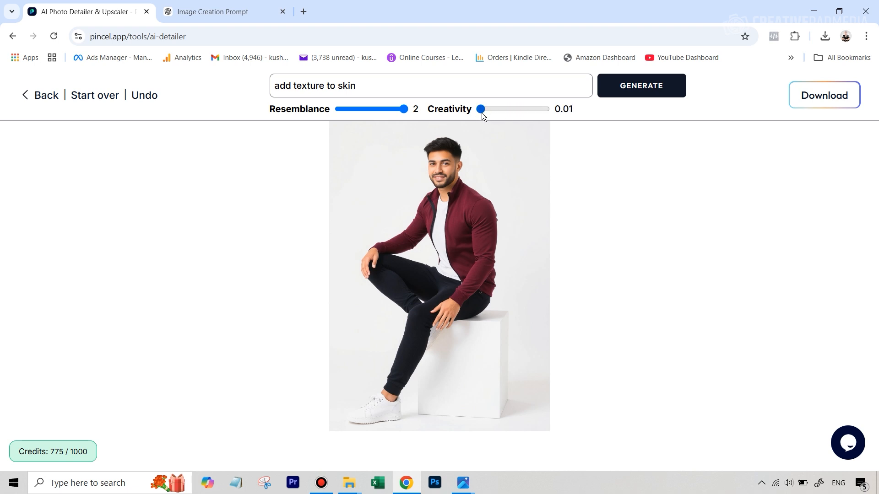
mouse_move(431, 157)
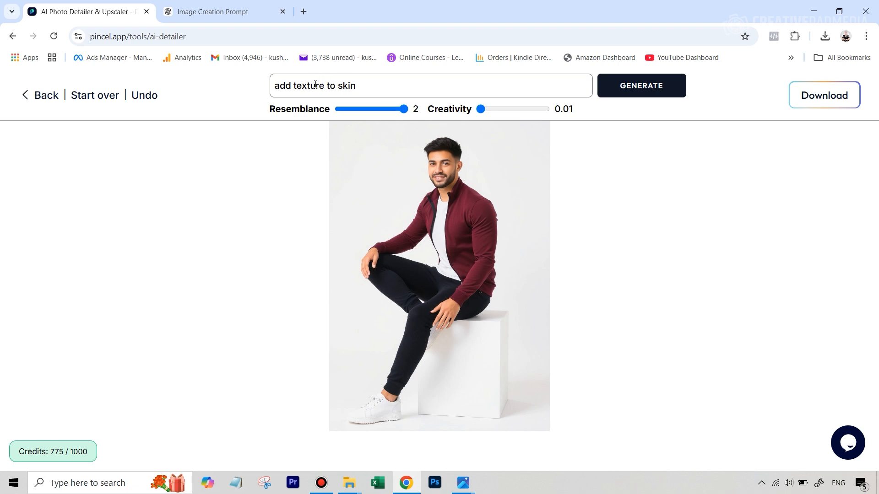
mouse_move(483, 102)
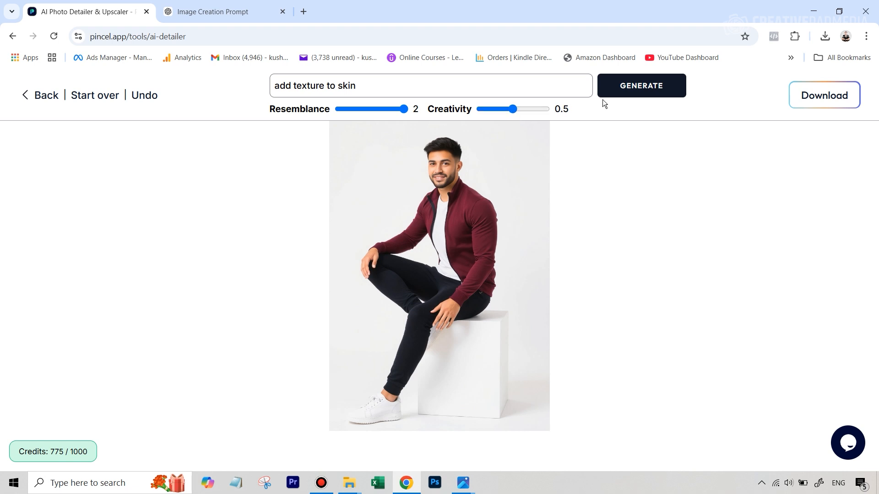
click(641, 85)
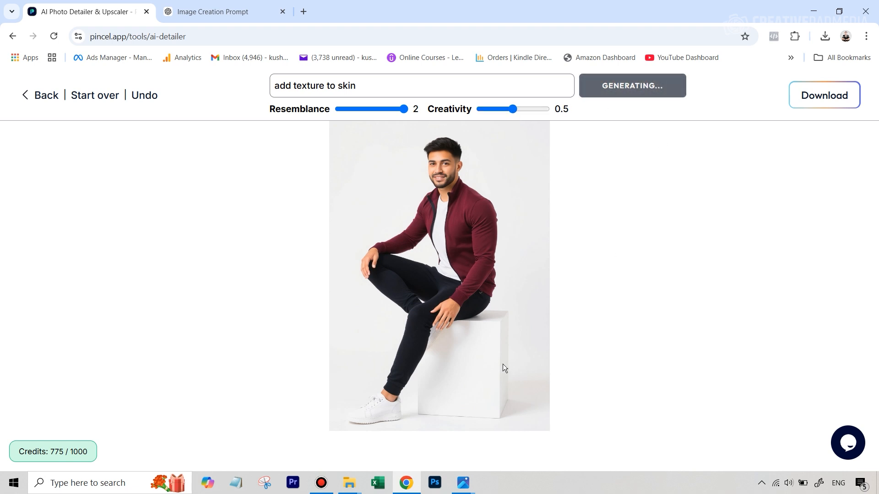
mouse_move(446, 180)
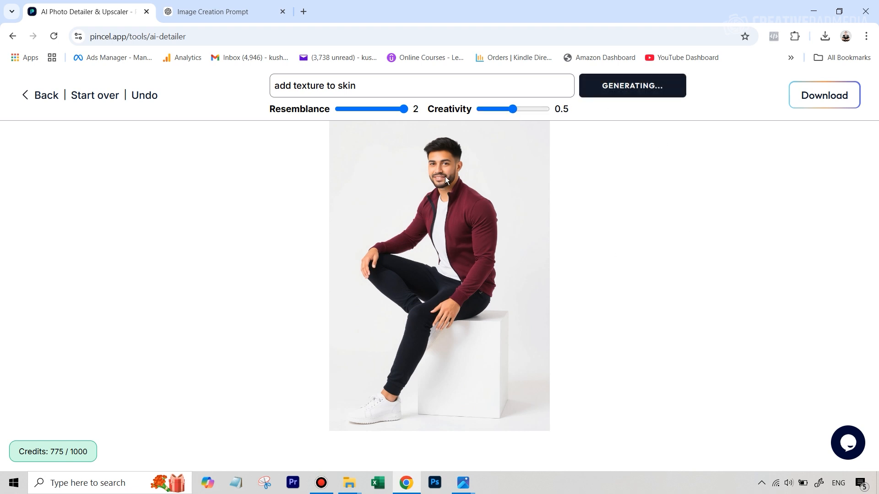
mouse_move(452, 197)
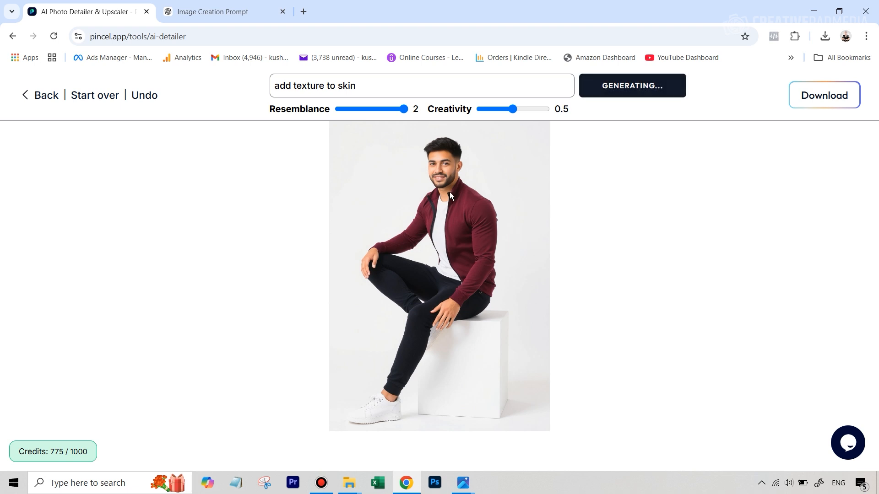
mouse_move(439, 200)
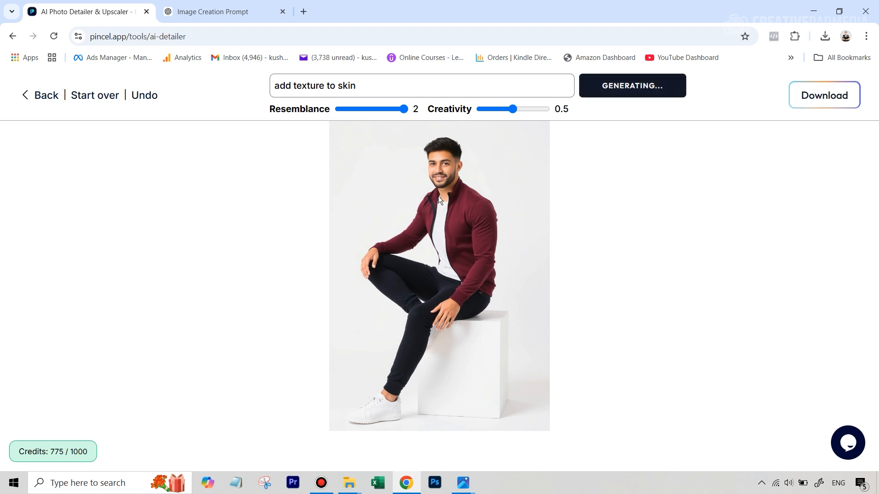
mouse_move(443, 154)
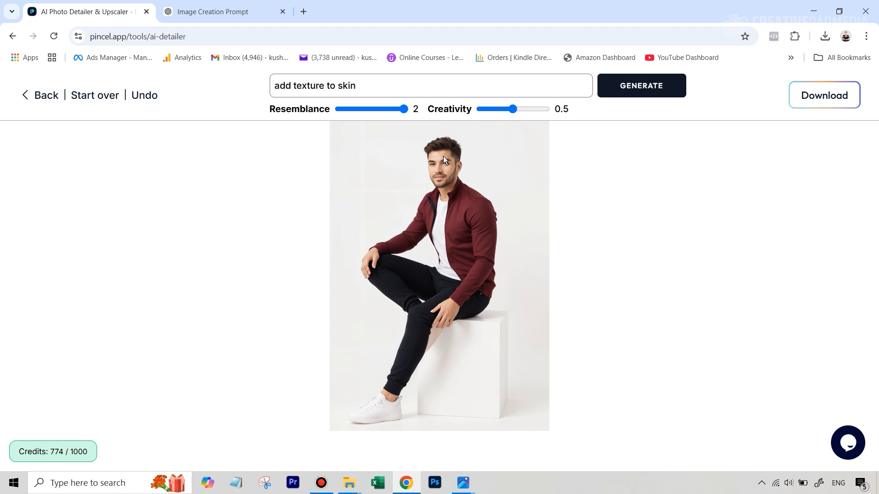
mouse_move(487, 315)
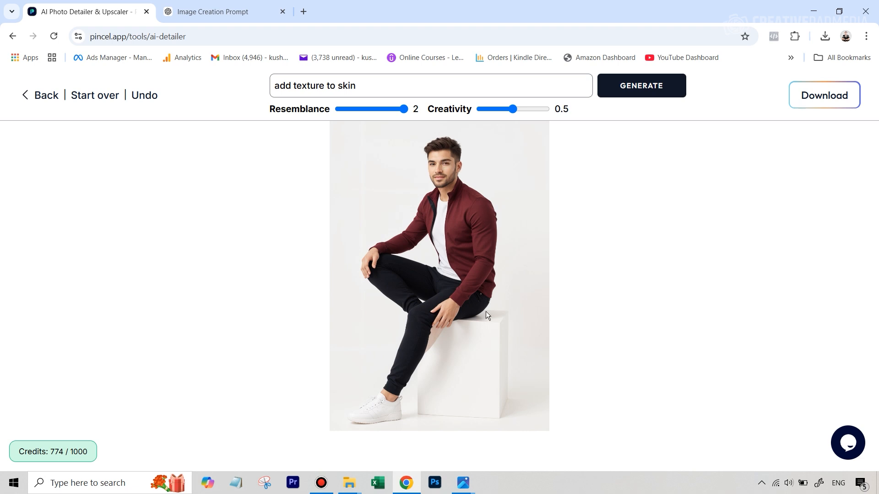
mouse_move(447, 181)
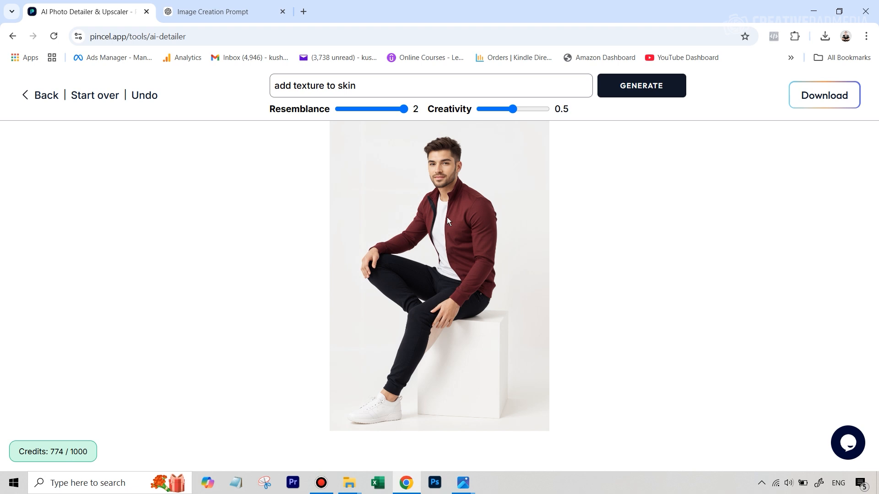
mouse_move(444, 242)
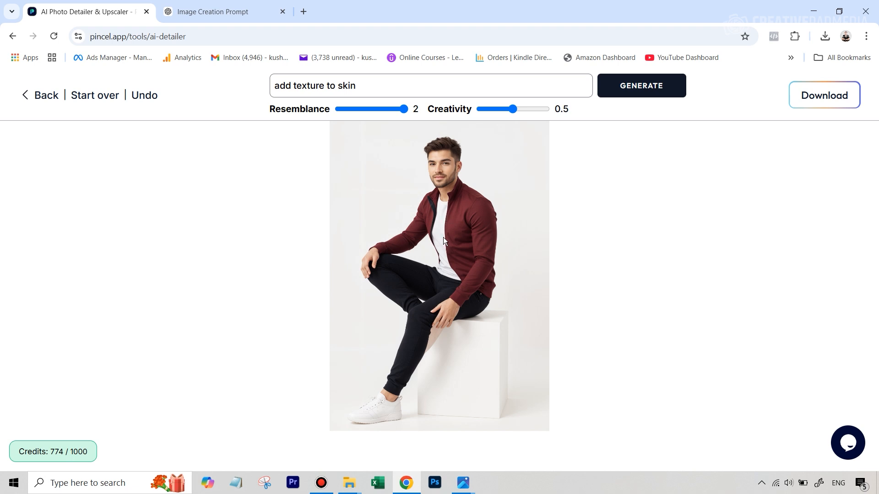
mouse_move(447, 167)
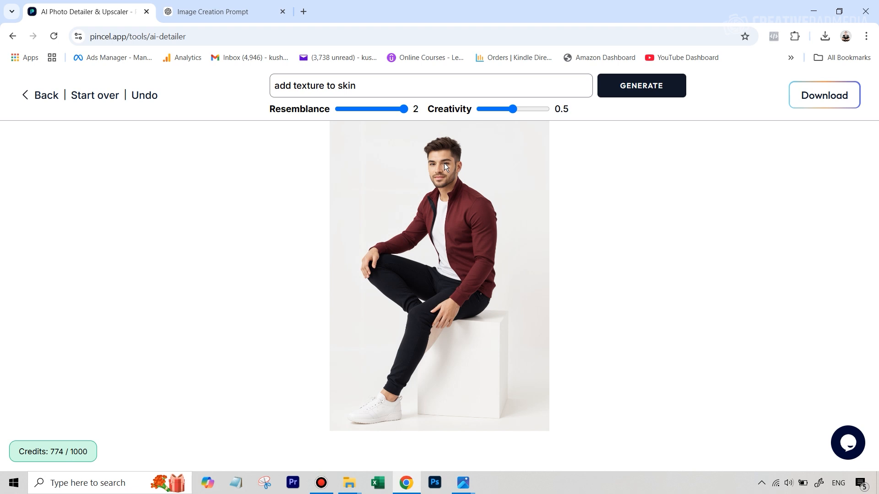
mouse_move(594, 235)
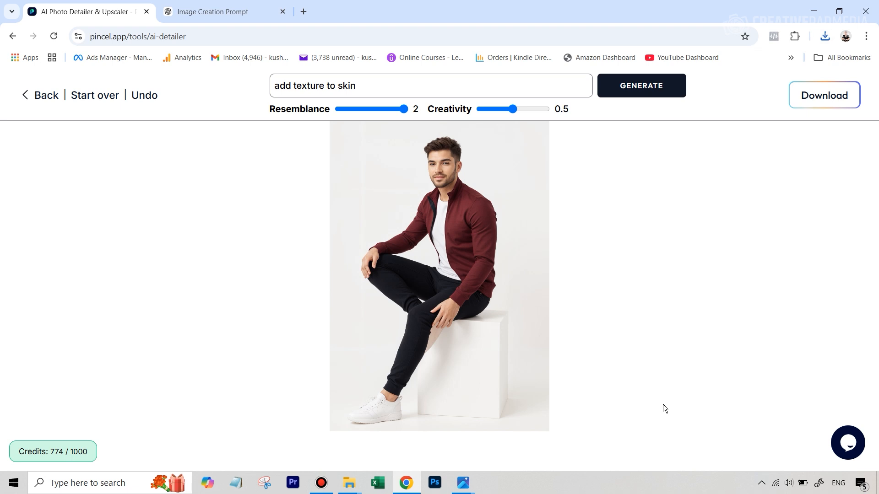
mouse_move(393, 454)
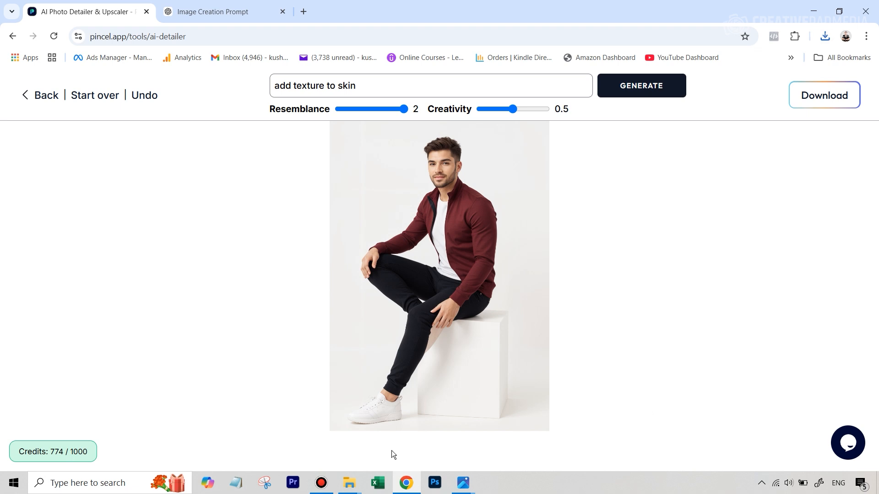
mouse_move(350, 482)
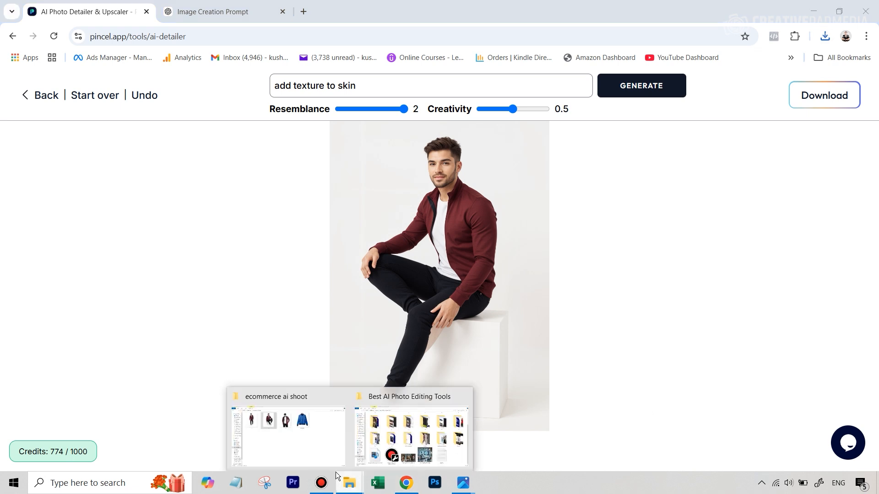
click(287, 438)
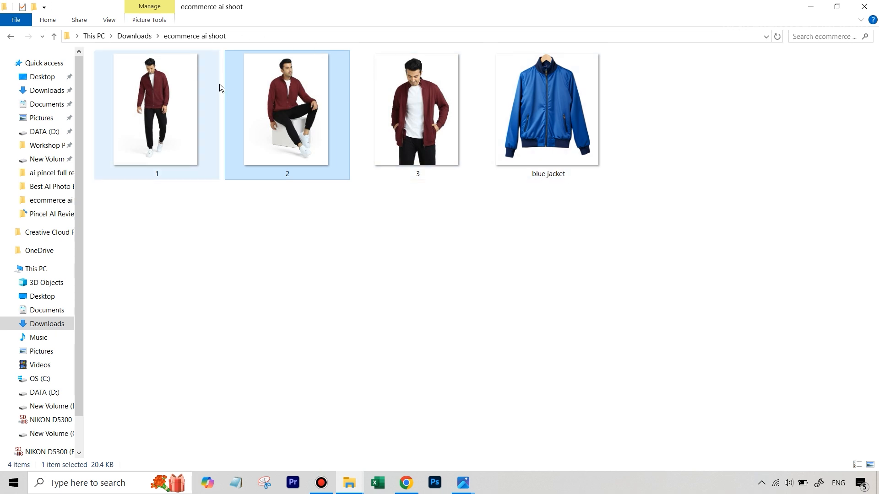
Step: Select photo 2, the seated model, in the ecommerce ai shoot folder
click(417, 108)
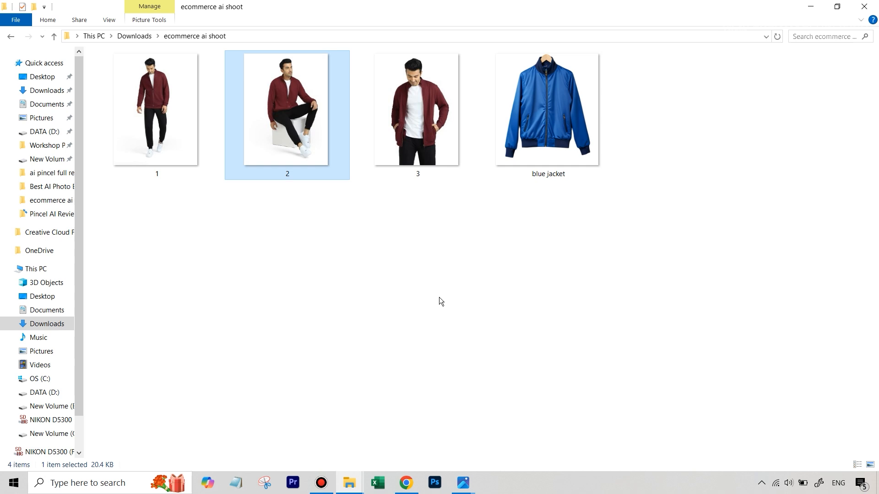
mouse_move(459, 314)
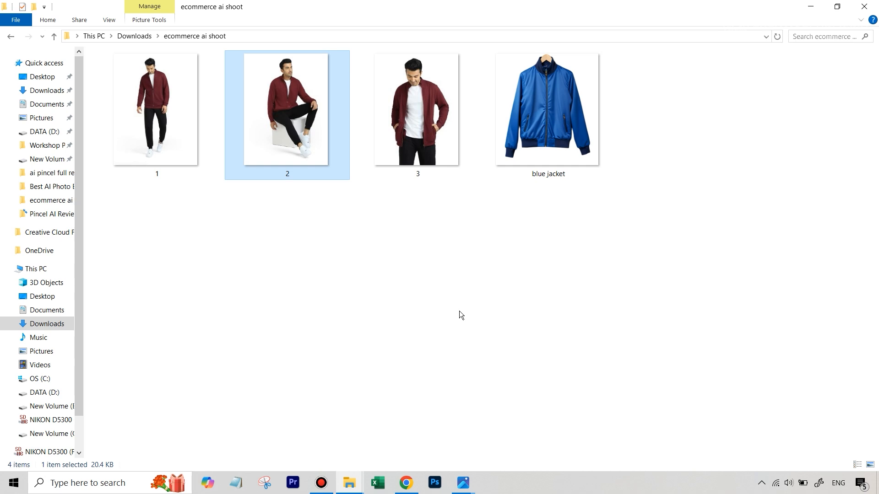
mouse_move(469, 312)
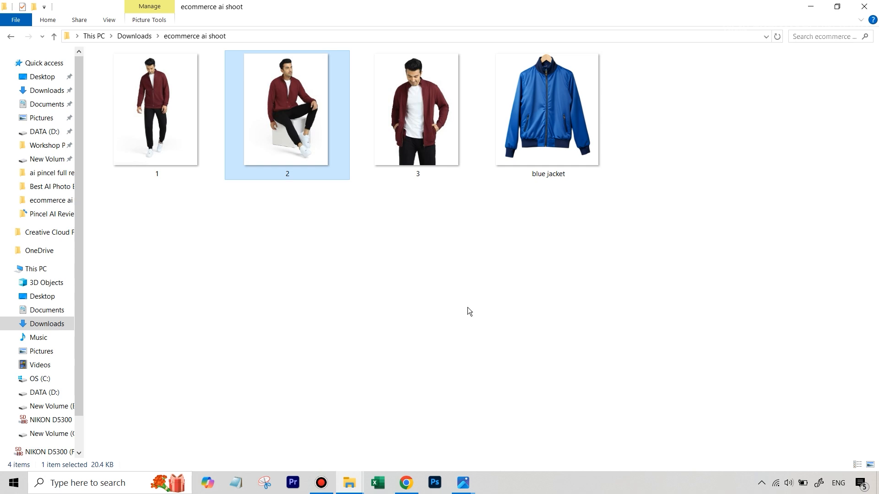
mouse_move(511, 102)
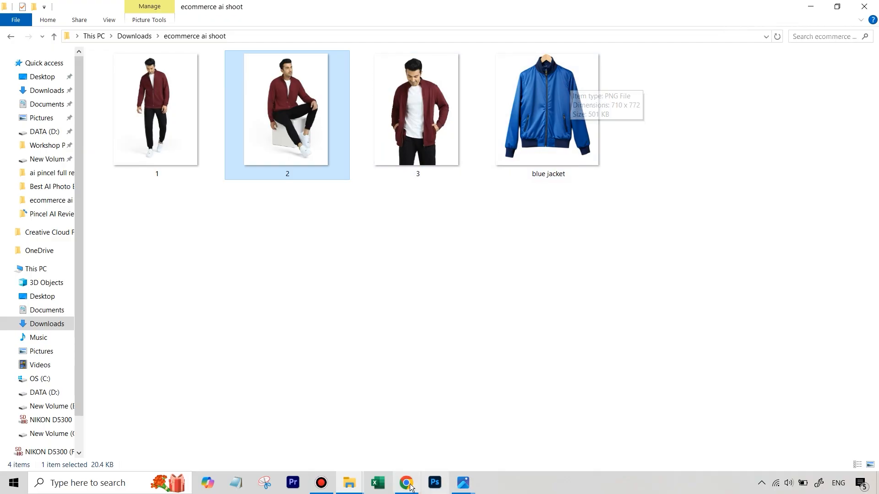
Step: Switch back to Pincel in Chrome and open the Clothes Swap tool
click(408, 487)
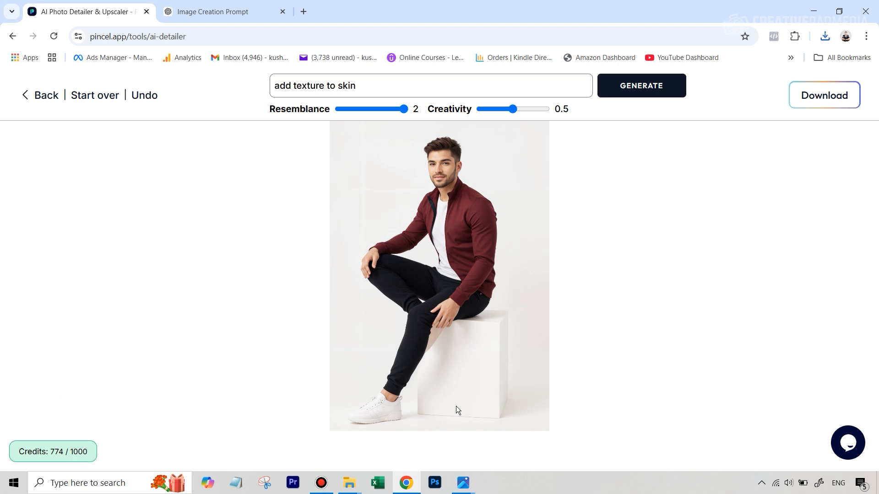
mouse_move(459, 397)
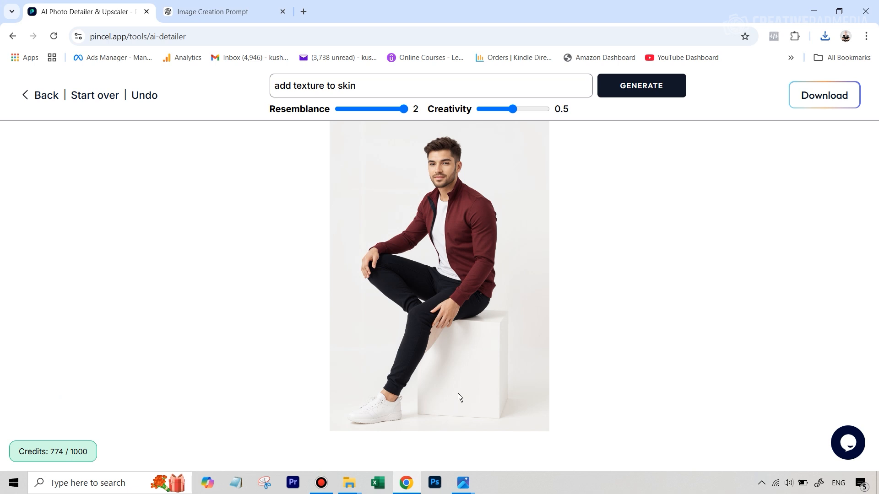
mouse_move(534, 287)
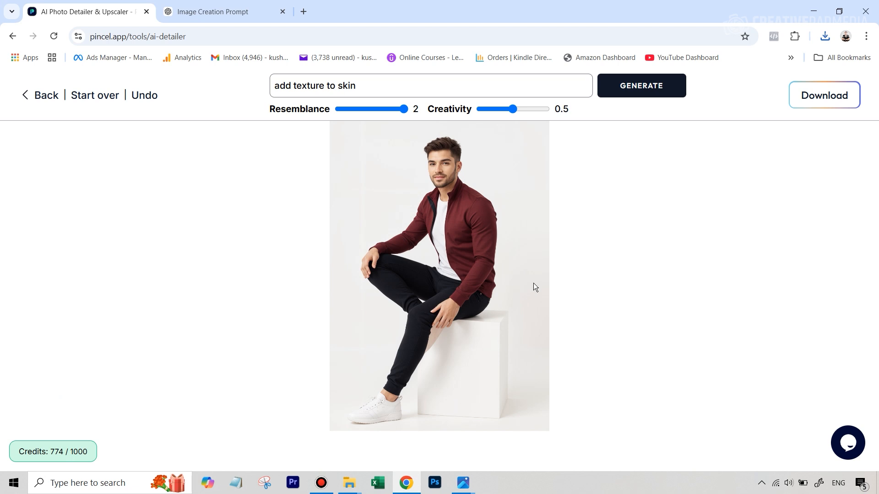
mouse_move(118, 110)
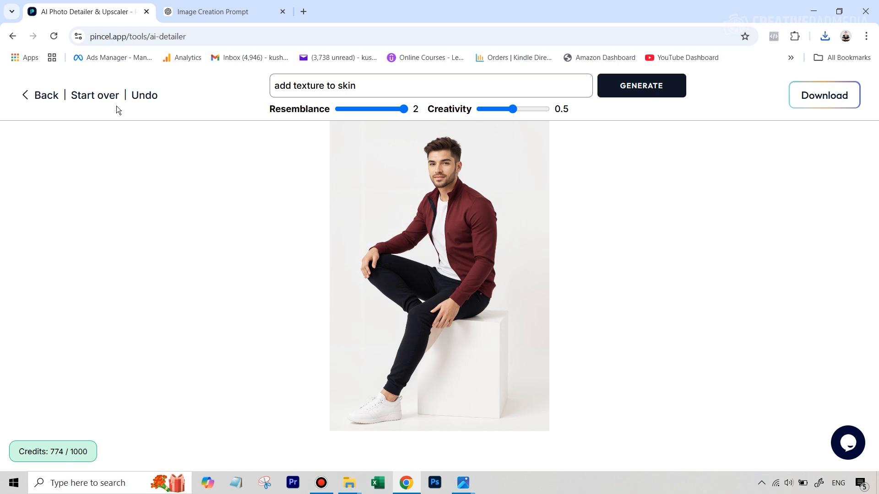
mouse_move(814, 60)
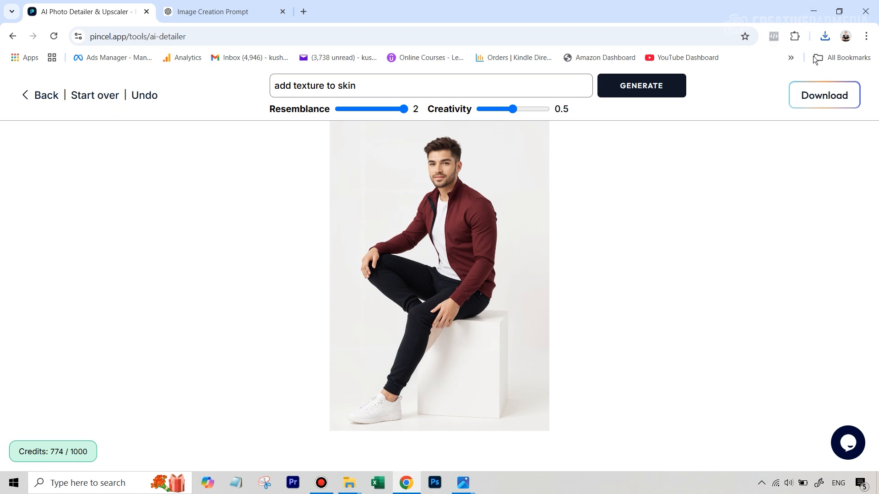
mouse_move(767, 192)
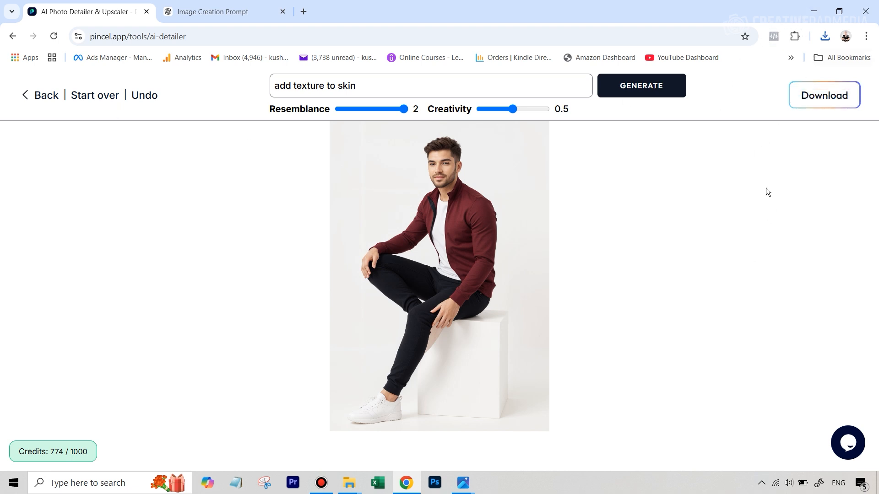
mouse_move(12, 108)
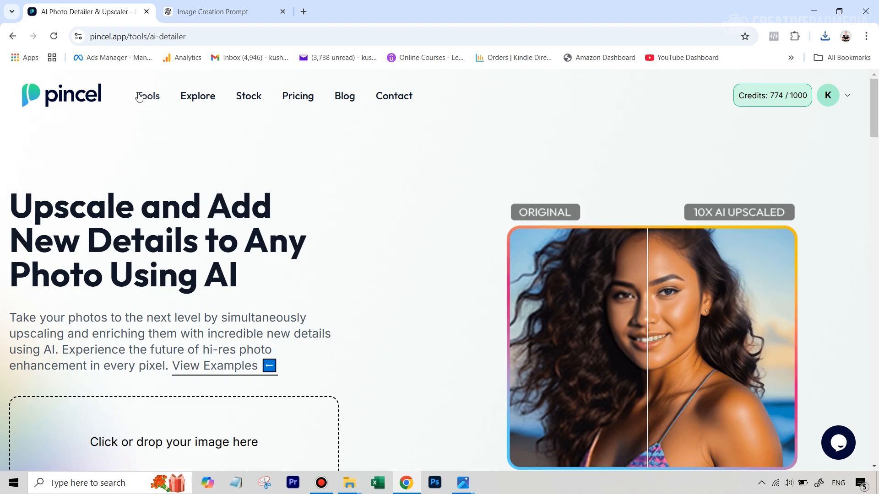
click(148, 96)
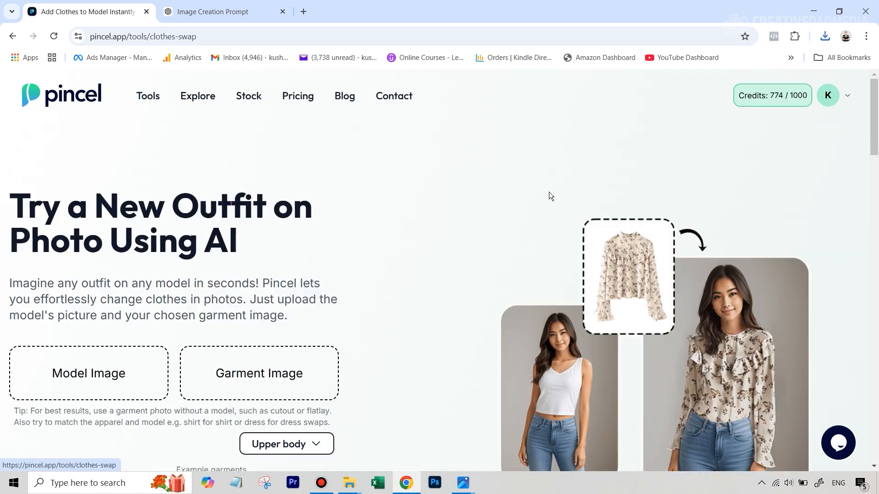
Step: Load photo 2, the seated maroon-jacket model, as the cropped Model Image
scroll(down, 3)
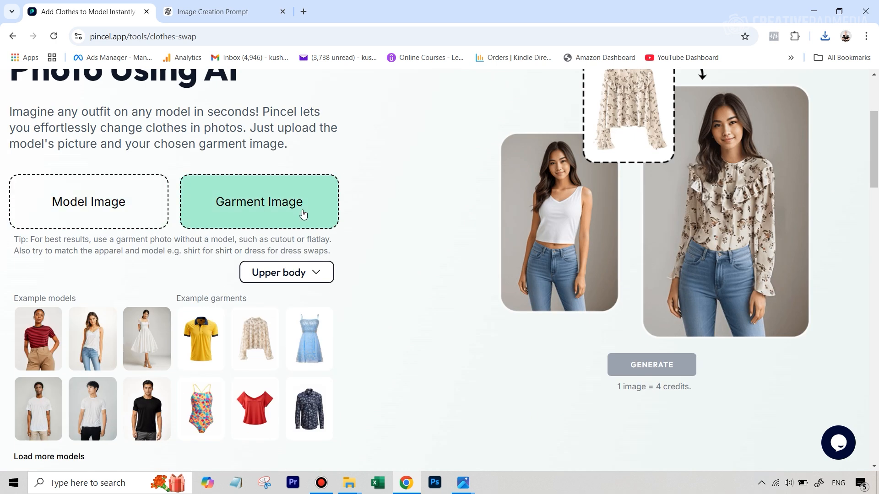
click(88, 202)
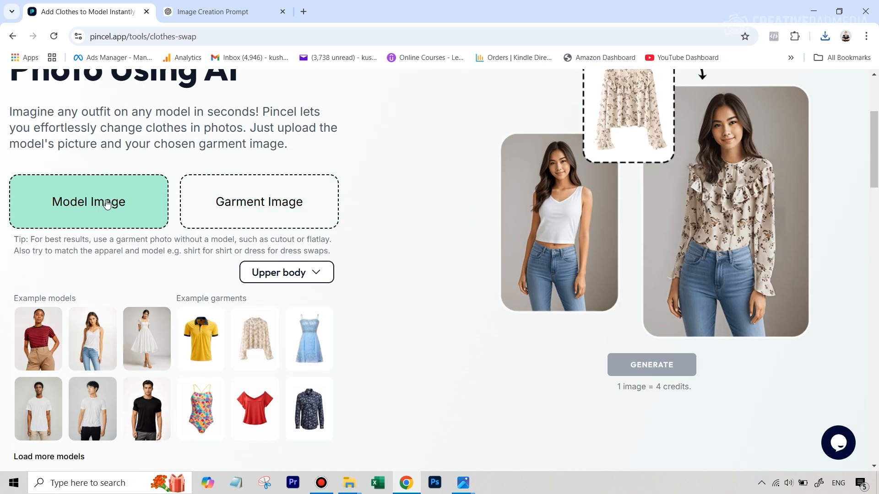
click(258, 202)
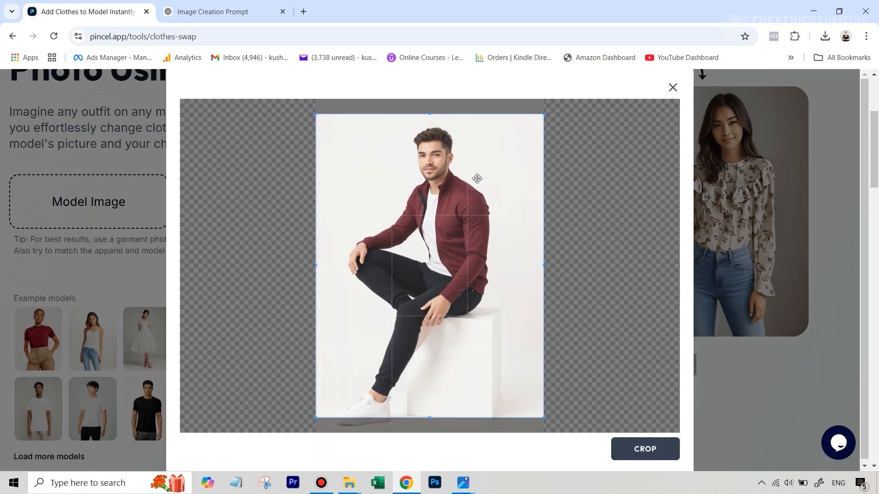
mouse_move(497, 133)
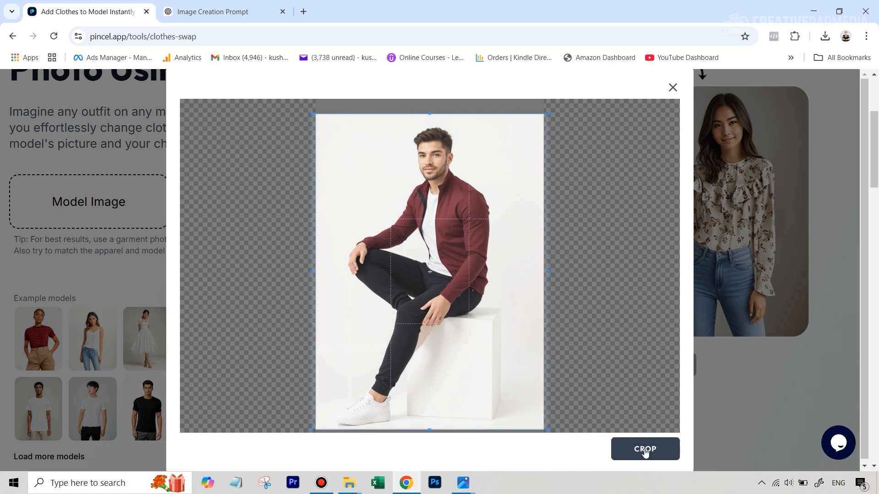
click(645, 449)
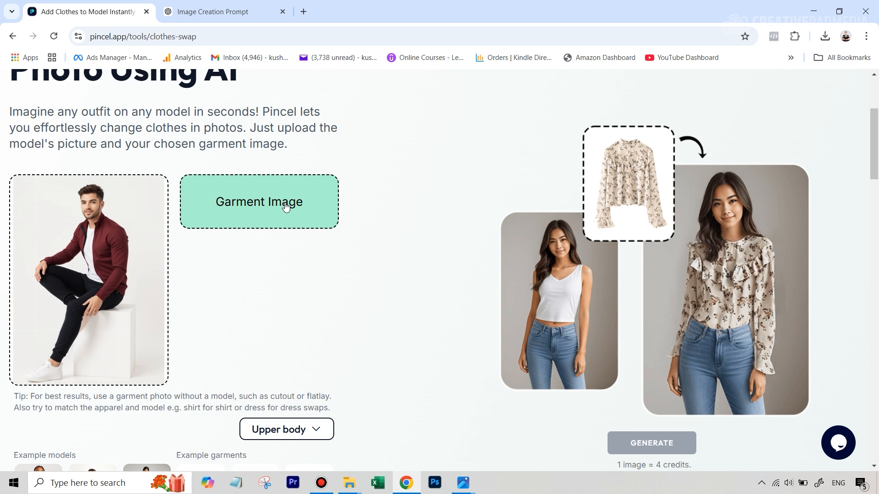
Step: Load the blue jacket photo as the garment image, cropped around the whole jacket
click(258, 202)
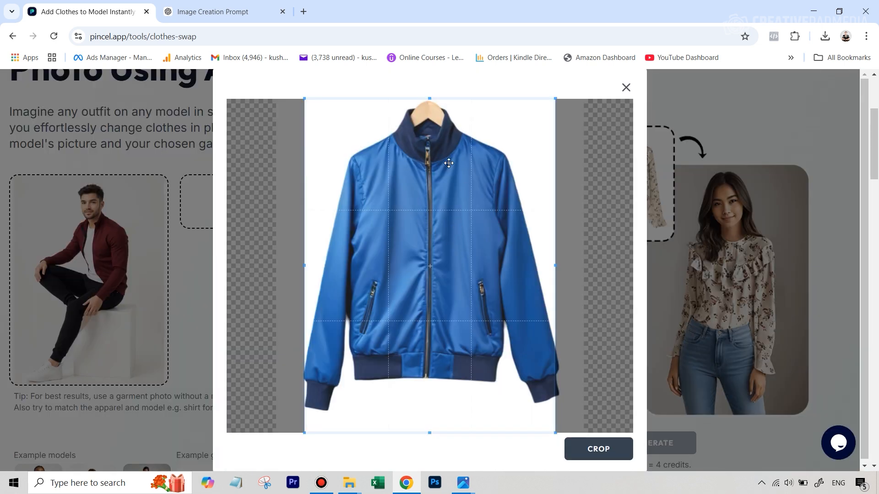
mouse_move(554, 363)
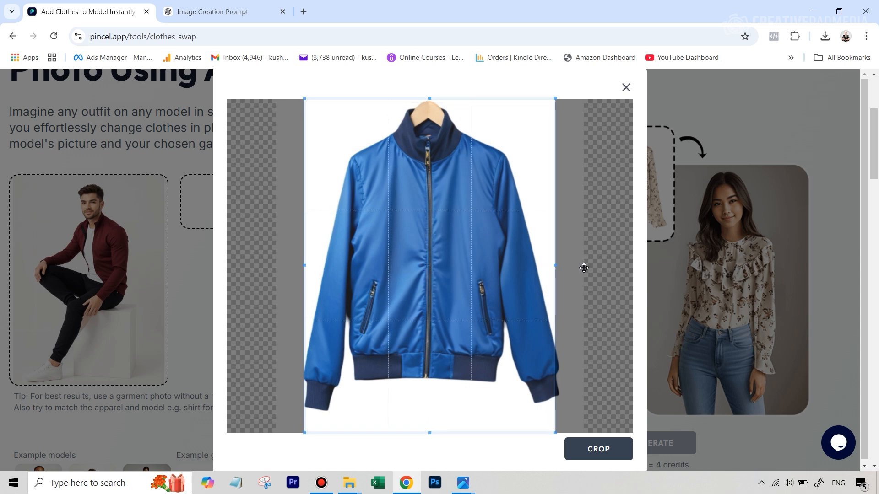
mouse_move(558, 359)
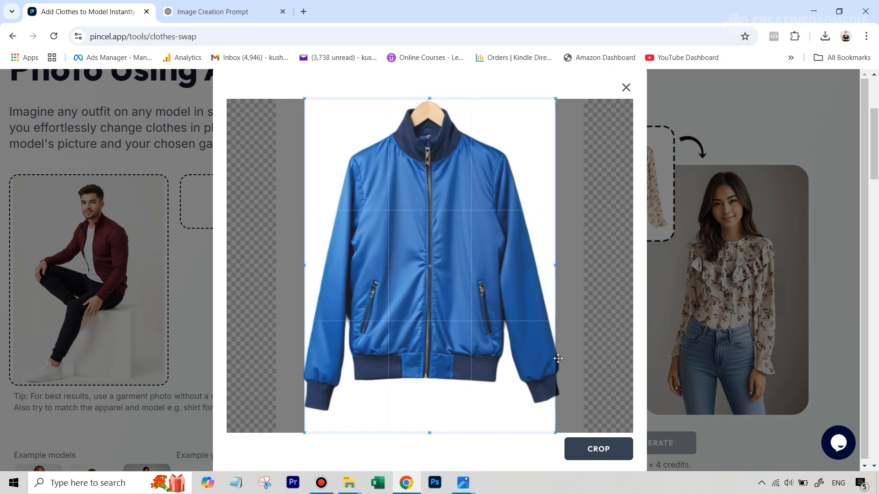
mouse_move(484, 255)
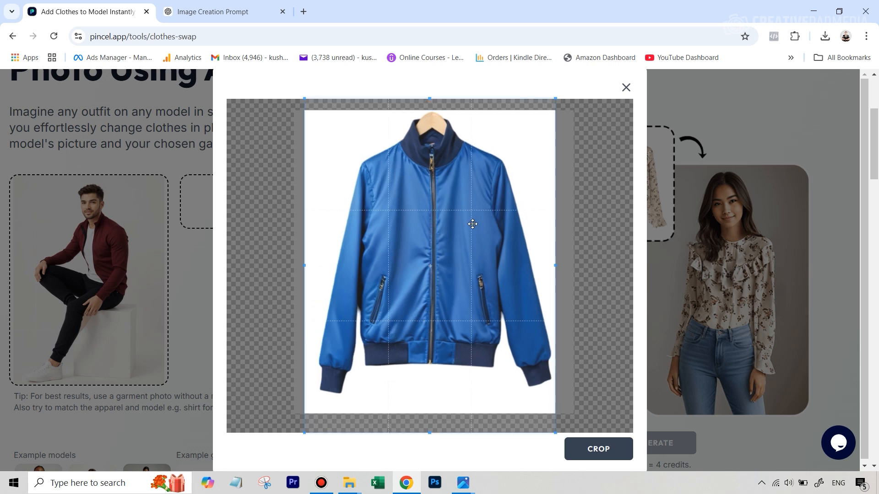
mouse_move(483, 336)
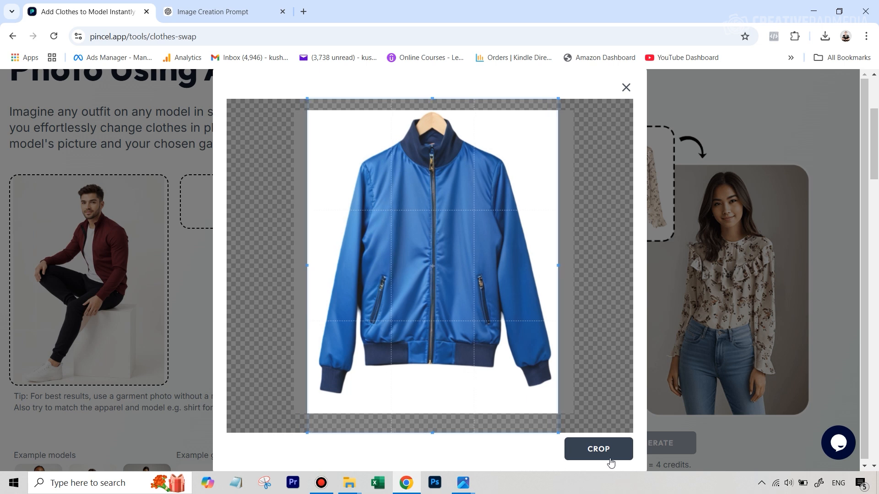
click(598, 449)
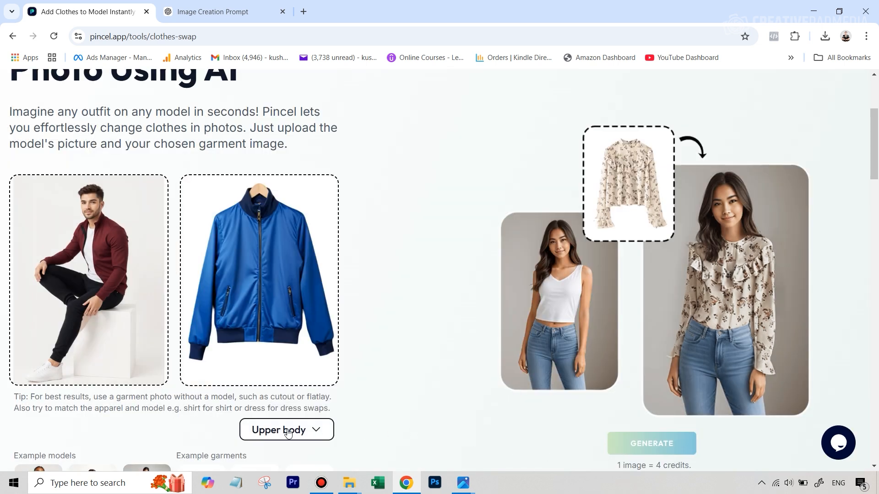
Step: Set the garment type to Upper body and start generating the swap
click(286, 430)
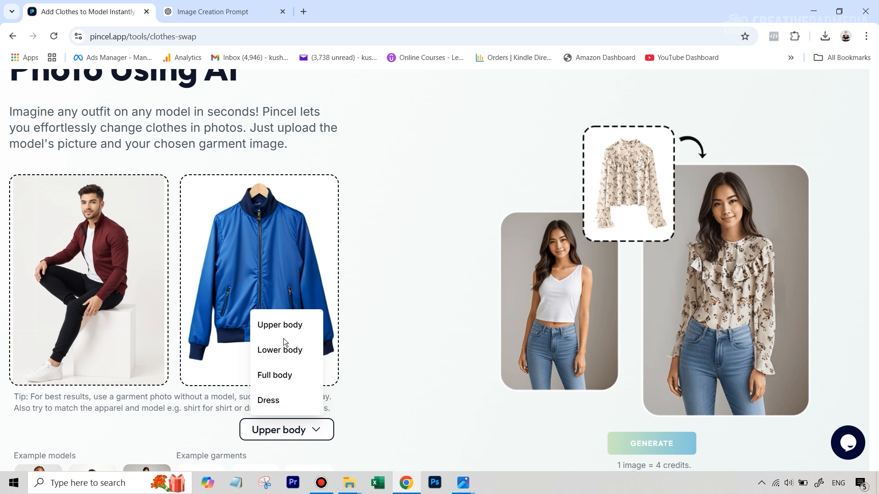
click(280, 325)
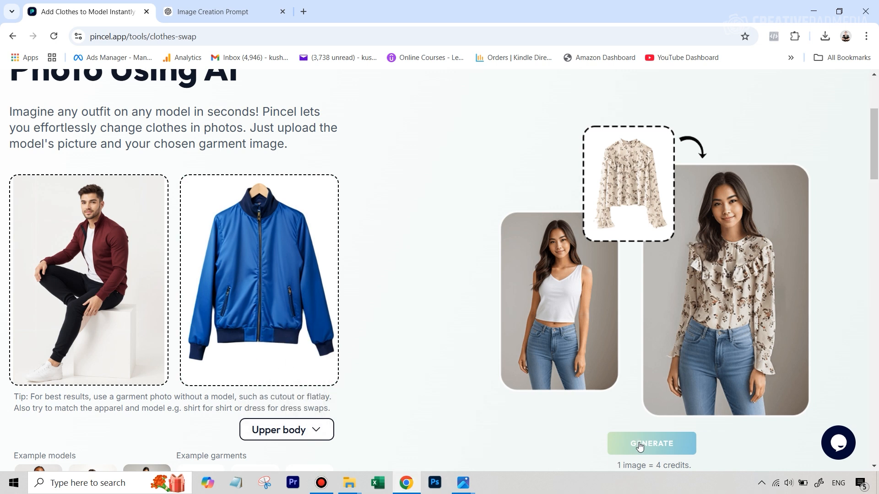
click(652, 444)
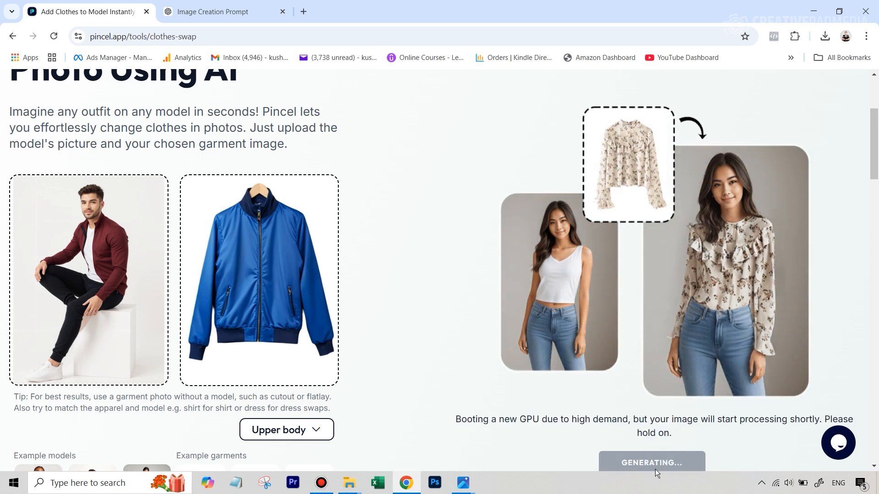
mouse_move(728, 463)
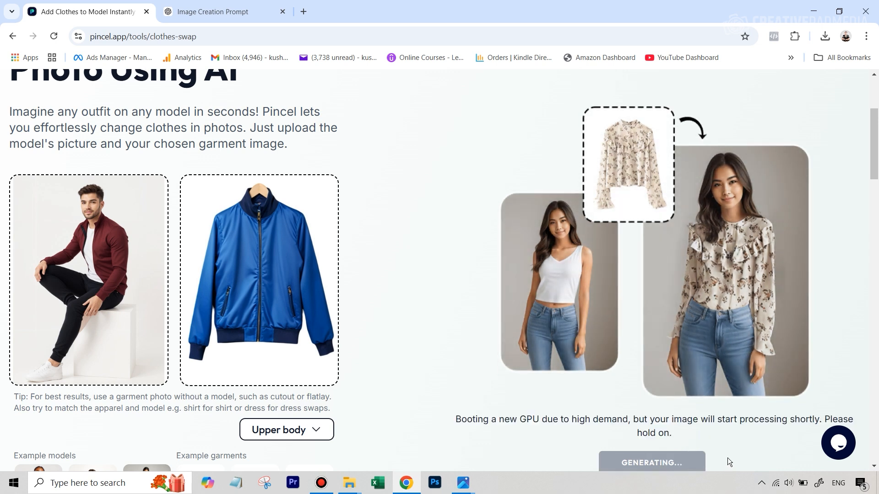
mouse_move(285, 248)
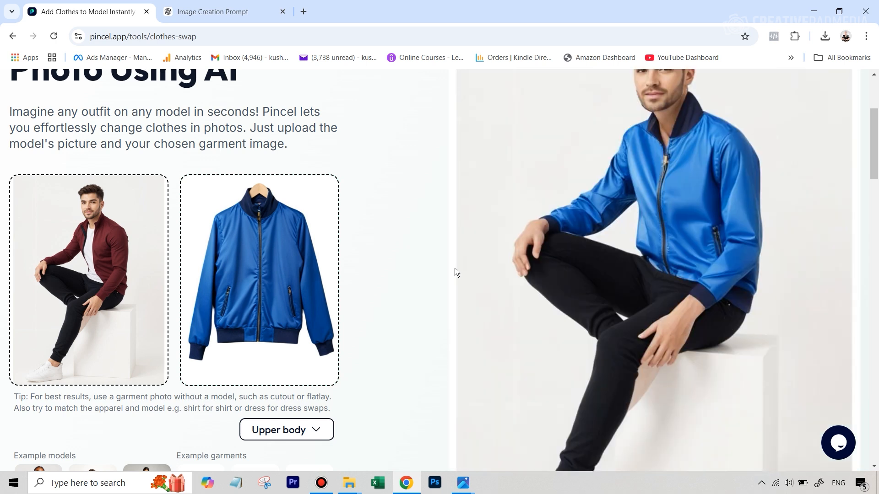
scroll(up, 3)
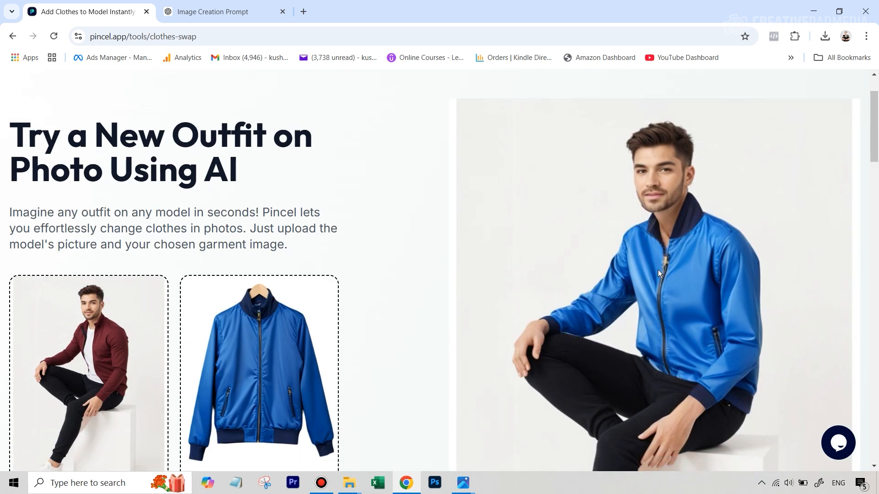
scroll(down, 3)
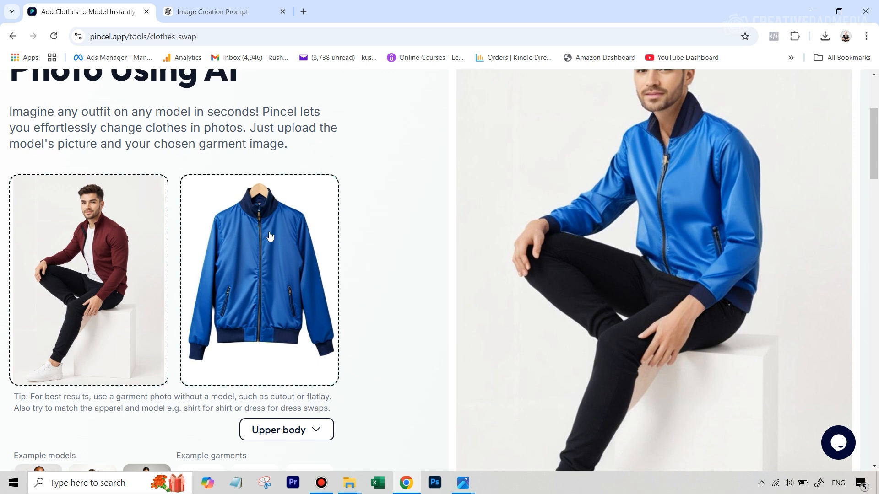
scroll(up, 3)
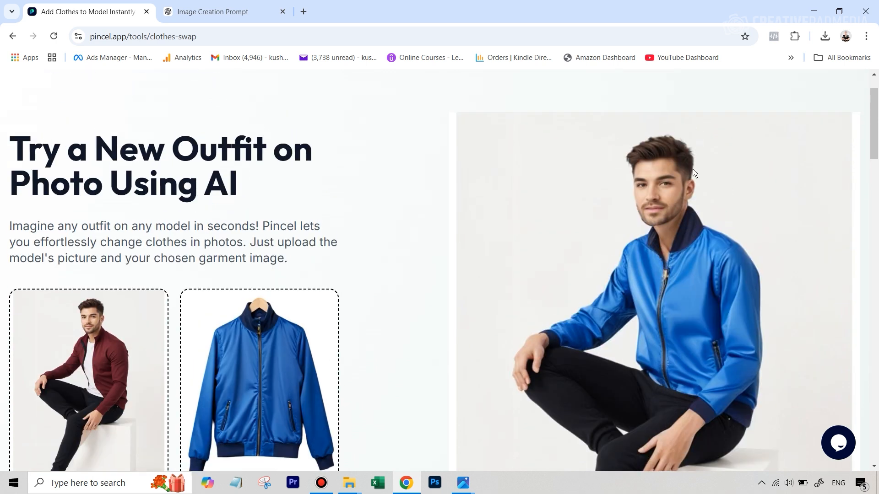
mouse_move(684, 210)
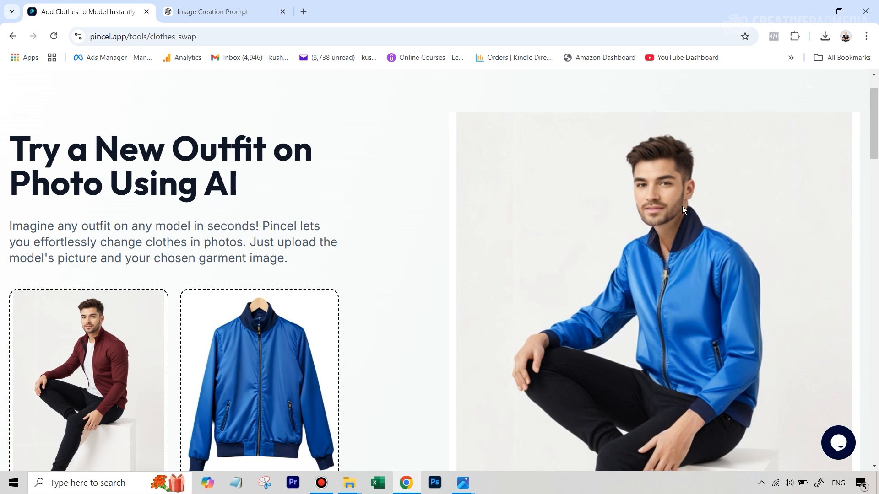
Step: Scroll below the blue-jacket result to run UPSCALE 2X and wait for processing
scroll(down, 3)
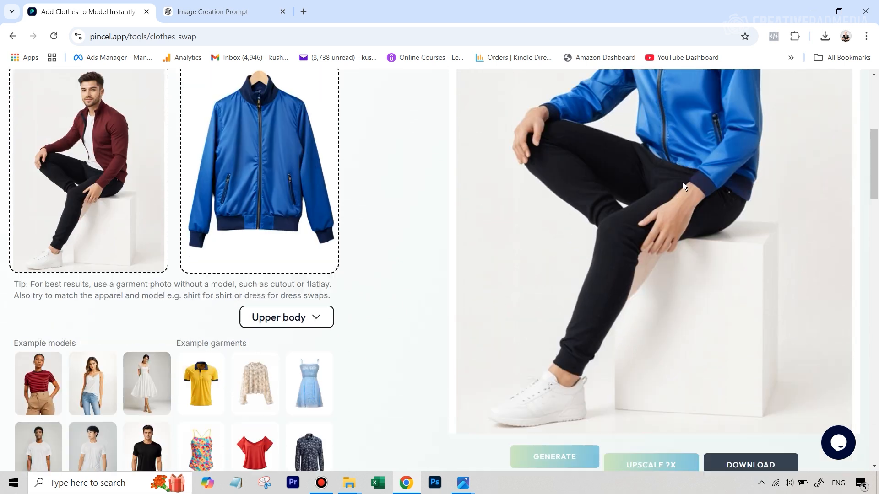
scroll(down, 3)
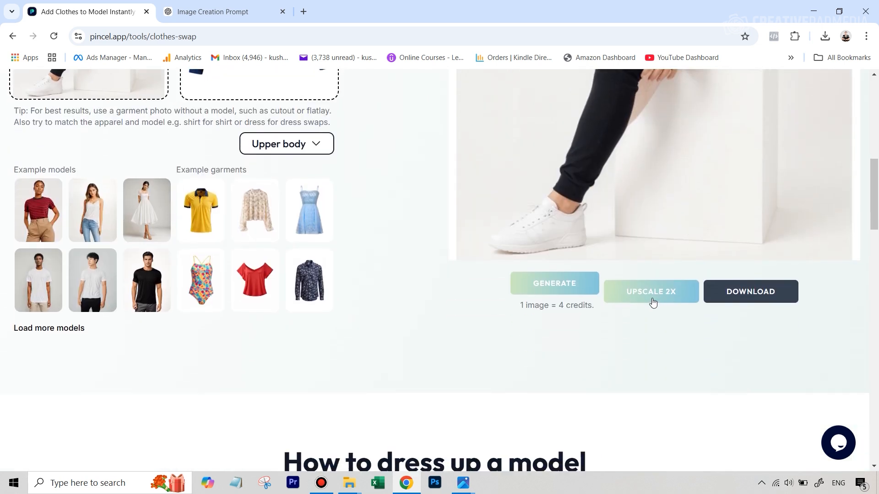
scroll(up, 3)
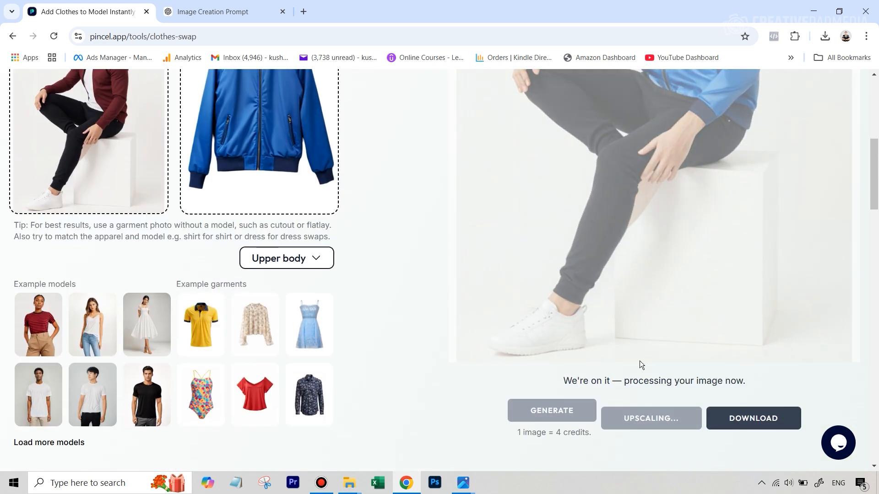
scroll(up, 3)
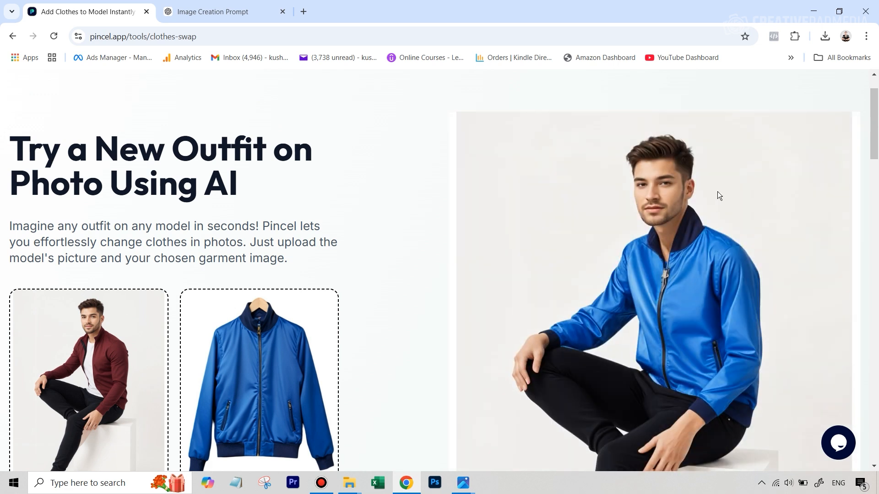
mouse_move(636, 206)
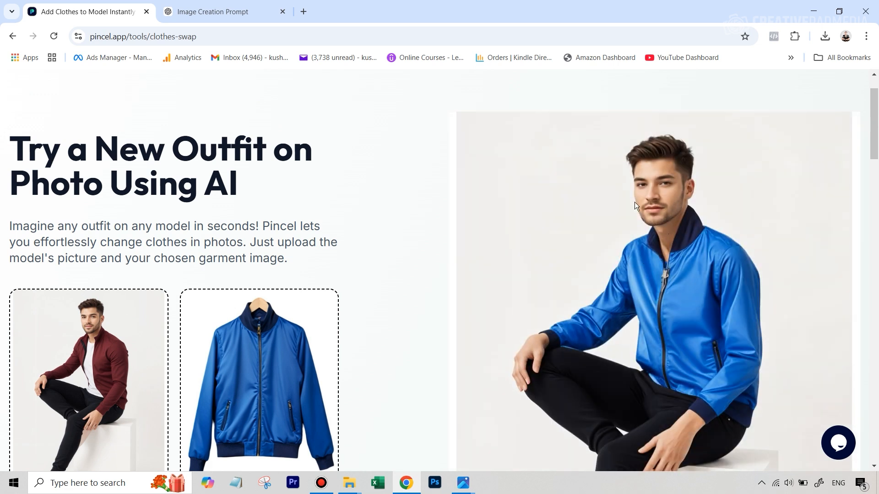
scroll(down, 3)
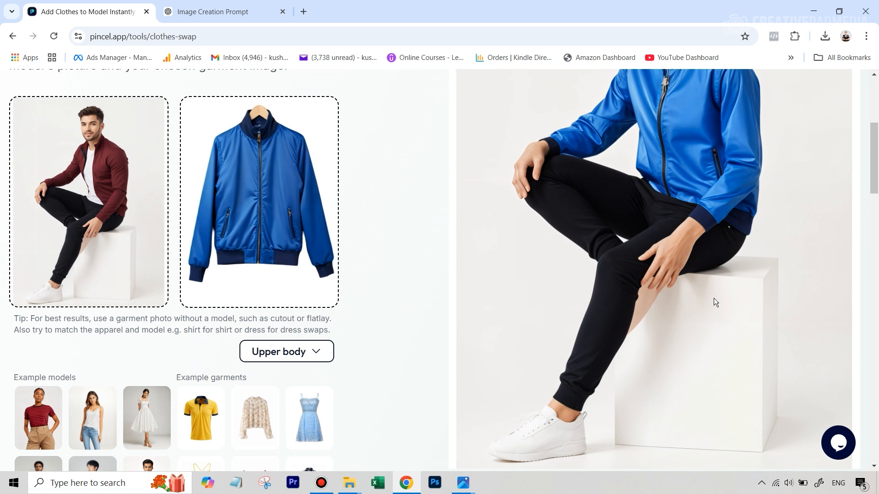
Step: Download the upscaled blue-jacket image and scroll back up to review it
click(824, 37)
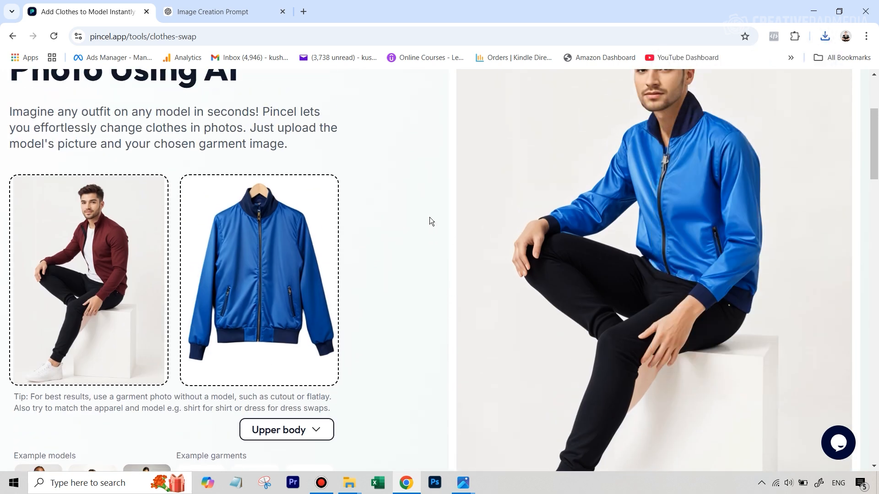
scroll(up, 3)
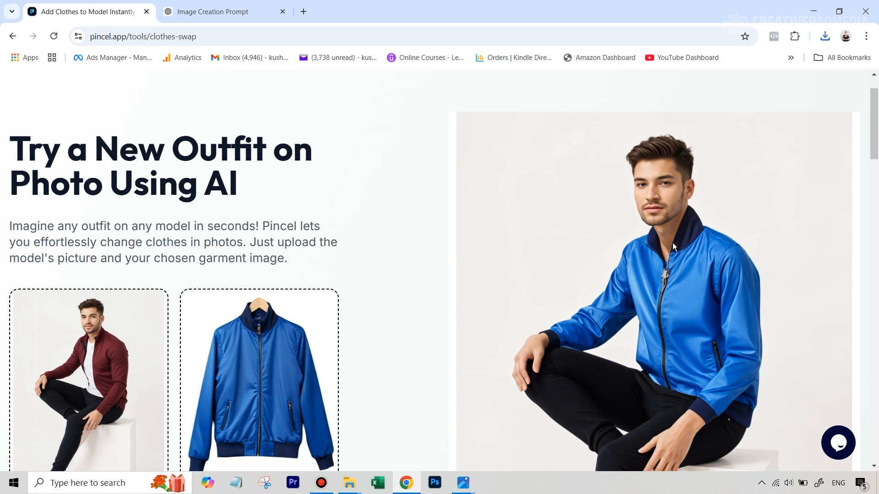
mouse_move(386, 124)
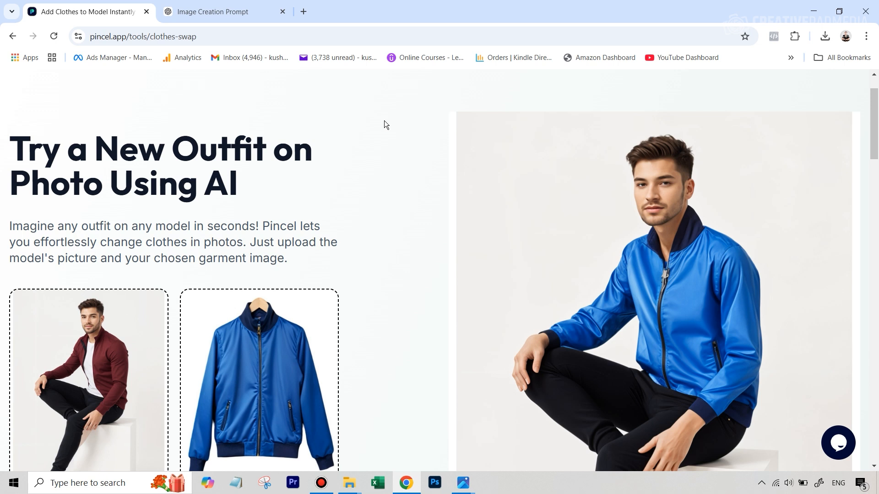
mouse_move(686, 283)
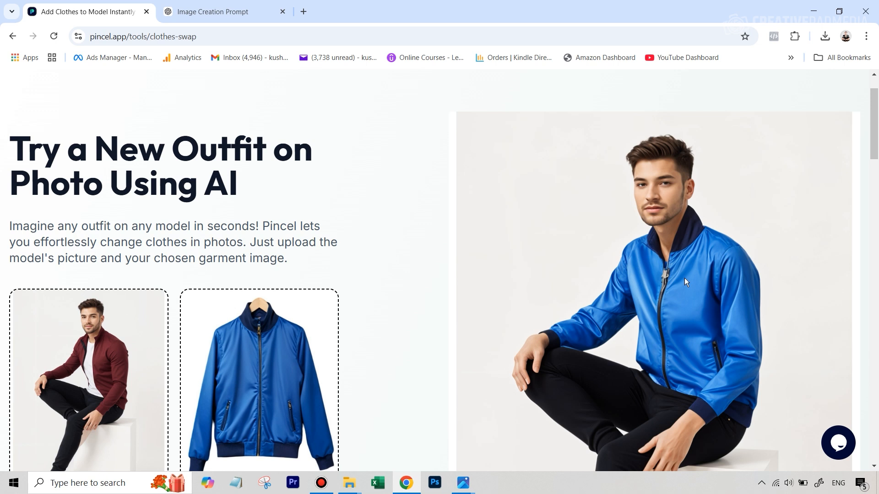
mouse_move(518, 235)
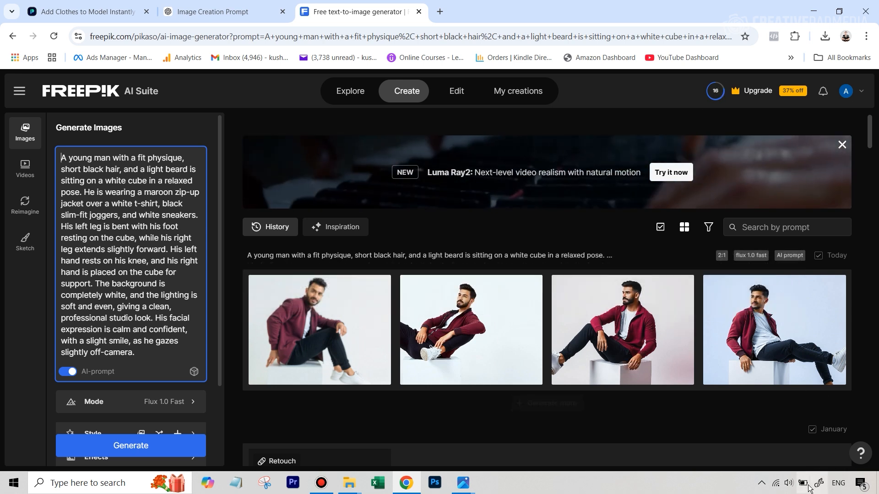
mouse_move(760, 308)
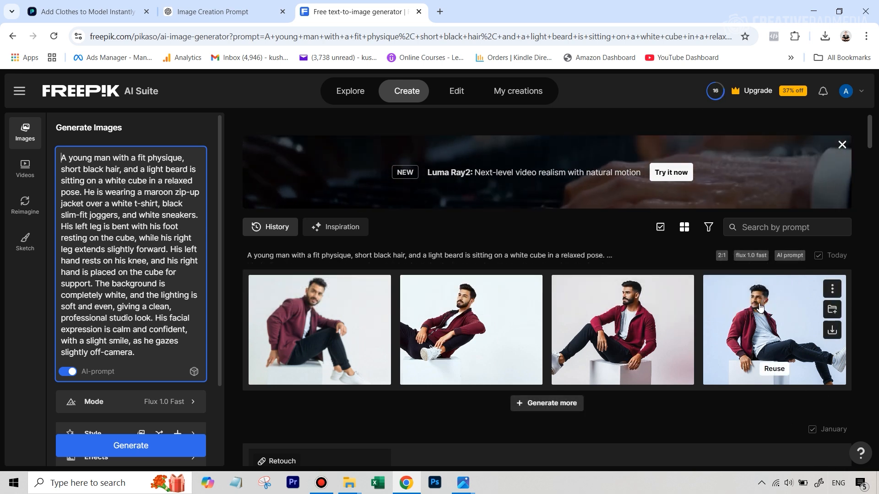
mouse_move(470, 314)
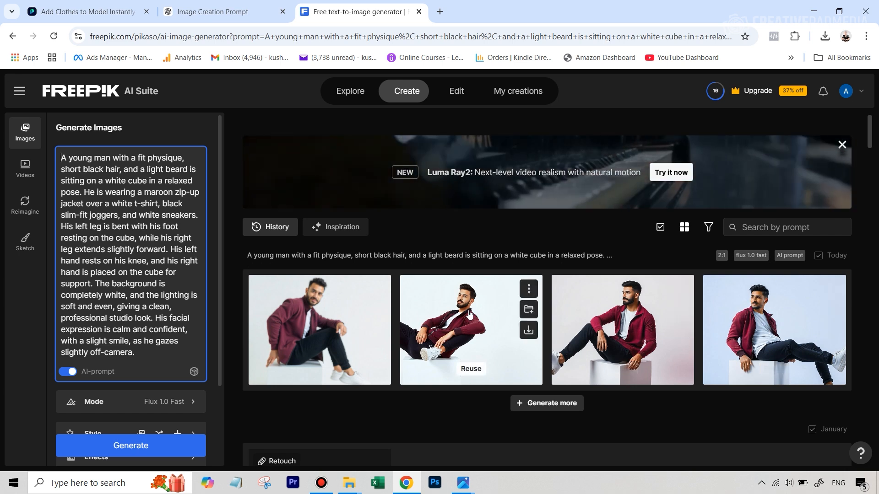
mouse_move(613, 89)
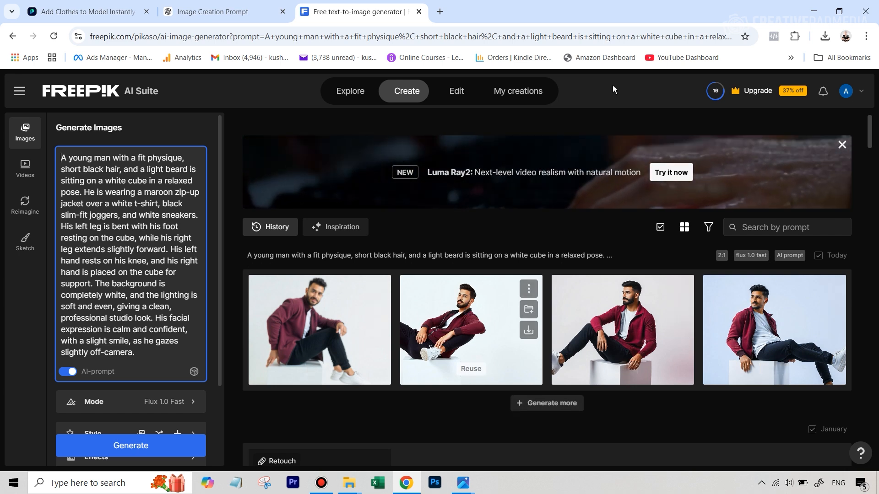
mouse_move(649, 325)
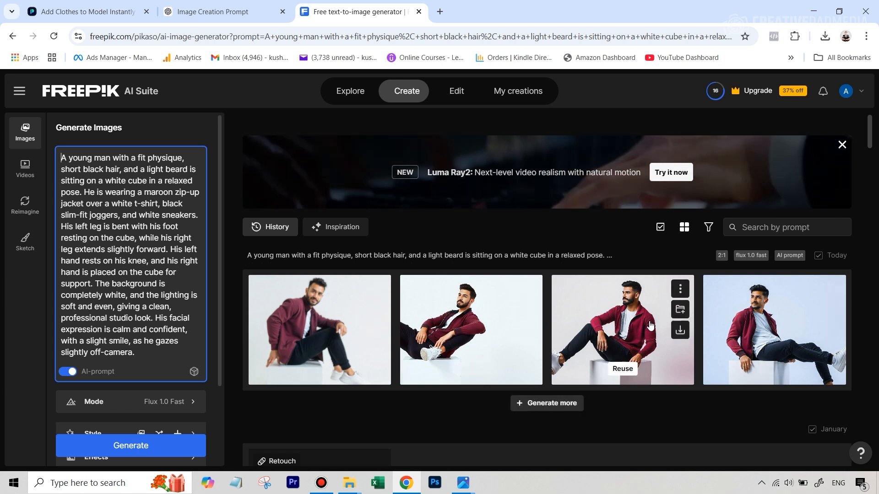
mouse_move(507, 399)
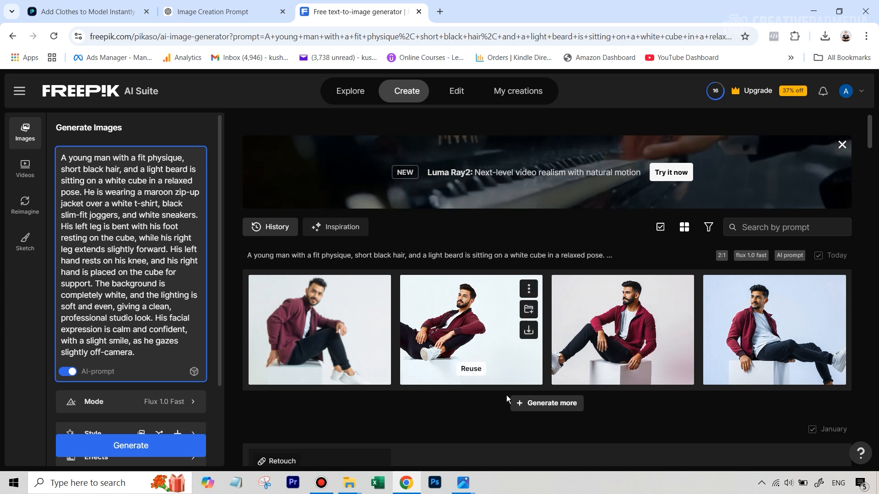
mouse_move(753, 317)
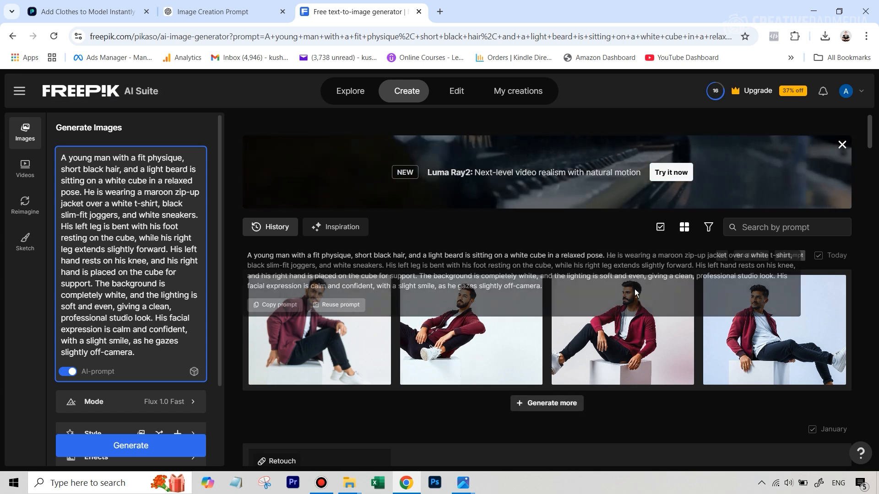
mouse_move(630, 337)
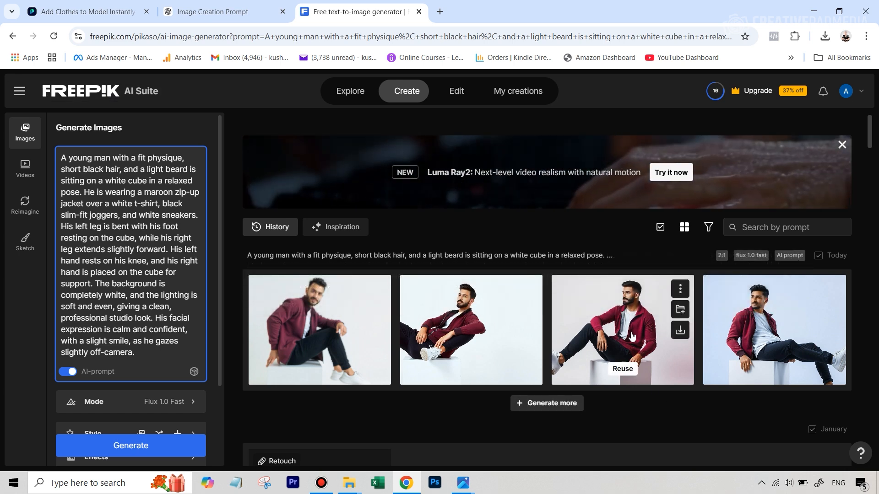
mouse_move(645, 324)
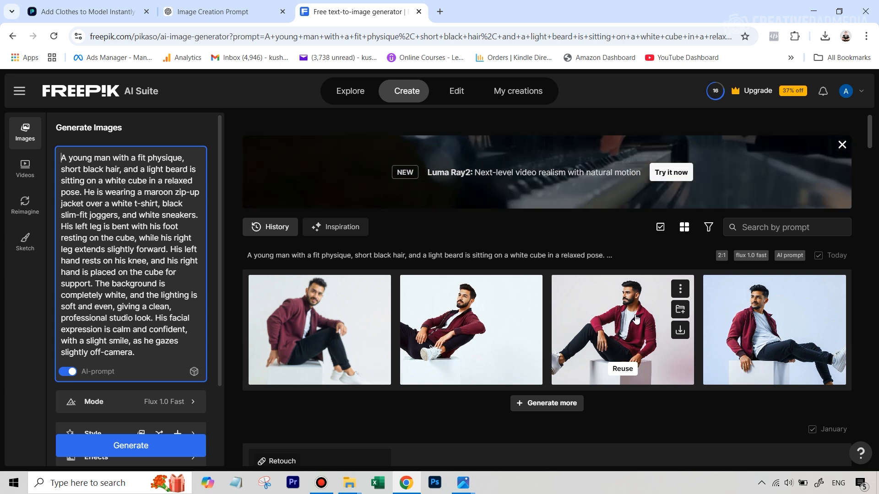
mouse_move(471, 316)
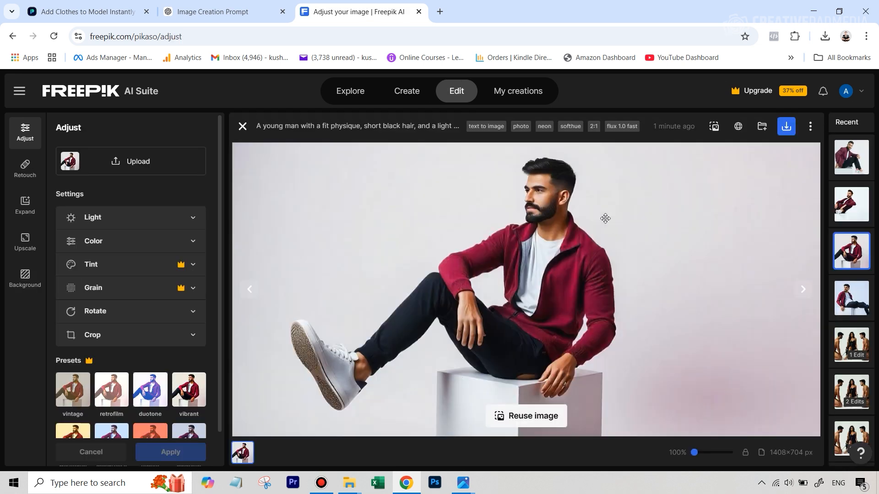
mouse_move(545, 182)
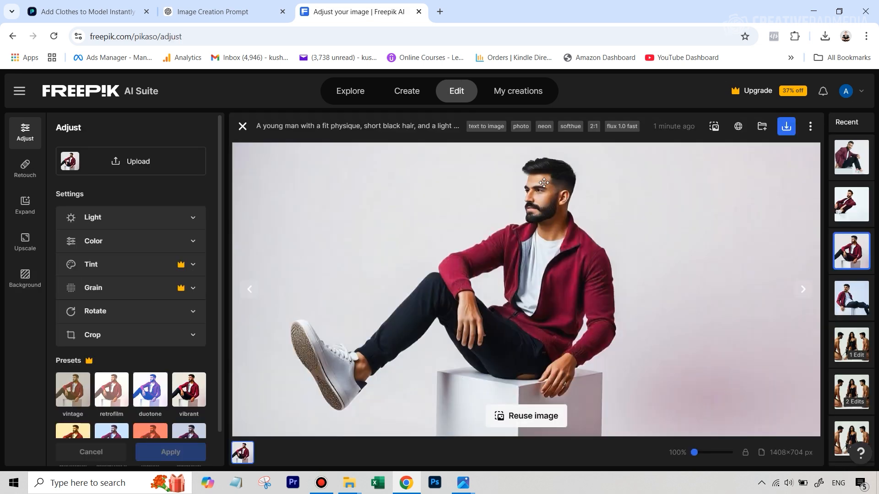
mouse_move(370, 345)
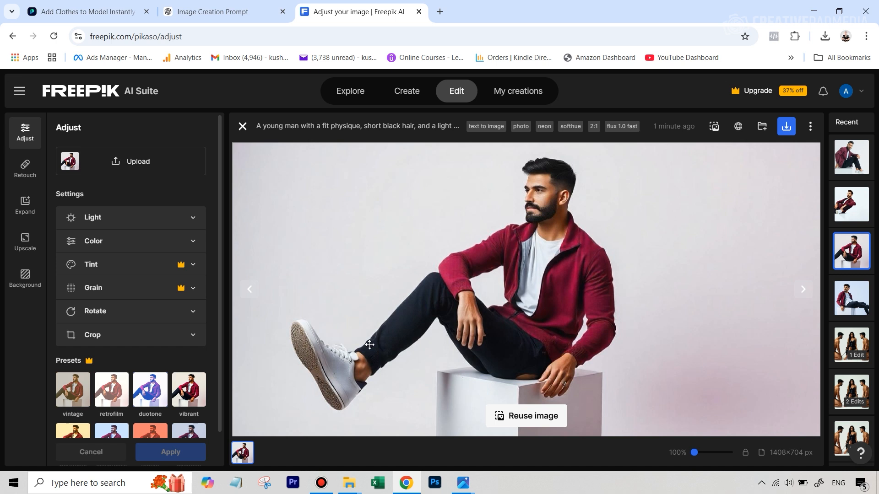
mouse_move(362, 357)
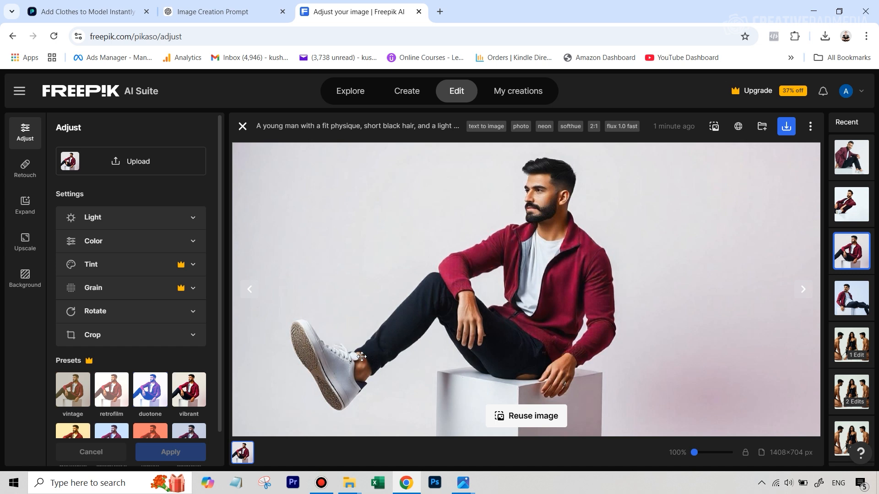
mouse_move(478, 15)
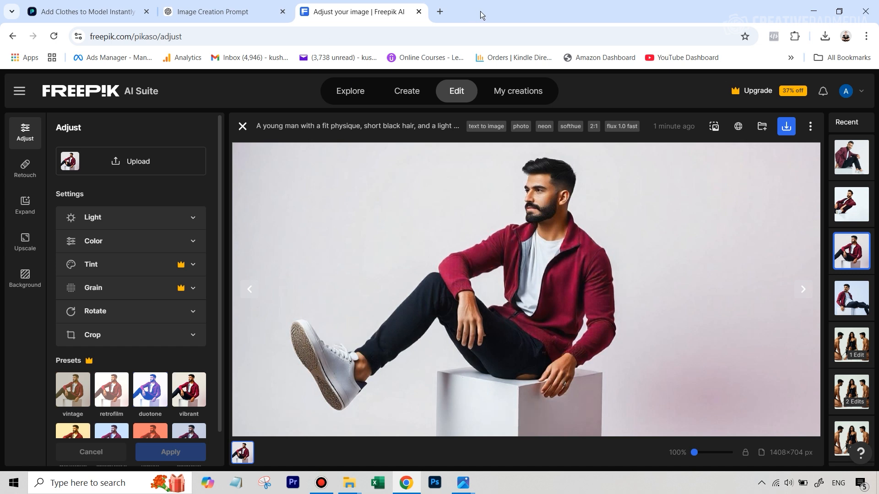
Step: Open a new browser tab
click(439, 11)
text(thenewblack.ai/ai-virtual-try-on-clothes)
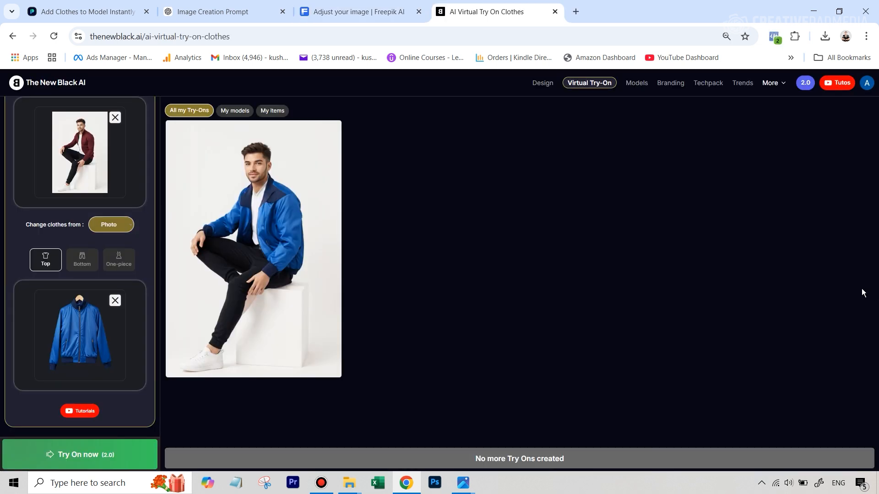
mouse_move(593, 260)
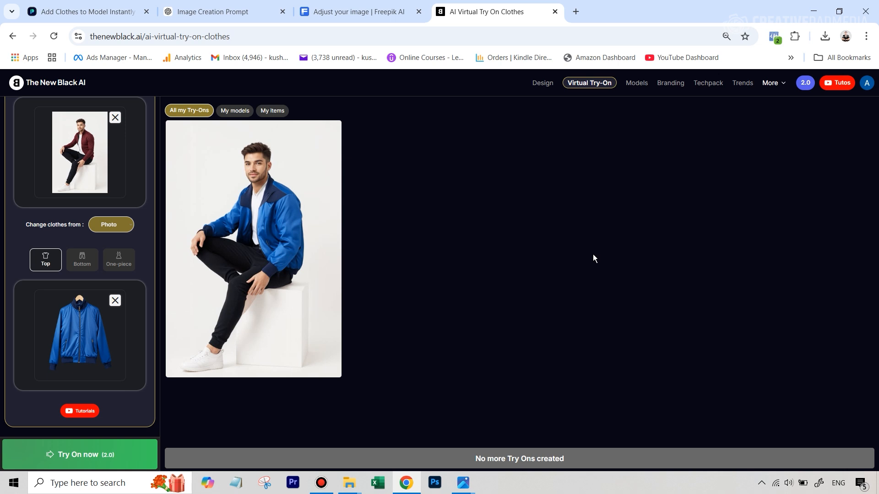
mouse_move(648, 231)
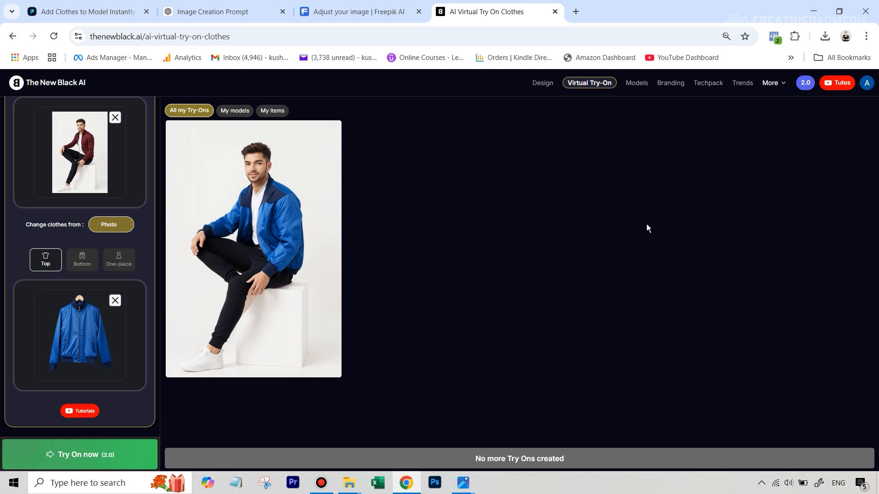
mouse_move(650, 222)
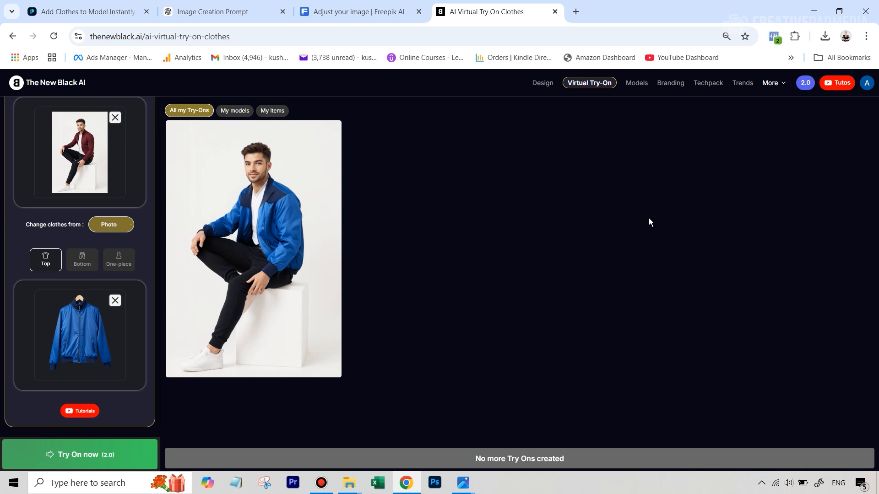
mouse_move(77, 328)
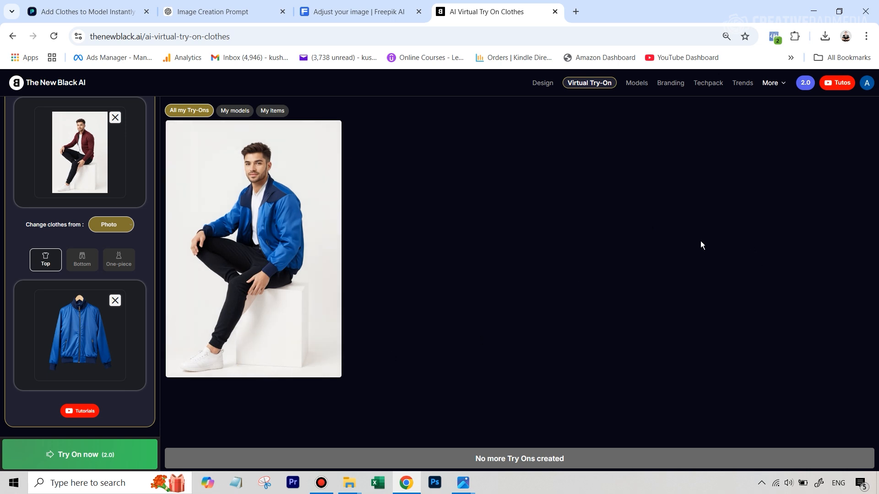
mouse_move(532, 209)
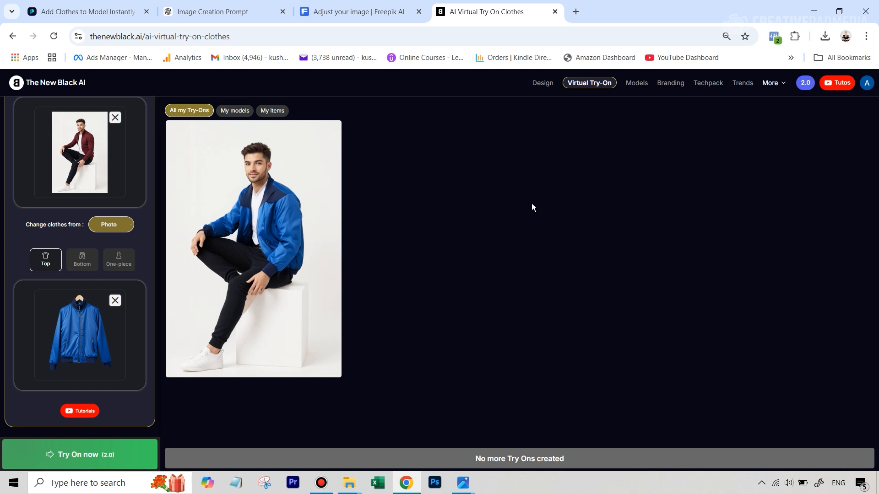
Step: Bring up The New Black AI try-on result of the man in the blue jacket
click(134, 37)
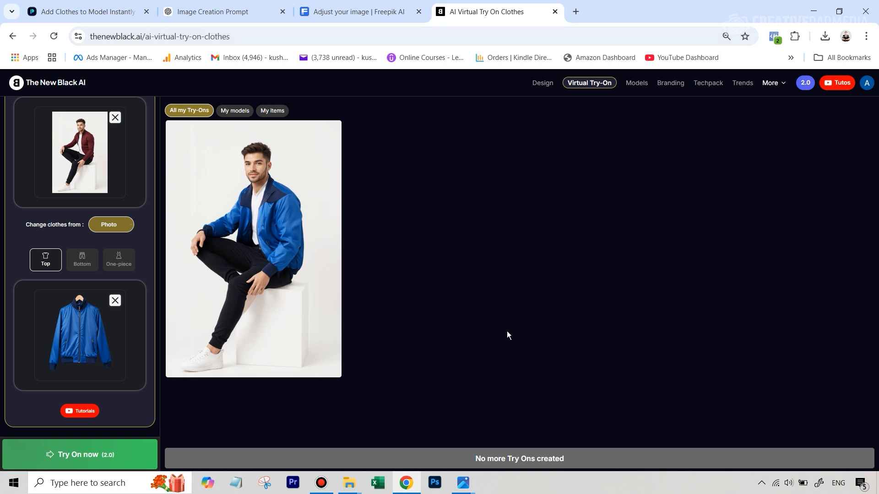
mouse_move(103, 120)
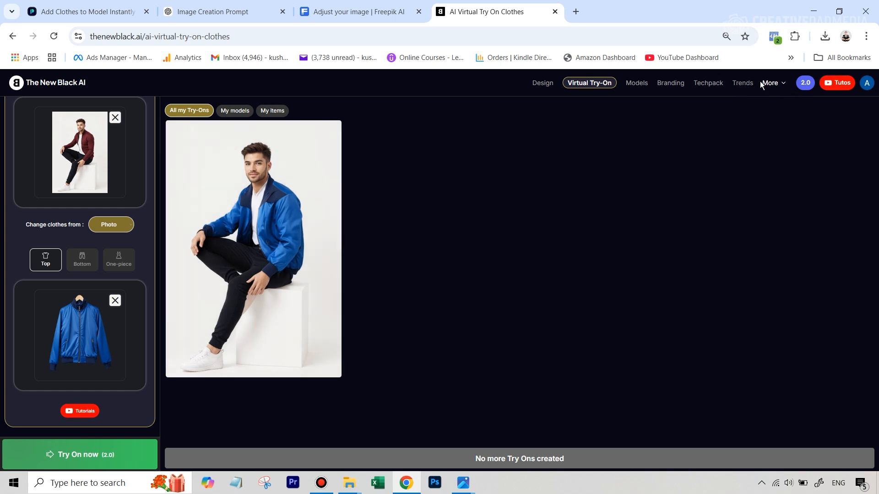
mouse_move(76, 436)
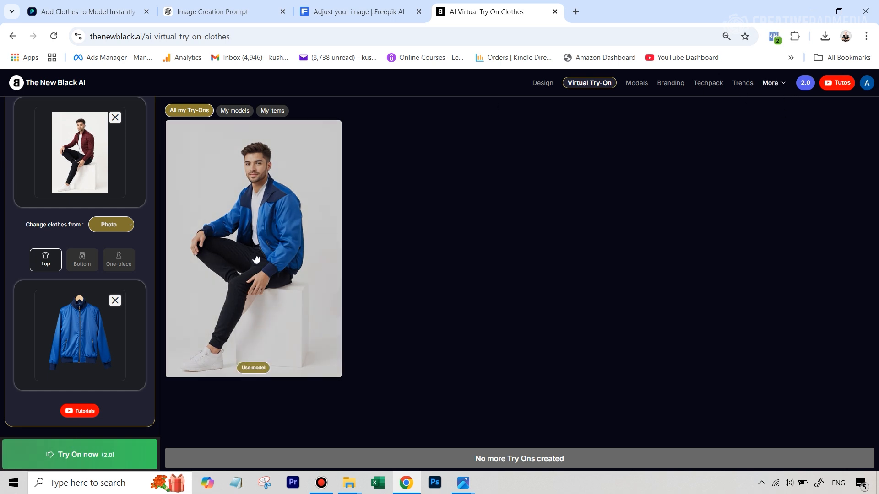
mouse_move(220, 321)
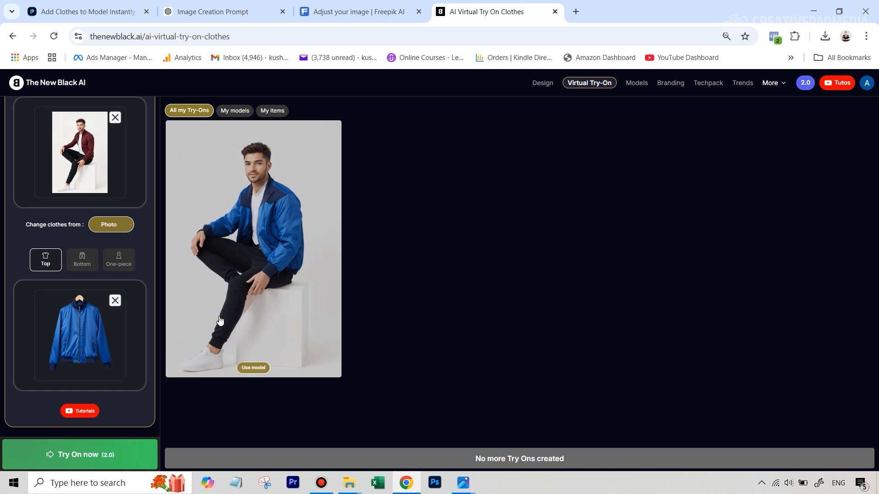
mouse_move(245, 182)
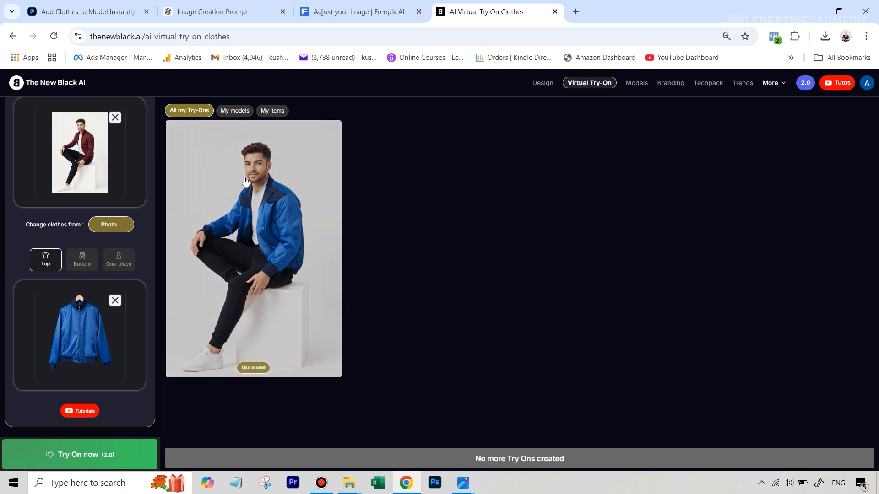
mouse_move(501, 328)
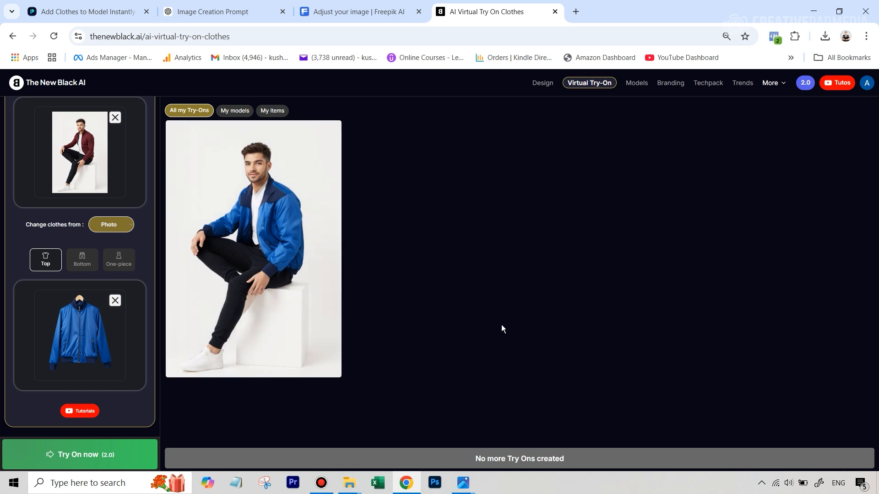
mouse_move(279, 203)
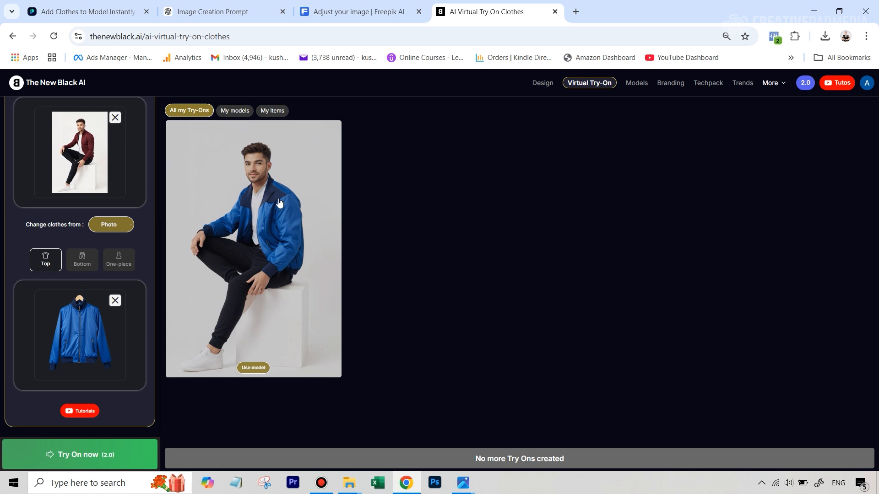
mouse_move(279, 206)
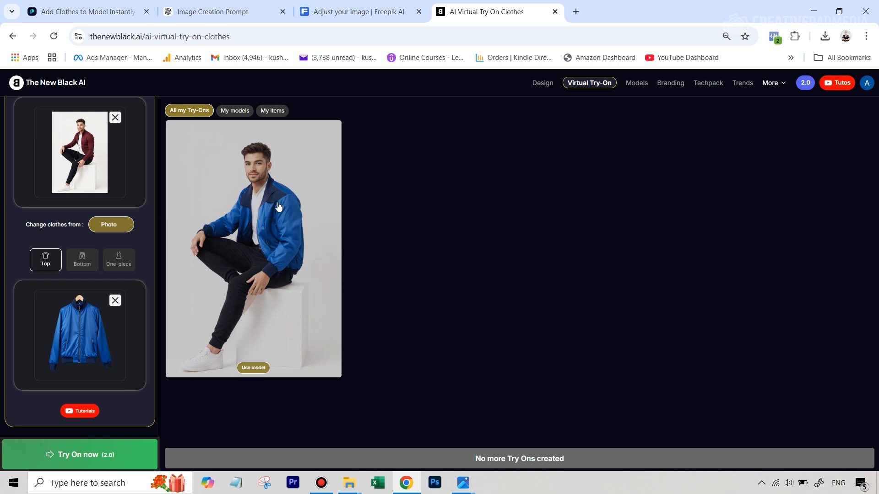
mouse_move(701, 315)
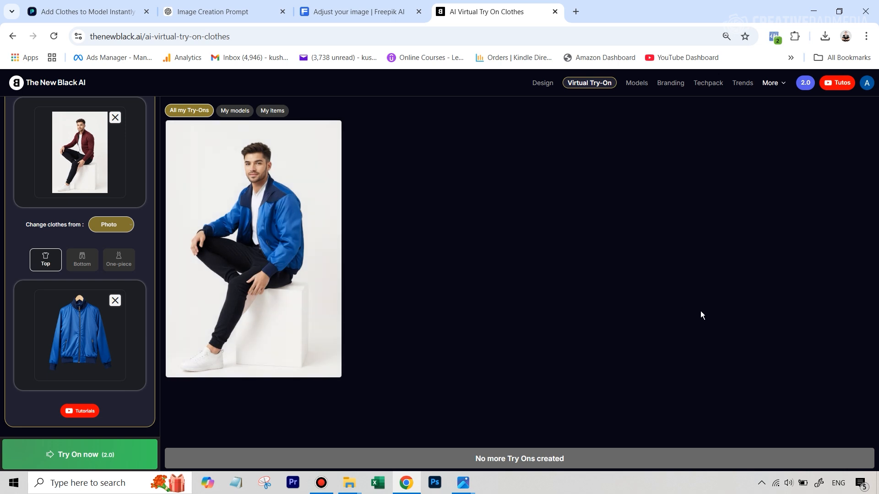
mouse_move(866, 388)
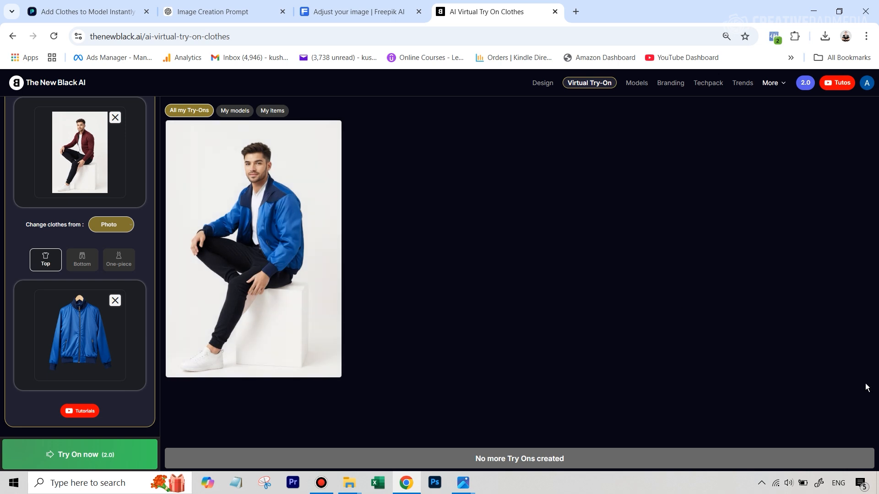
mouse_move(635, 310)
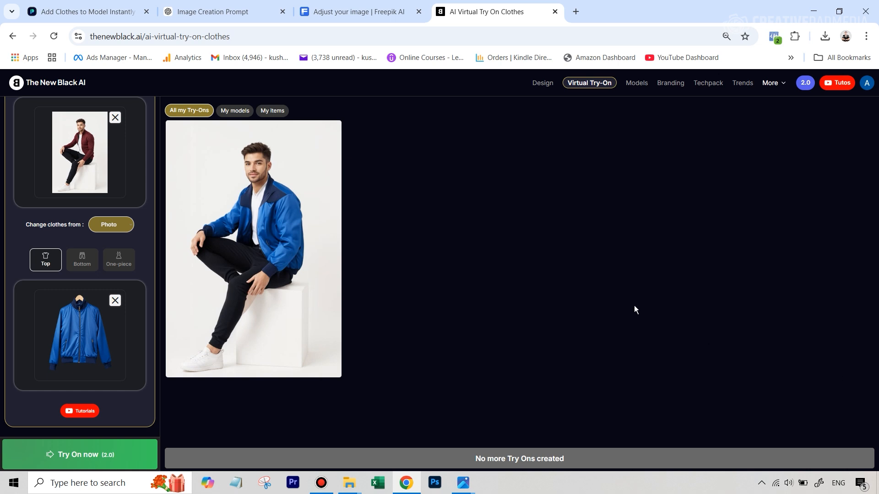
mouse_move(579, 289)
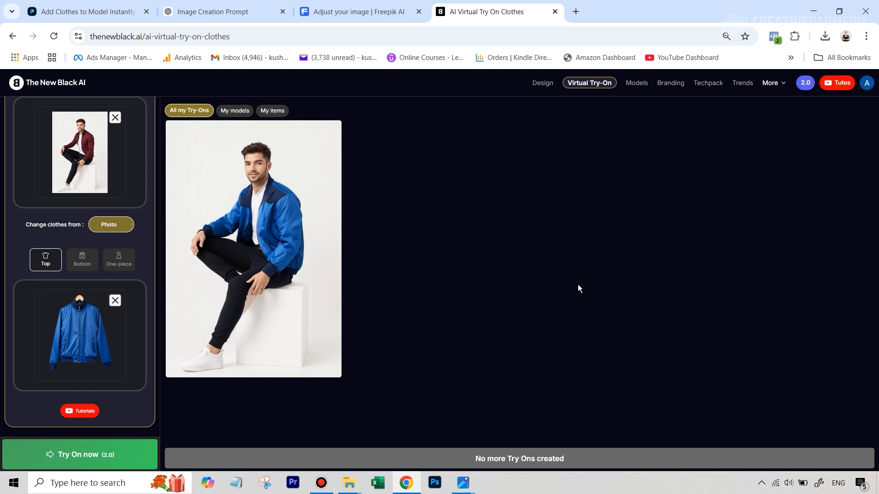